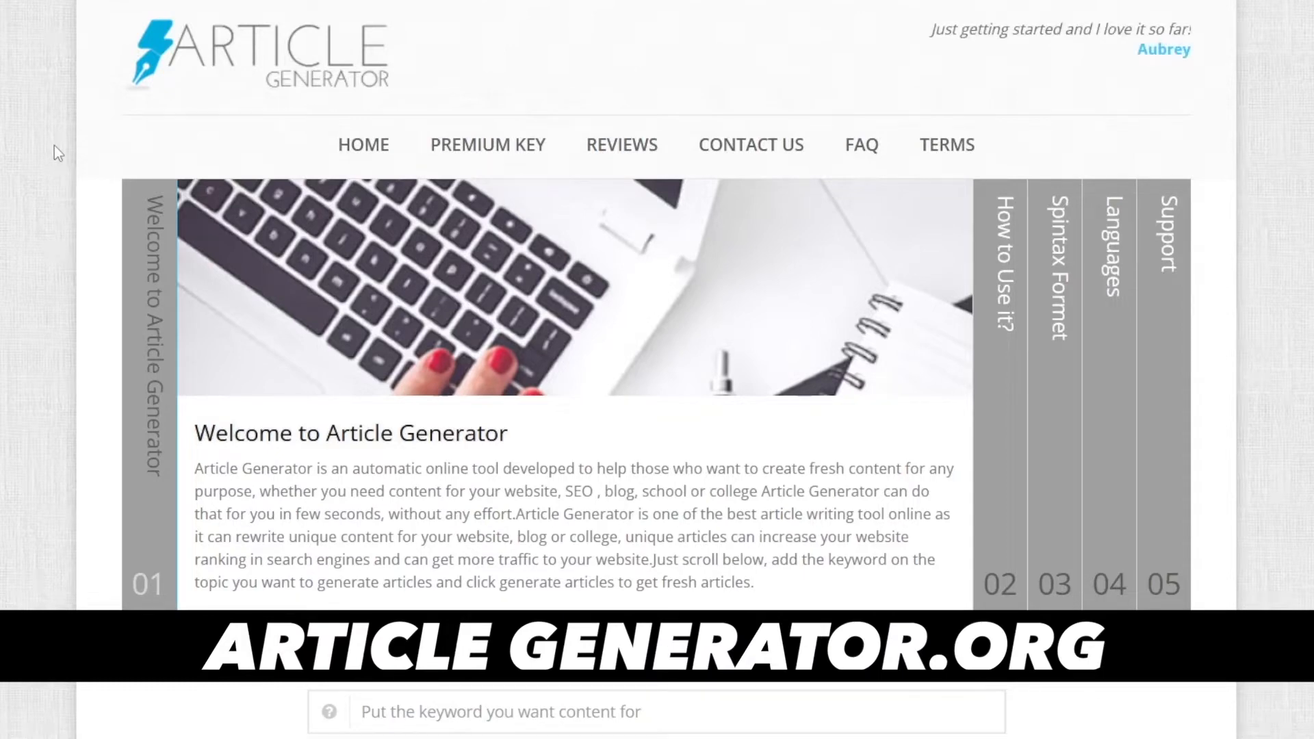
# Step: Enter 'weight loss' as the Article Generator keyword, keeping English, no rewriting and 3 articles
pyautogui.scroll(-3)
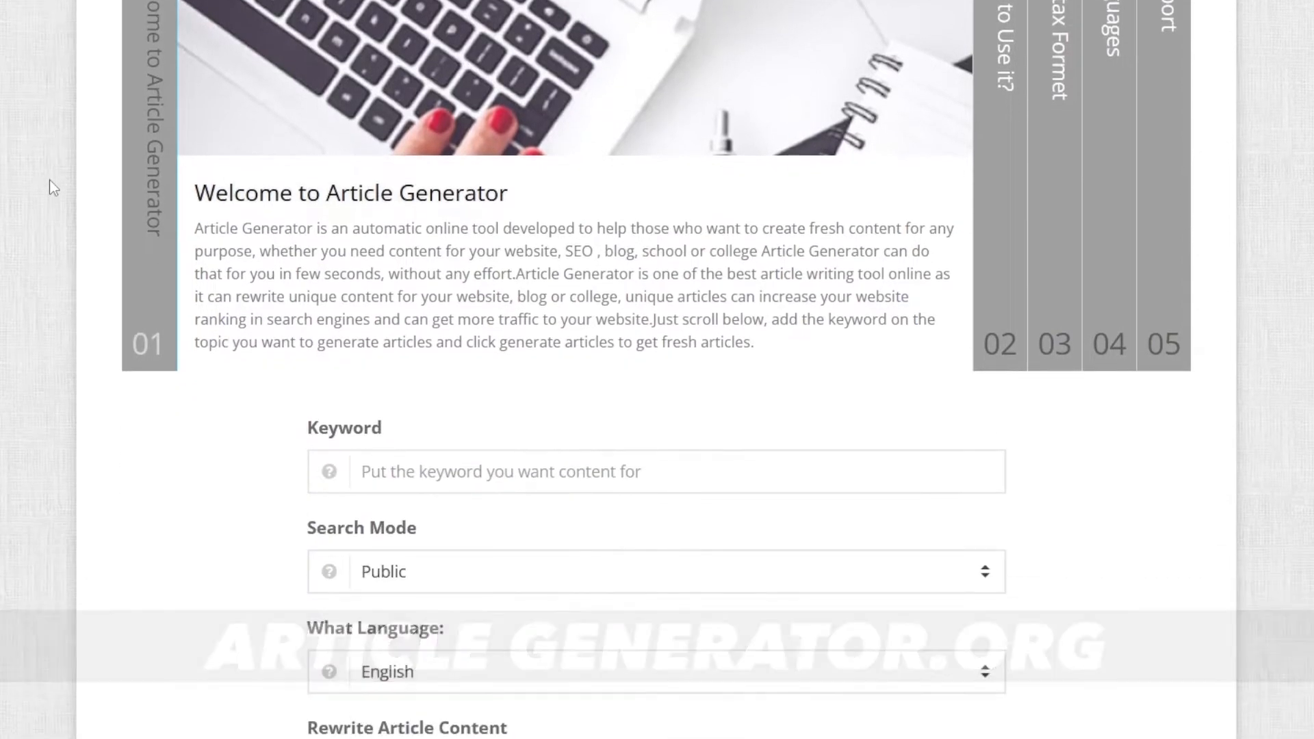
pyautogui.scroll(3)
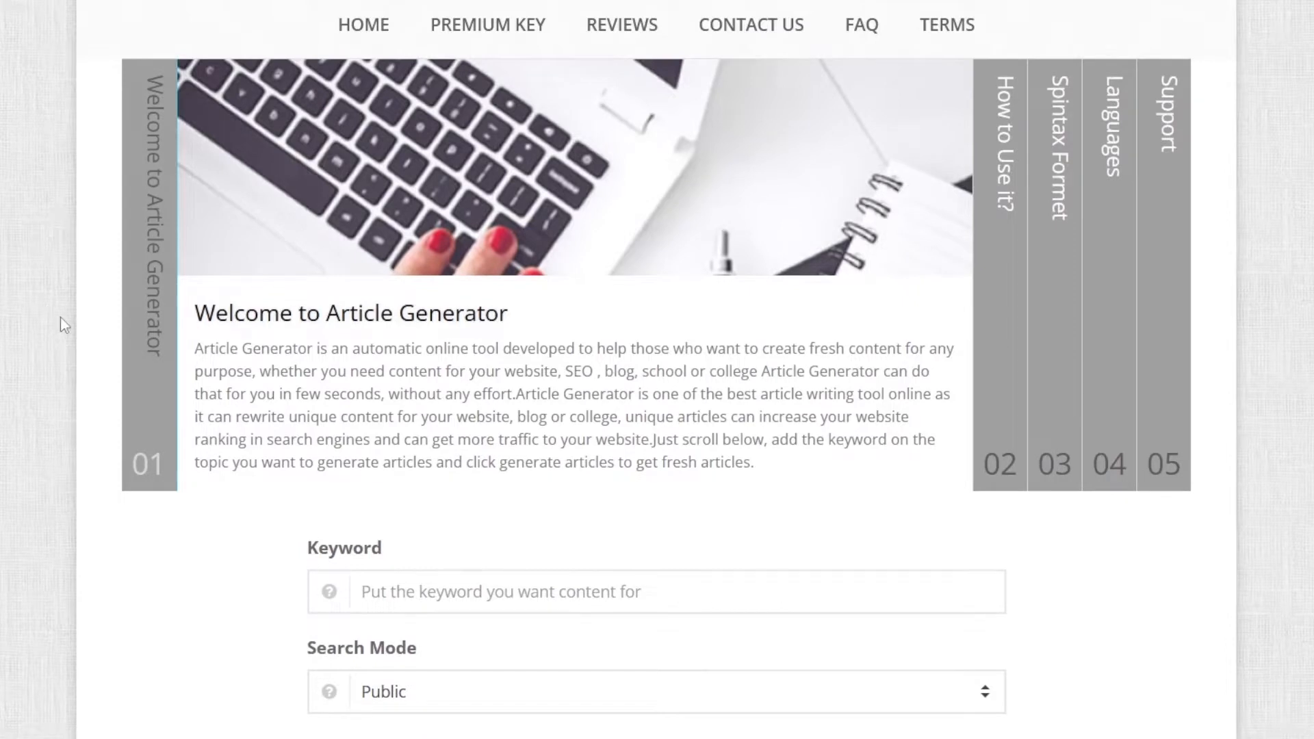
pyautogui.moveTo(28, 207)
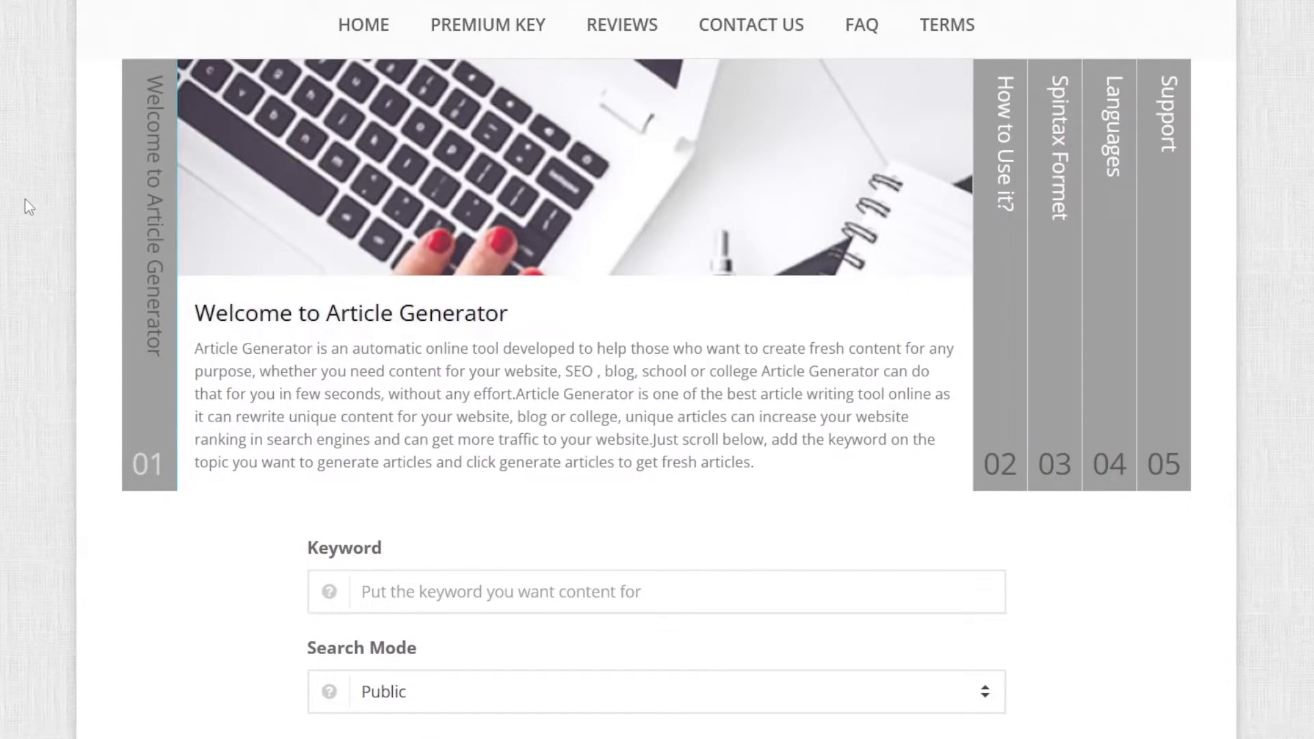
pyautogui.scroll(-3)
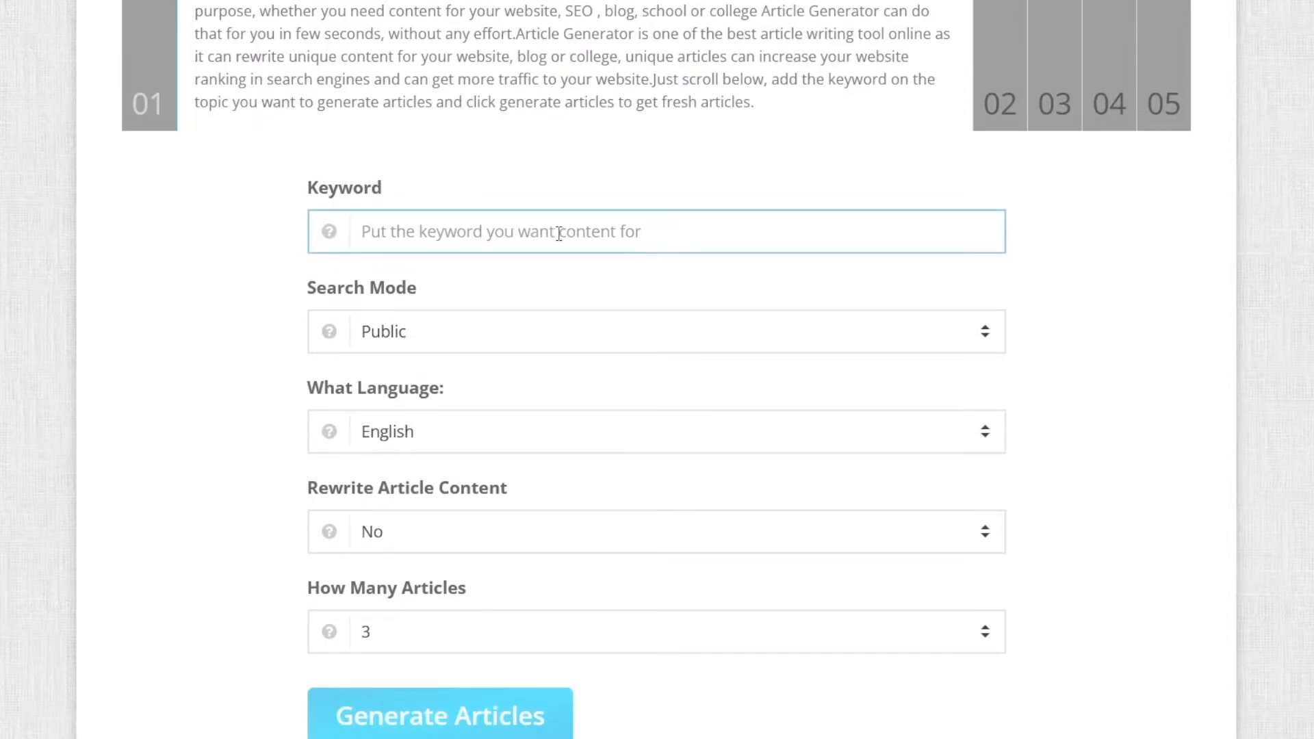
pyautogui.moveTo(499, 237)
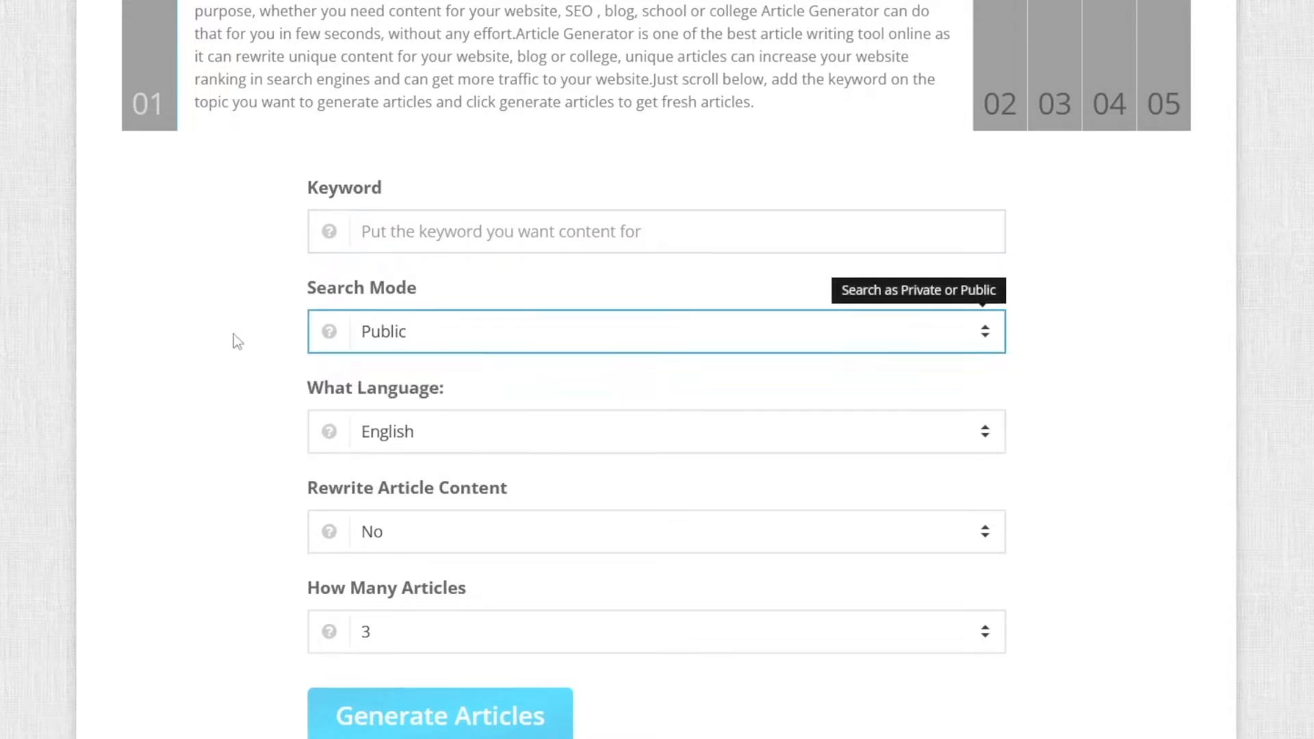
pyautogui.moveTo(406, 457)
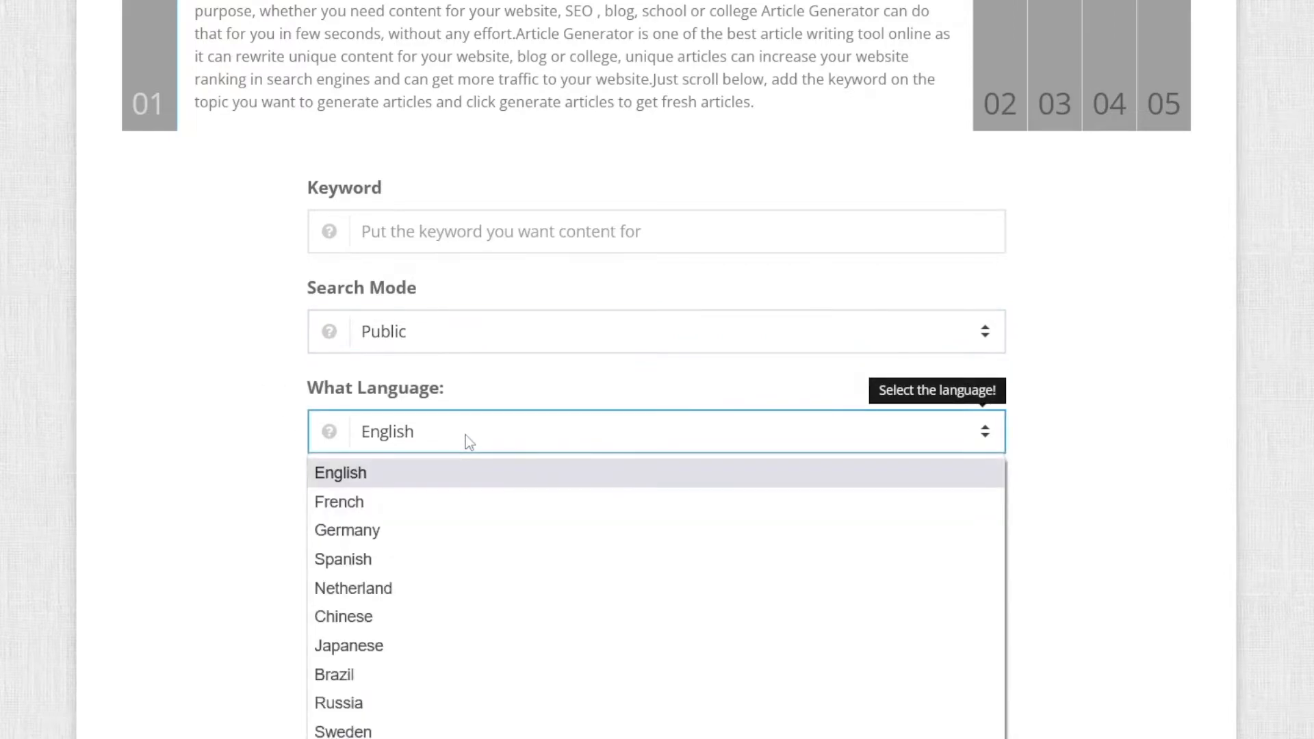
pyautogui.moveTo(477, 555)
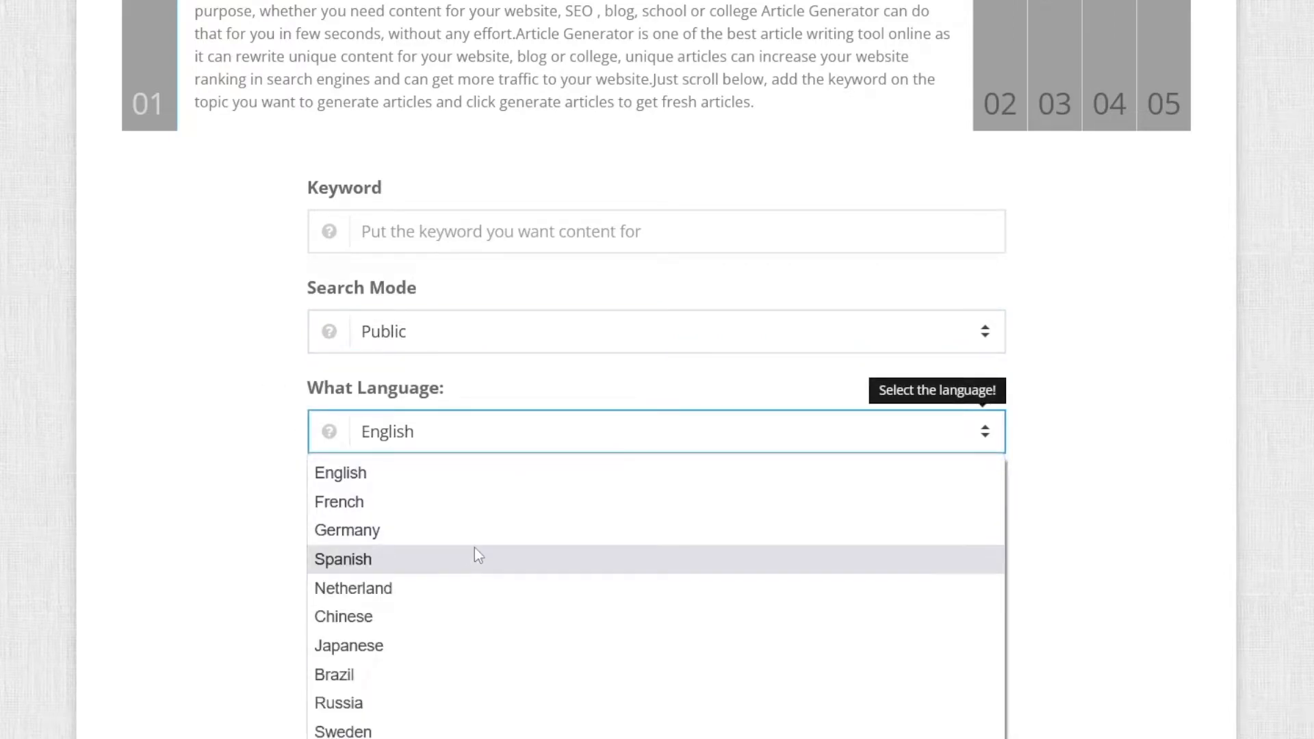
pyautogui.moveTo(445, 671)
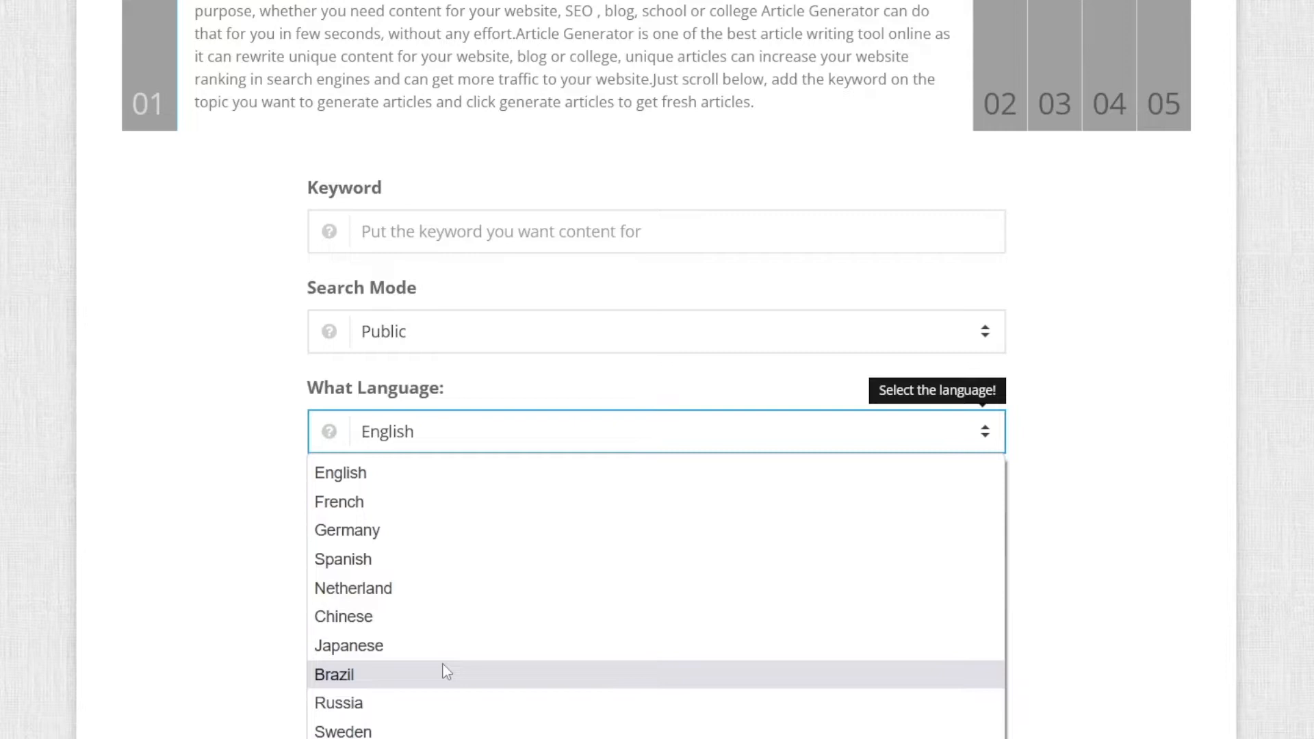
pyautogui.moveTo(490, 652)
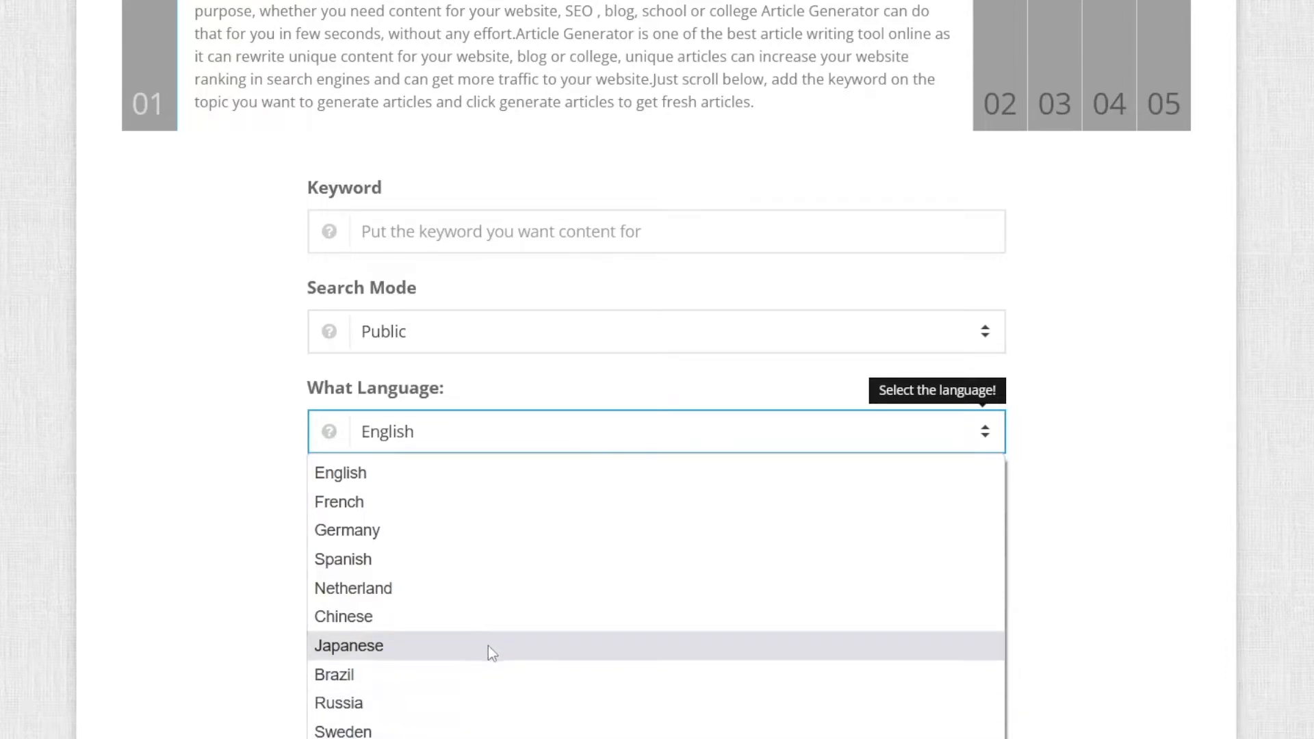
pyautogui.moveTo(406, 578)
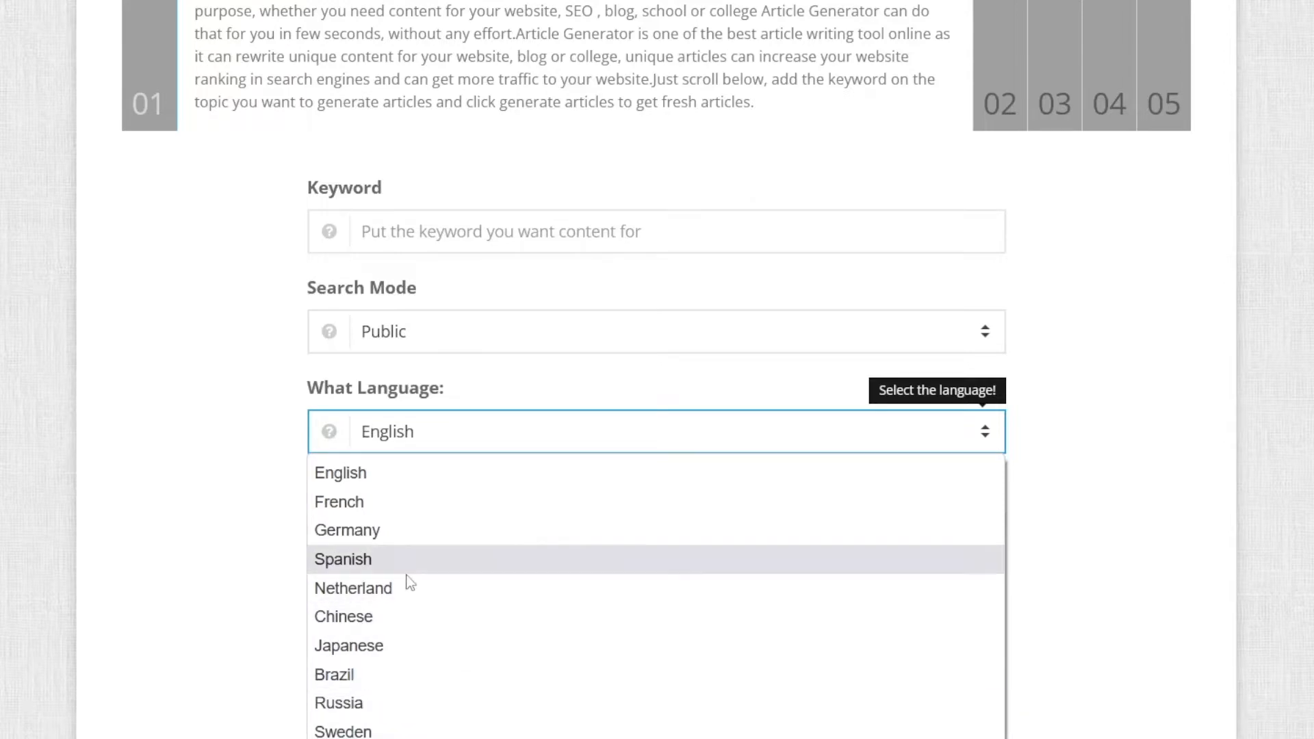
pyautogui.moveTo(401, 571)
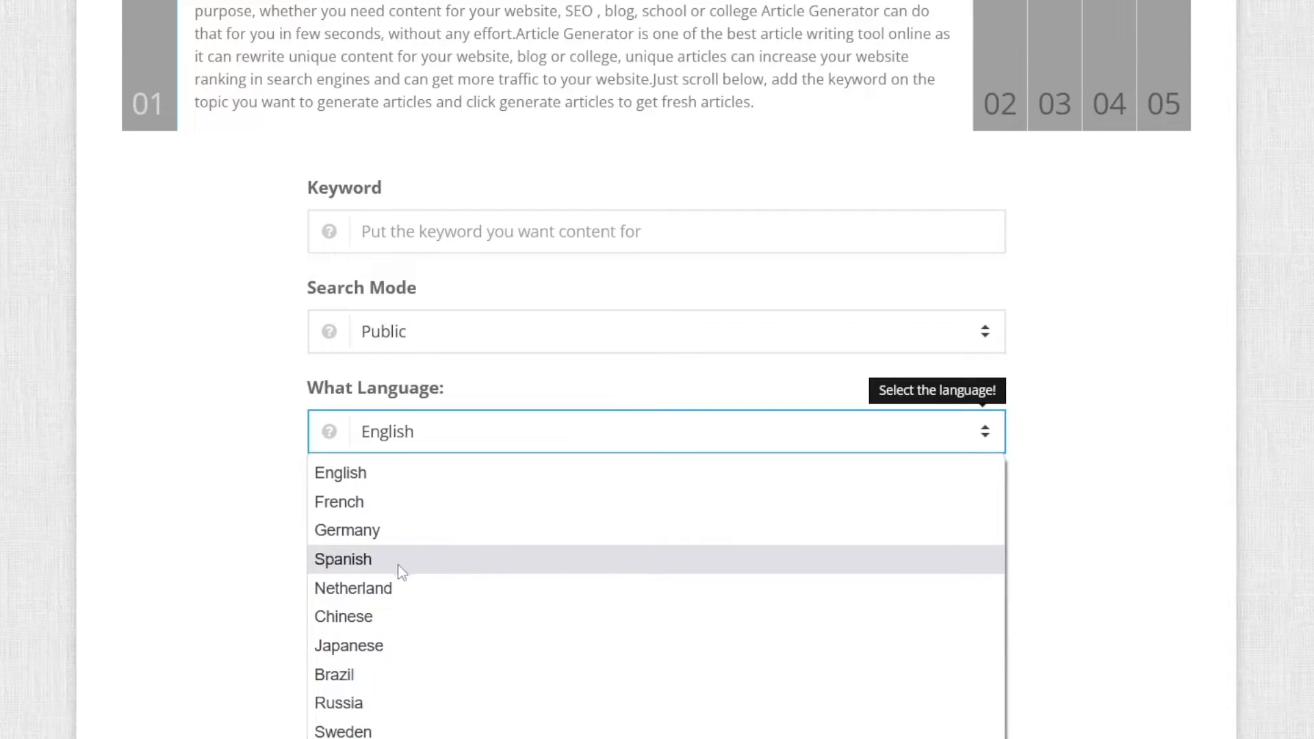
pyautogui.moveTo(460, 643)
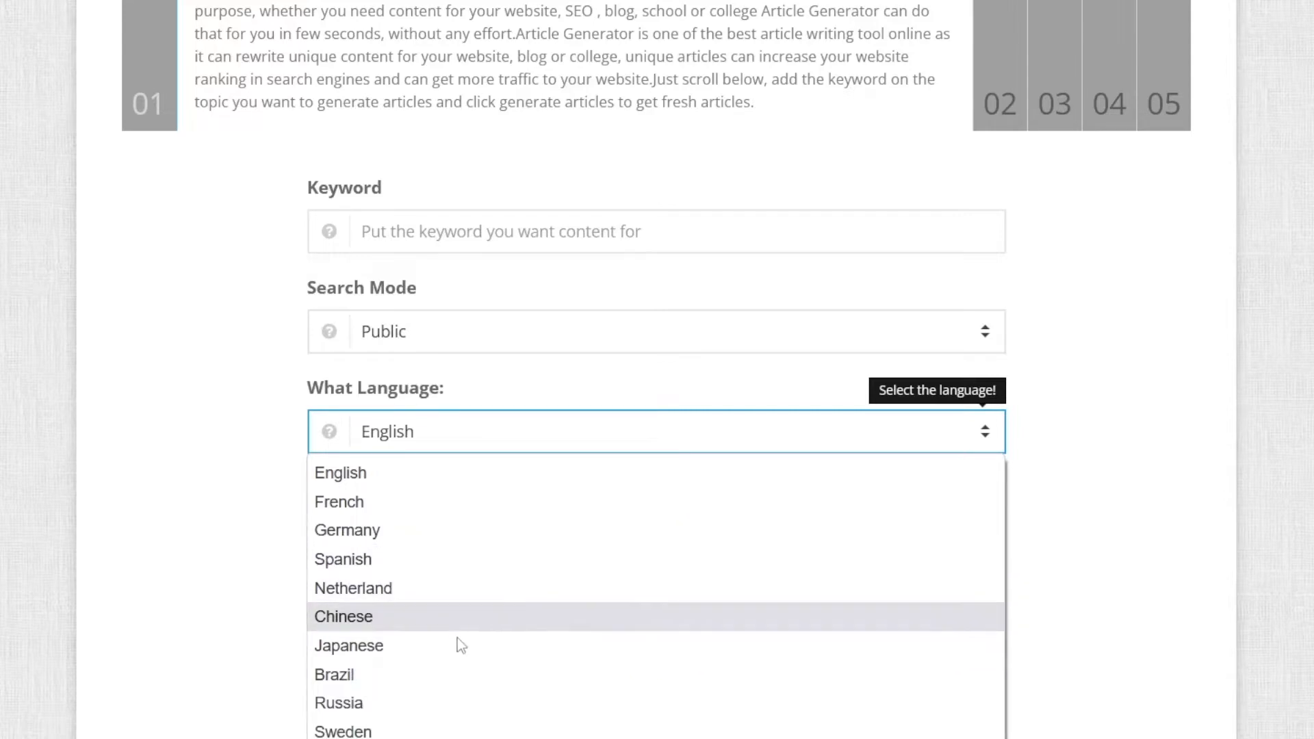
pyautogui.moveTo(491, 587)
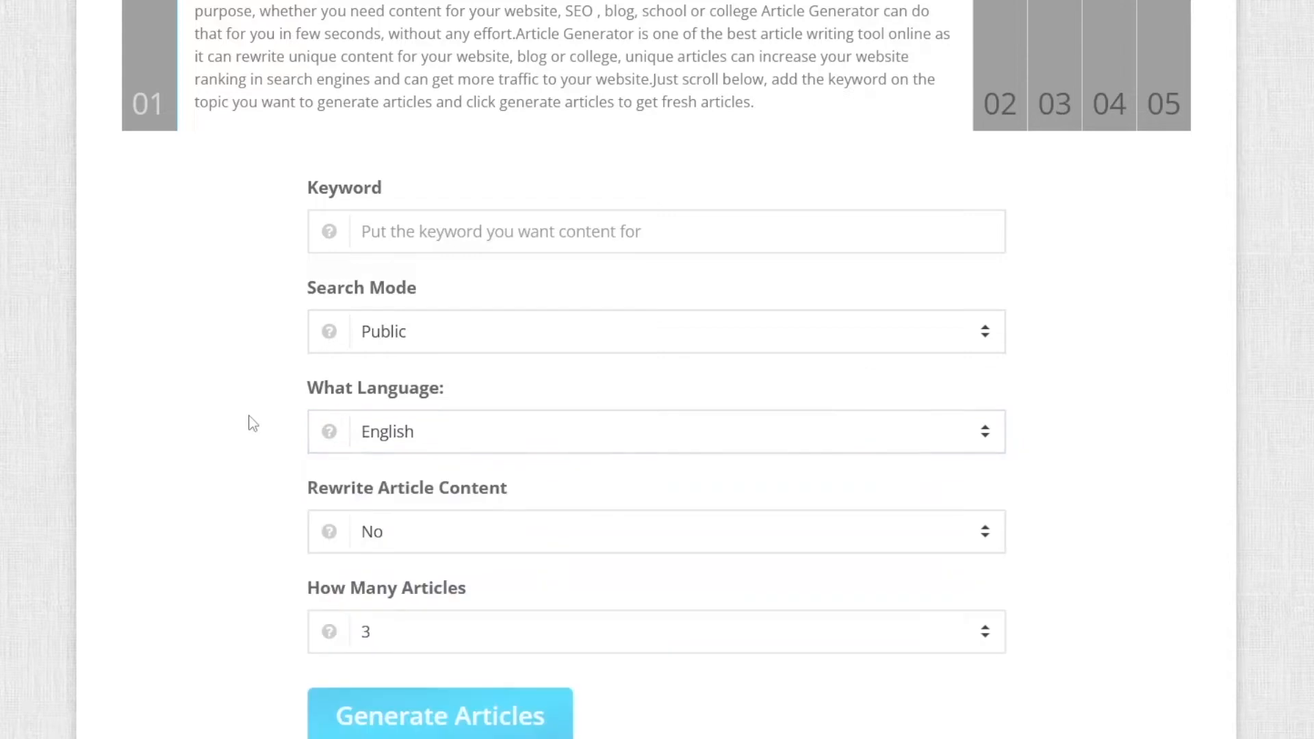
pyautogui.click(656, 232)
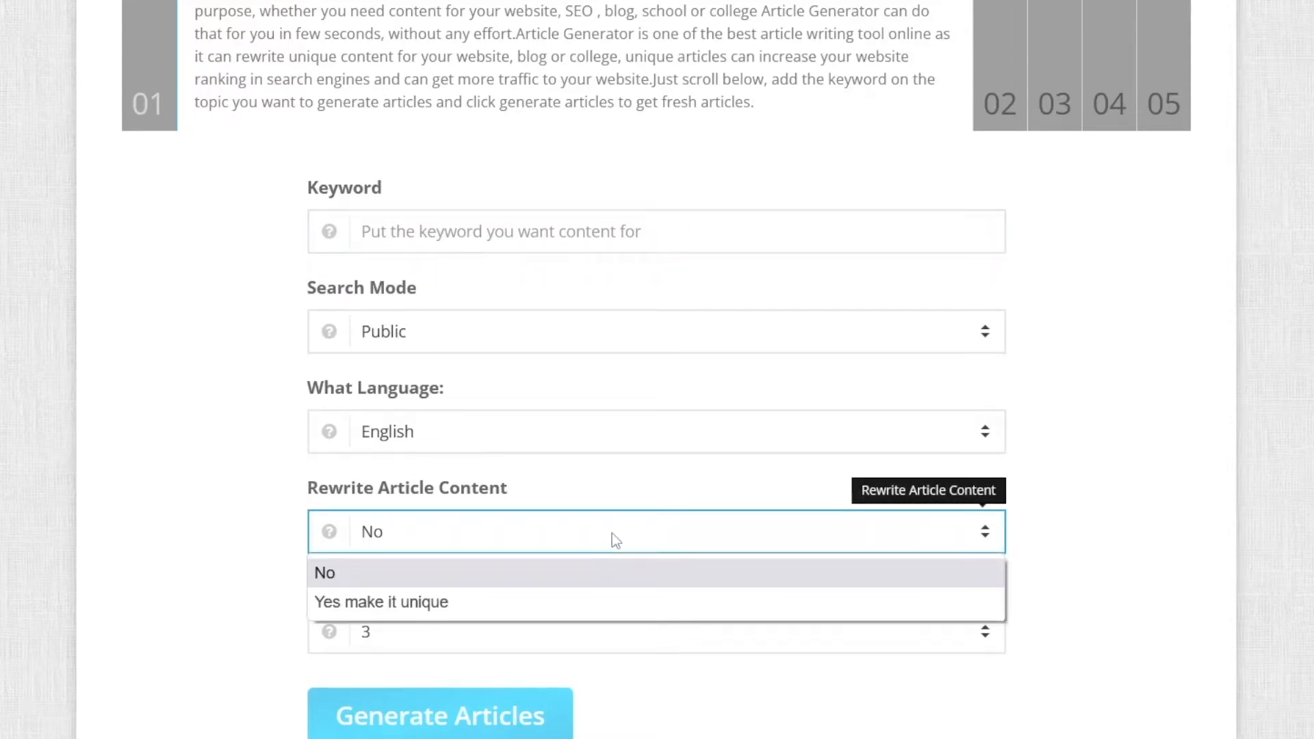
pyautogui.moveTo(421, 561)
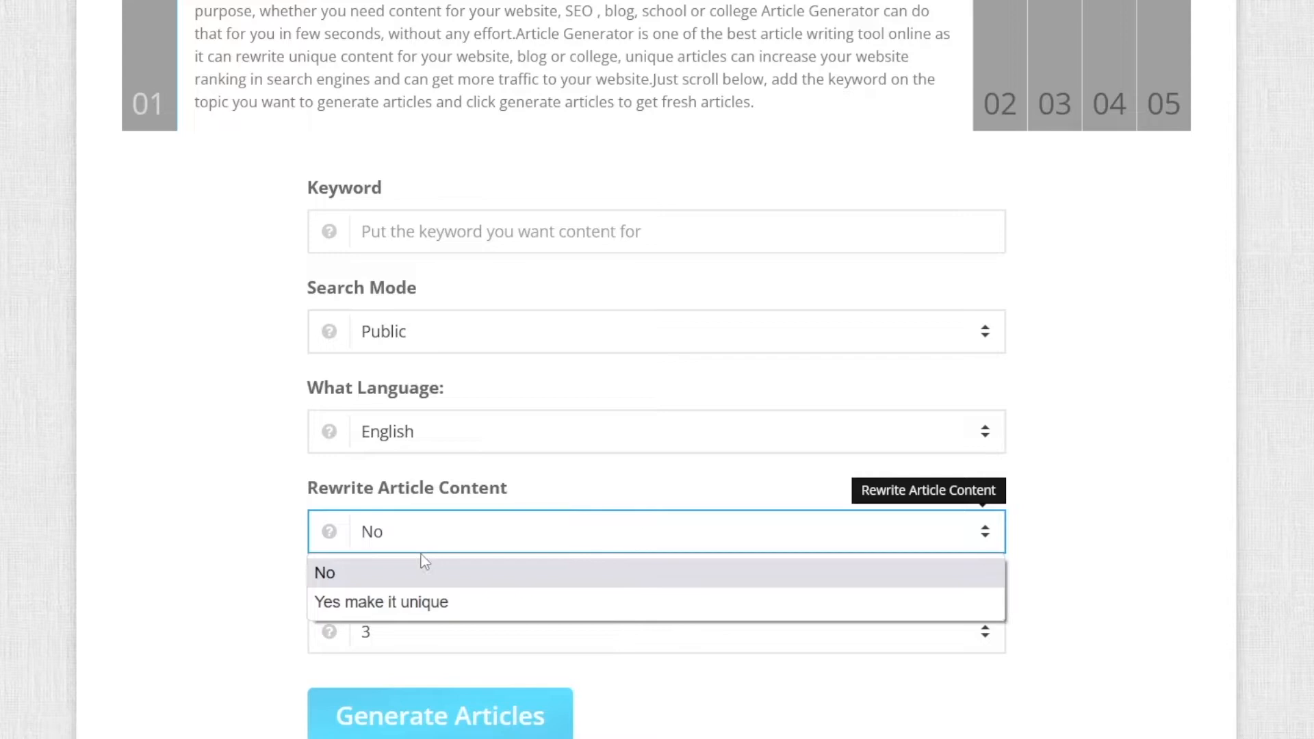
pyautogui.moveTo(599, 563)
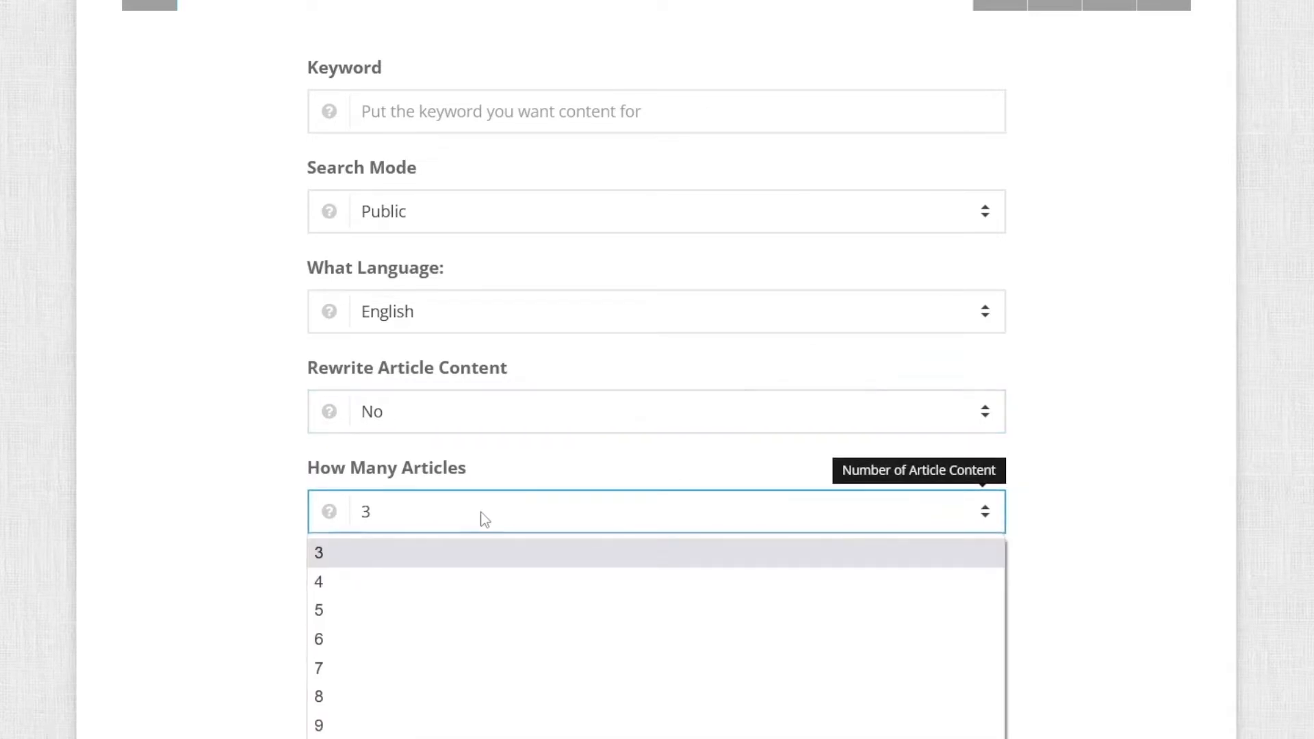
pyautogui.moveTo(488, 517)
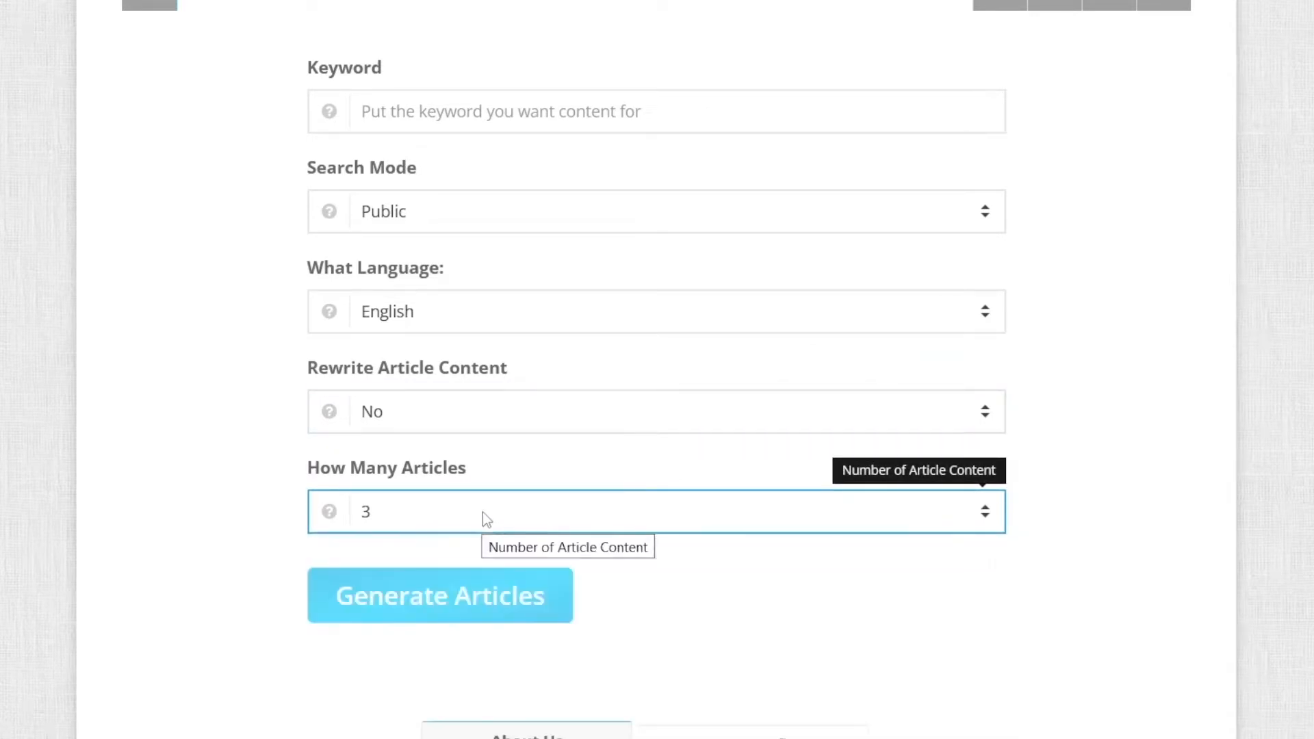
pyautogui.scroll(3)
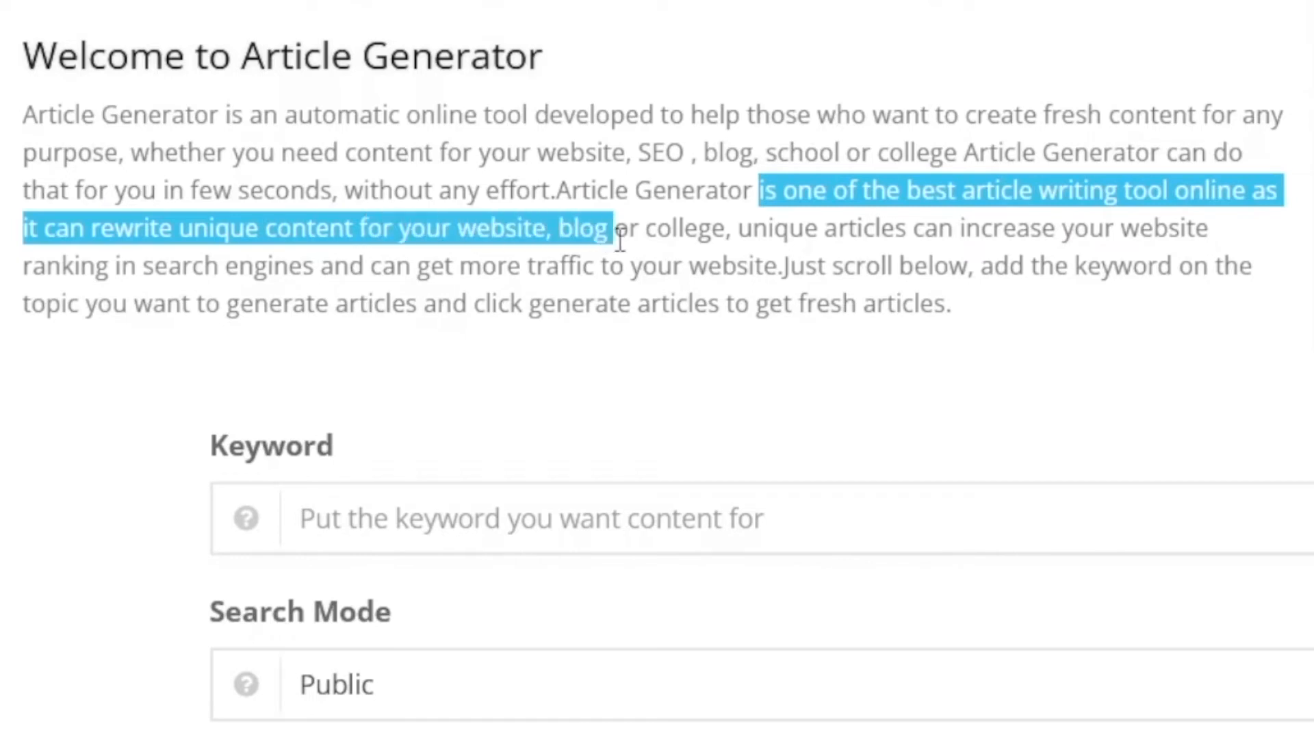
pyautogui.click(617, 228)
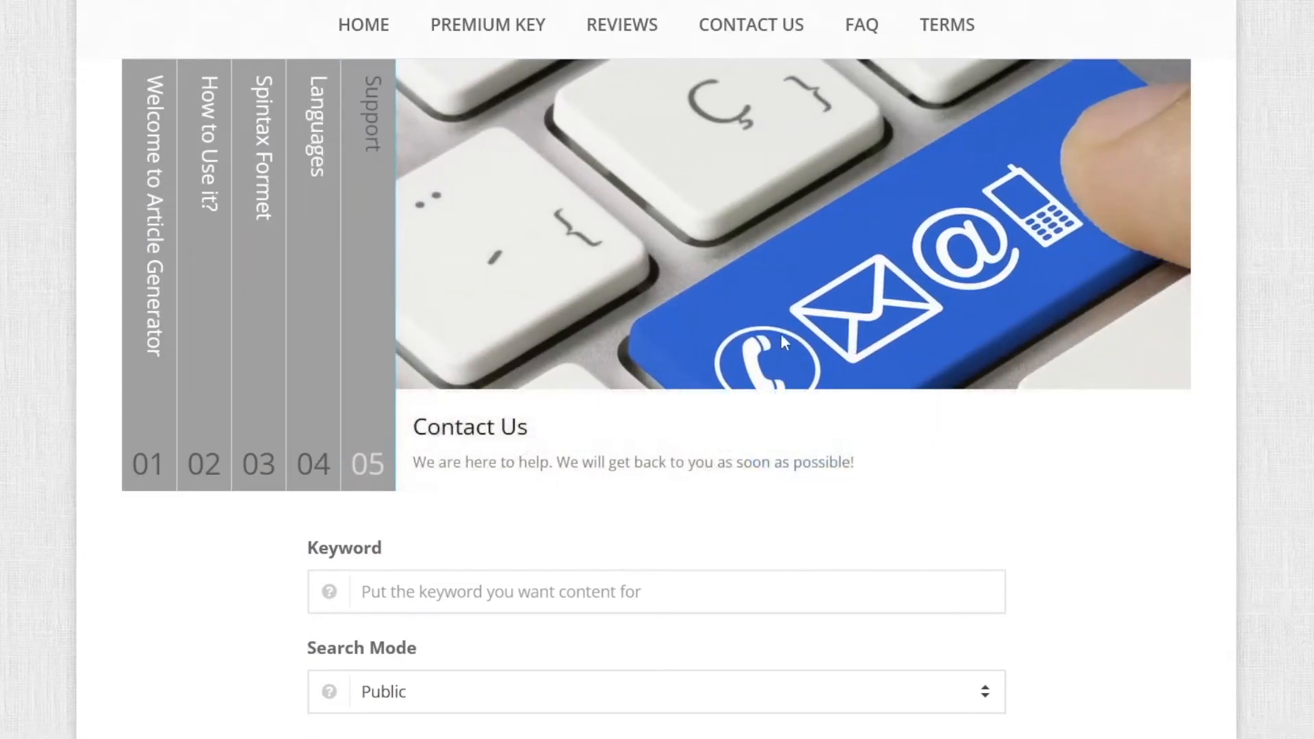
pyautogui.scroll(3)
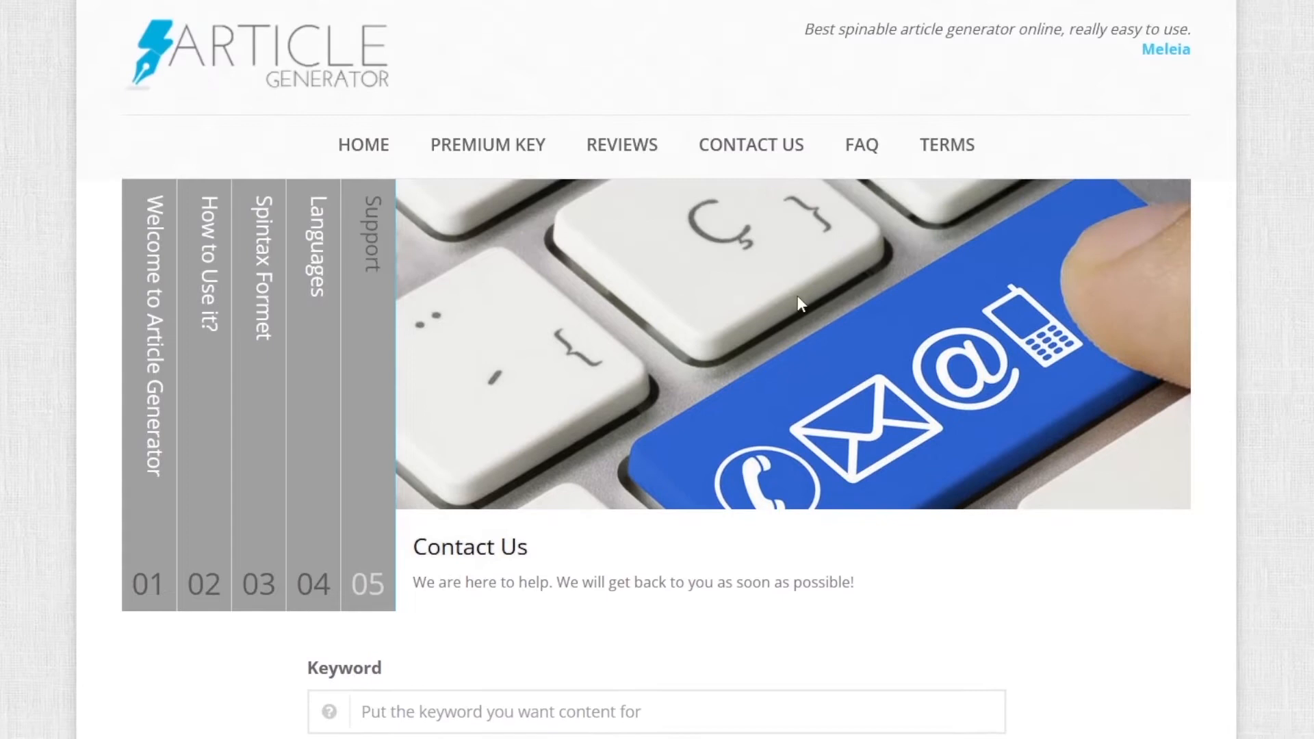
pyautogui.scroll(-3)
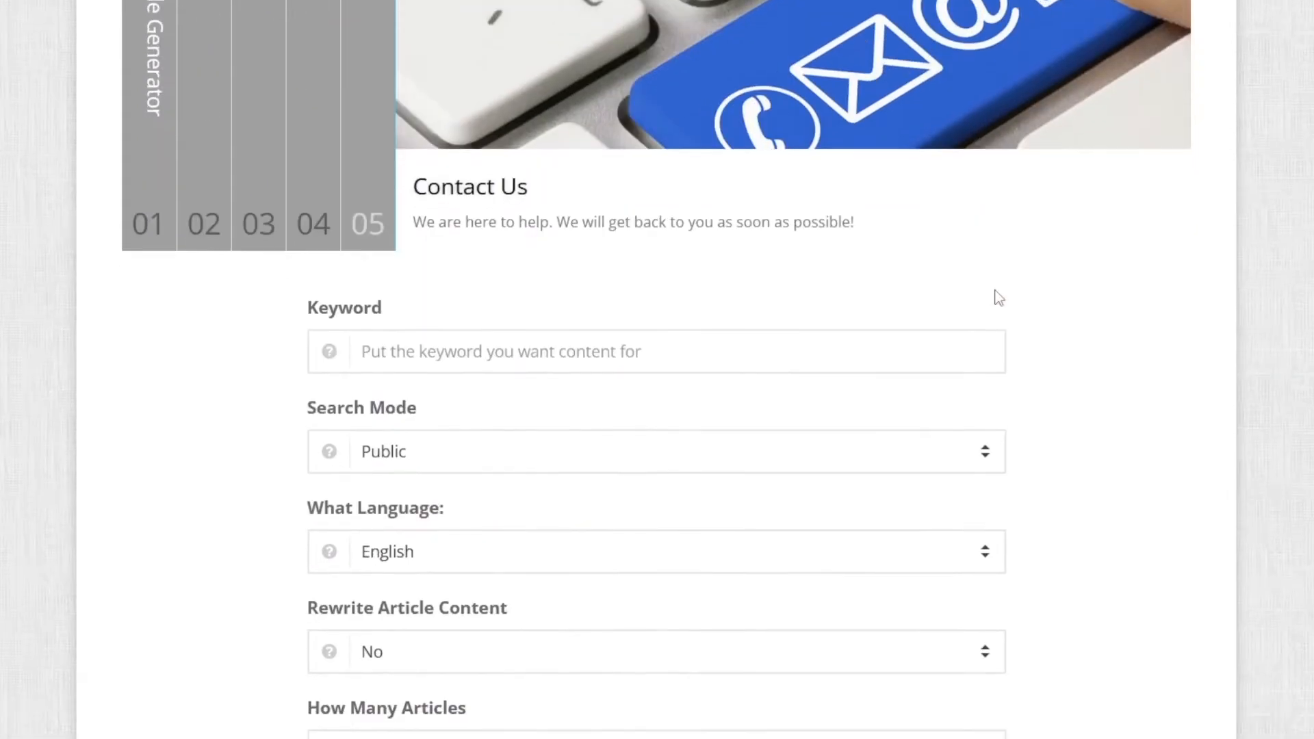
pyautogui.scroll(-3)
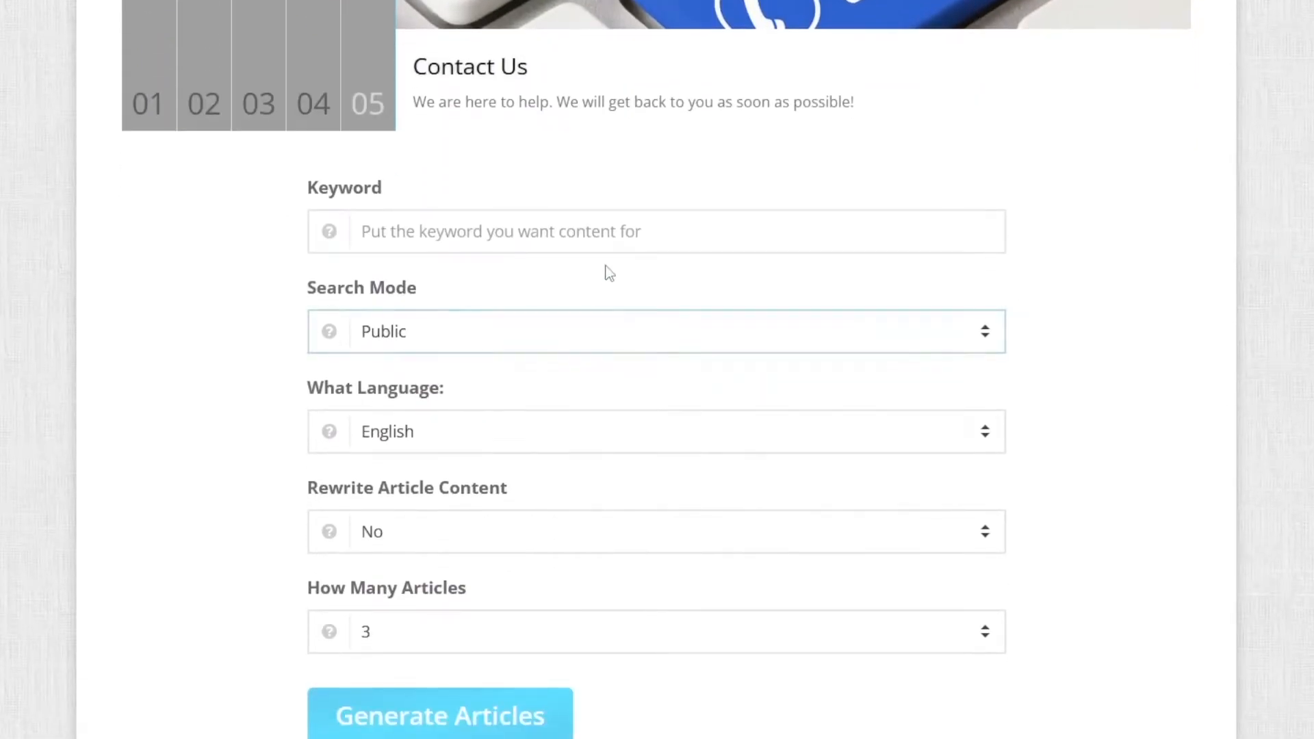
pyautogui.write('weight')
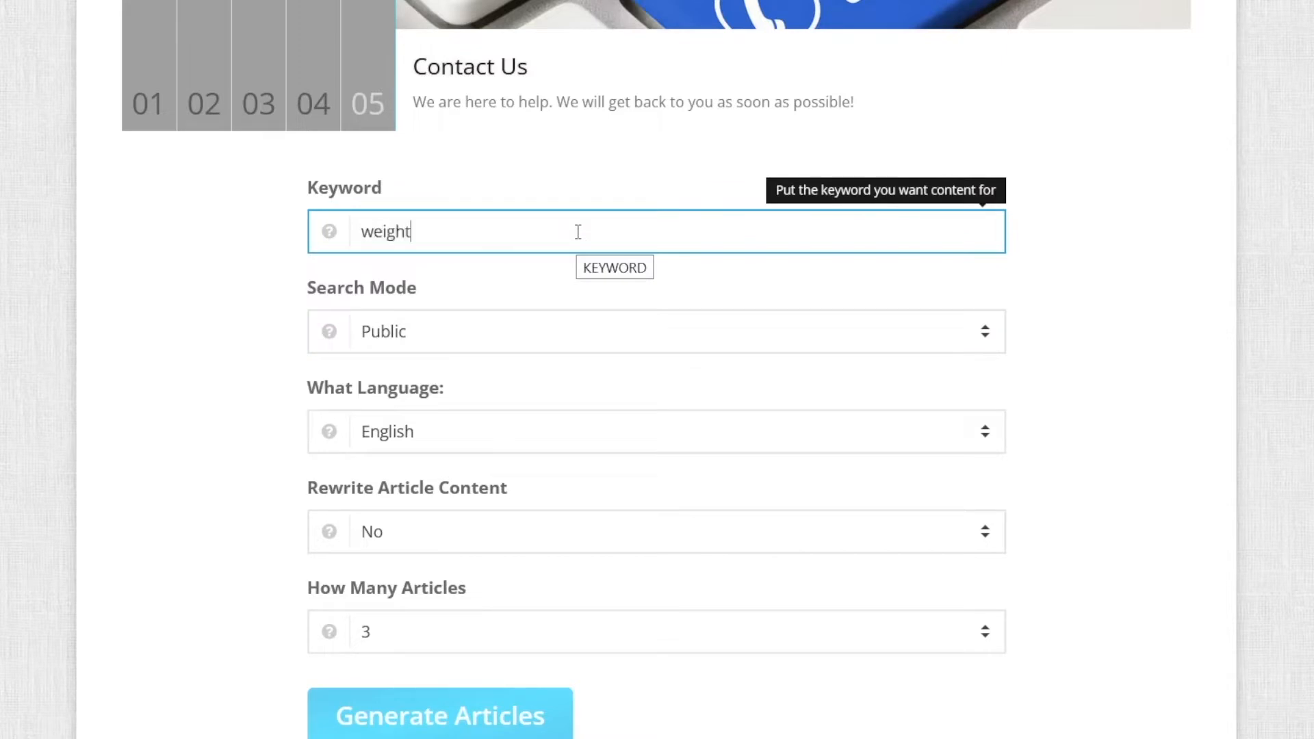
pyautogui.write('loss')
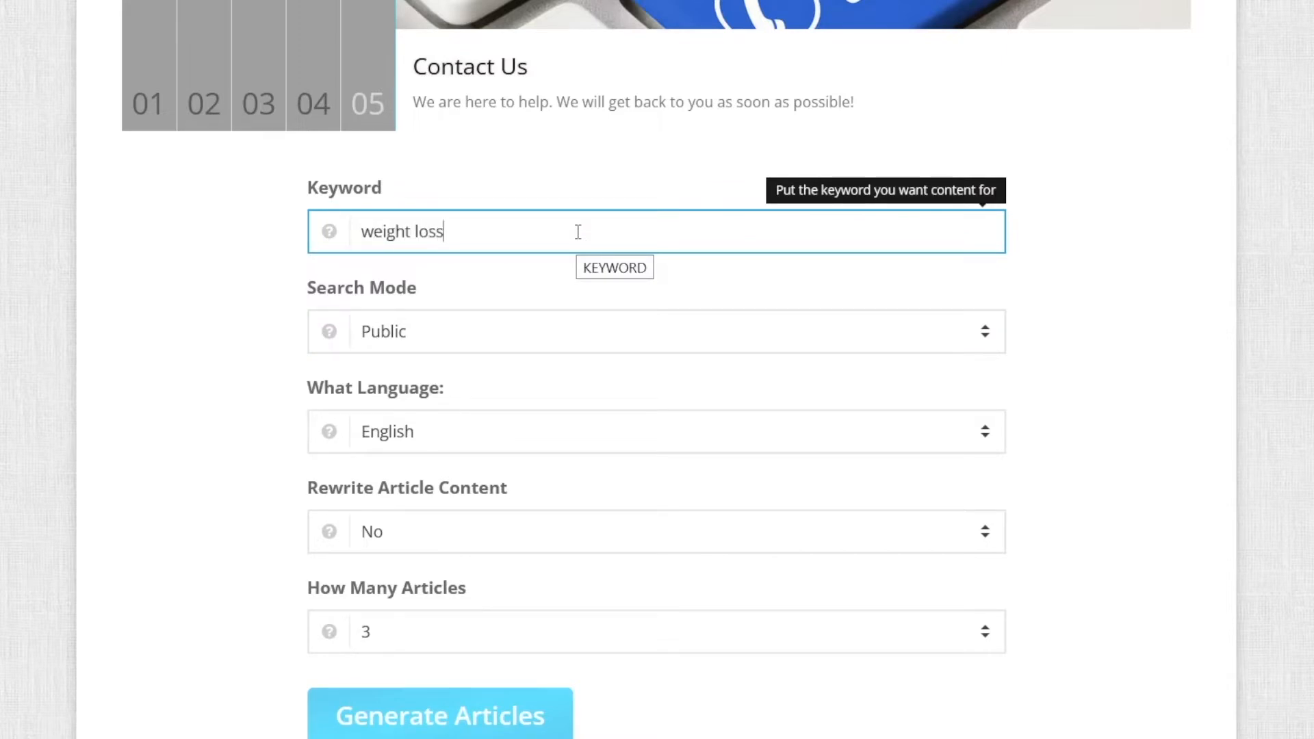
pyautogui.scroll(-3)
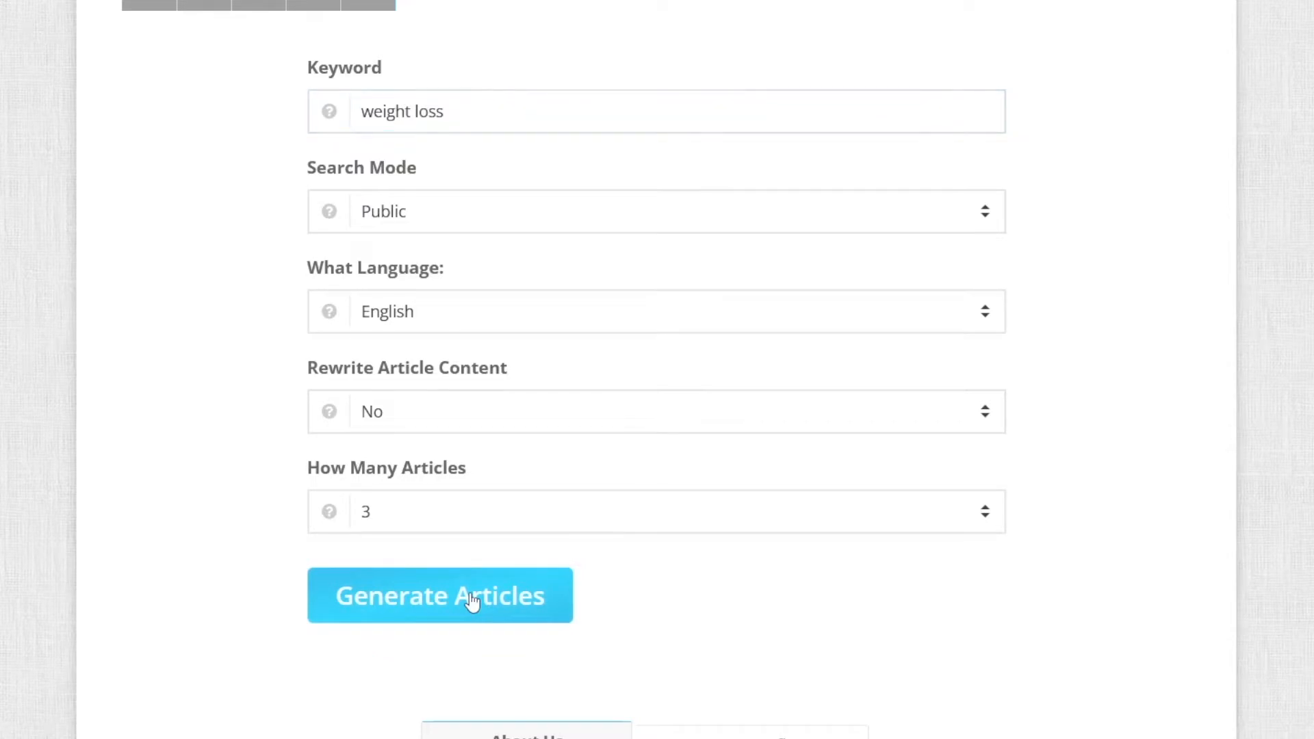
pyautogui.click(439, 595)
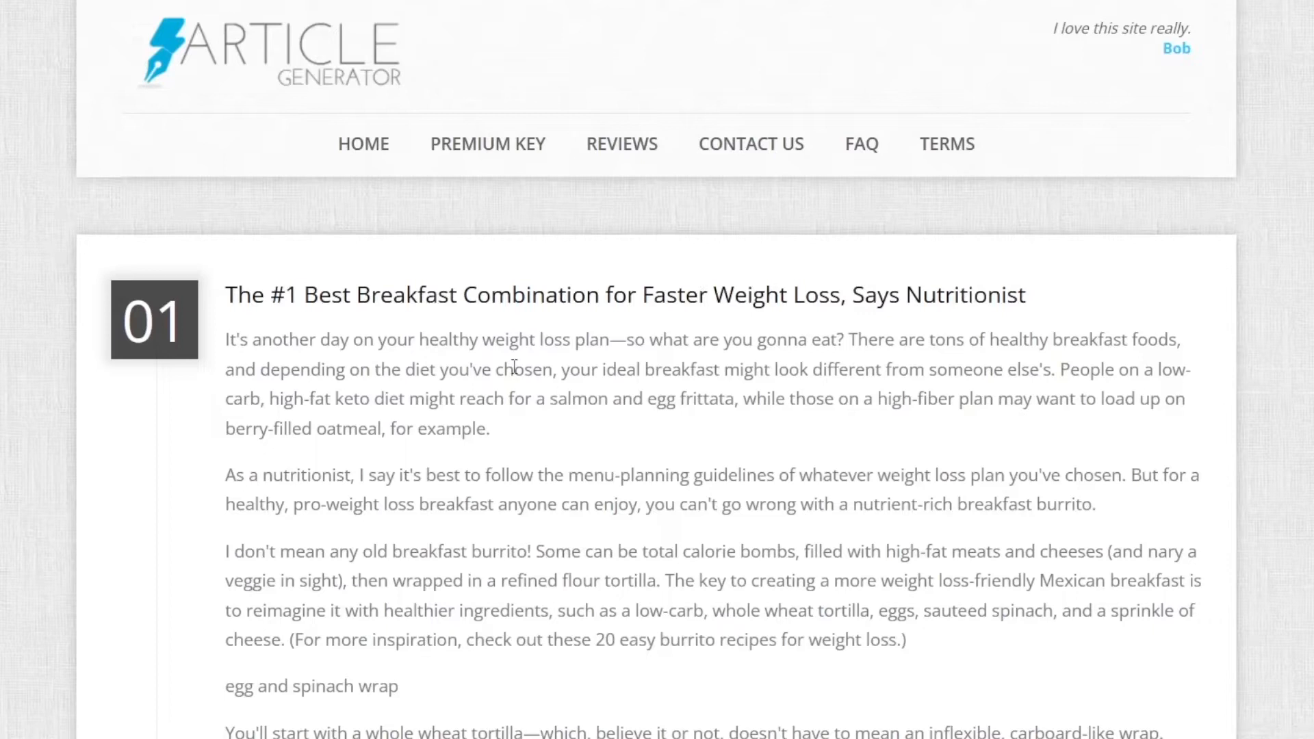
pyautogui.scroll(-3)
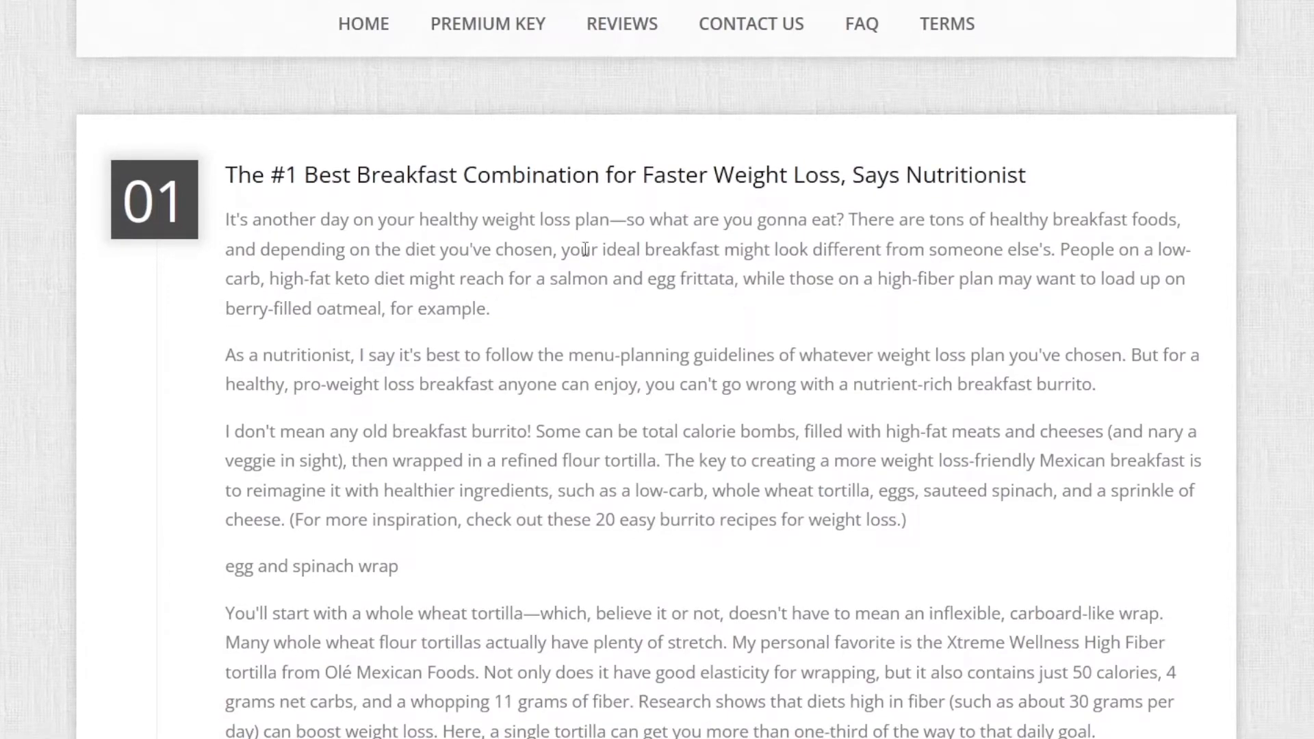
pyautogui.doubleClick(238, 174)
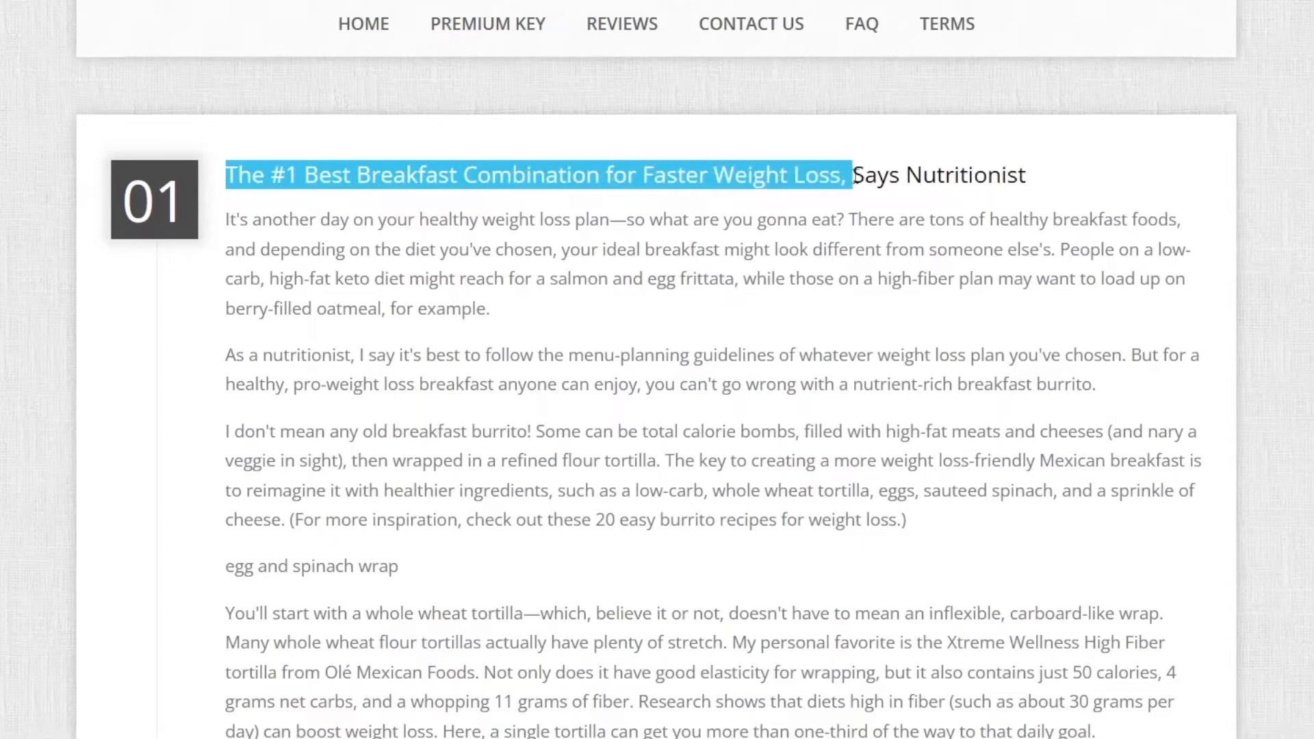
pyautogui.click(827, 250)
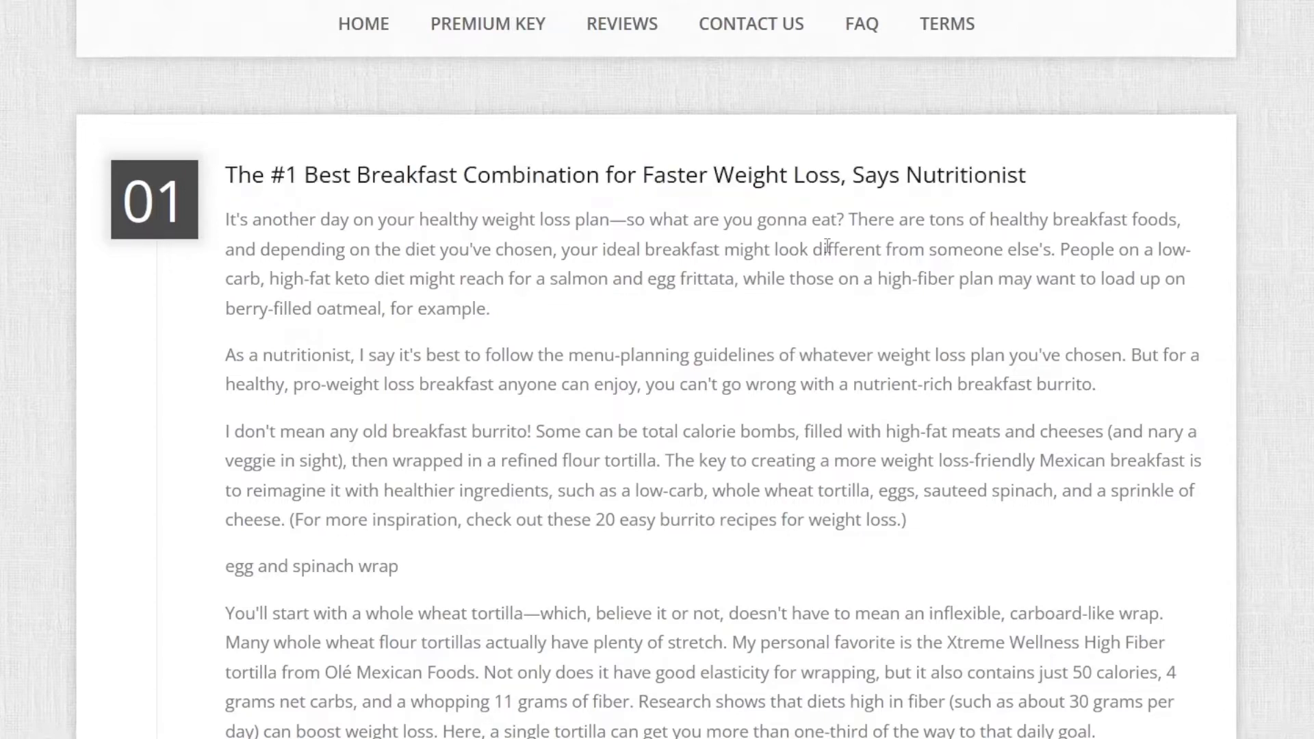
pyautogui.scroll(-3)
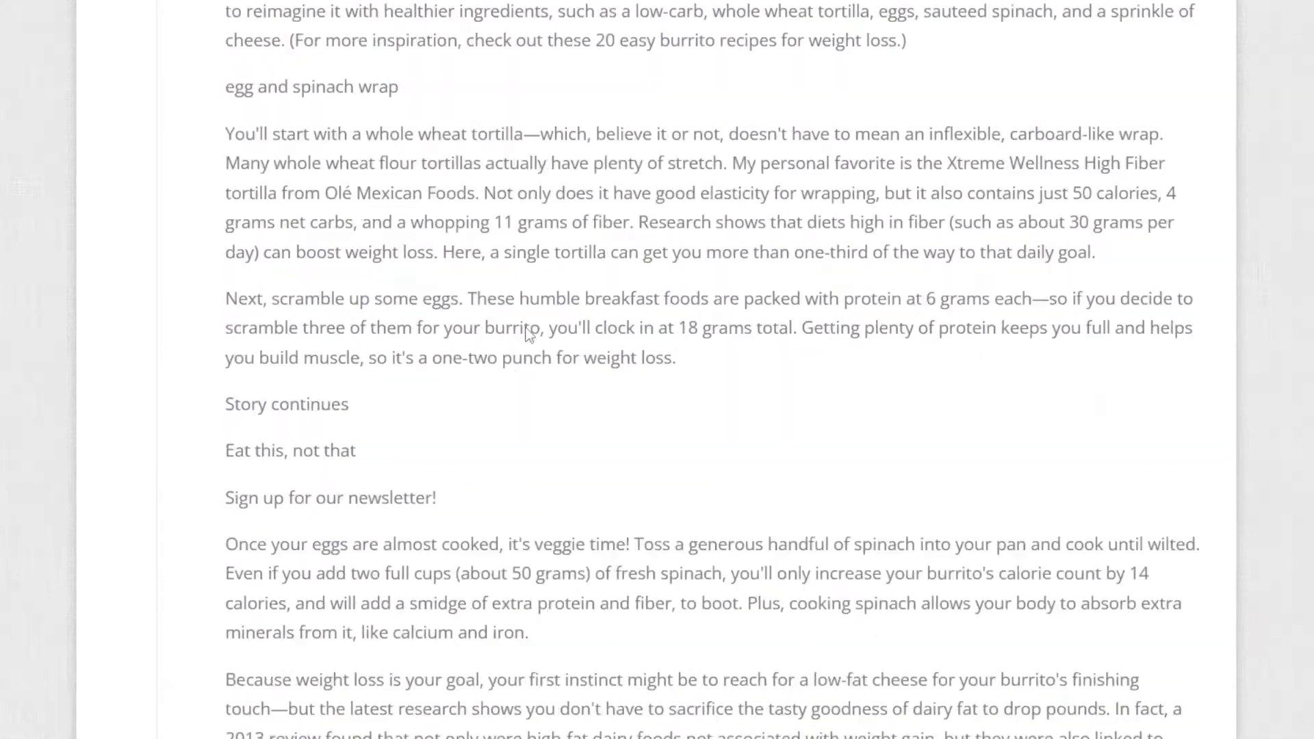
pyautogui.scroll(-3)
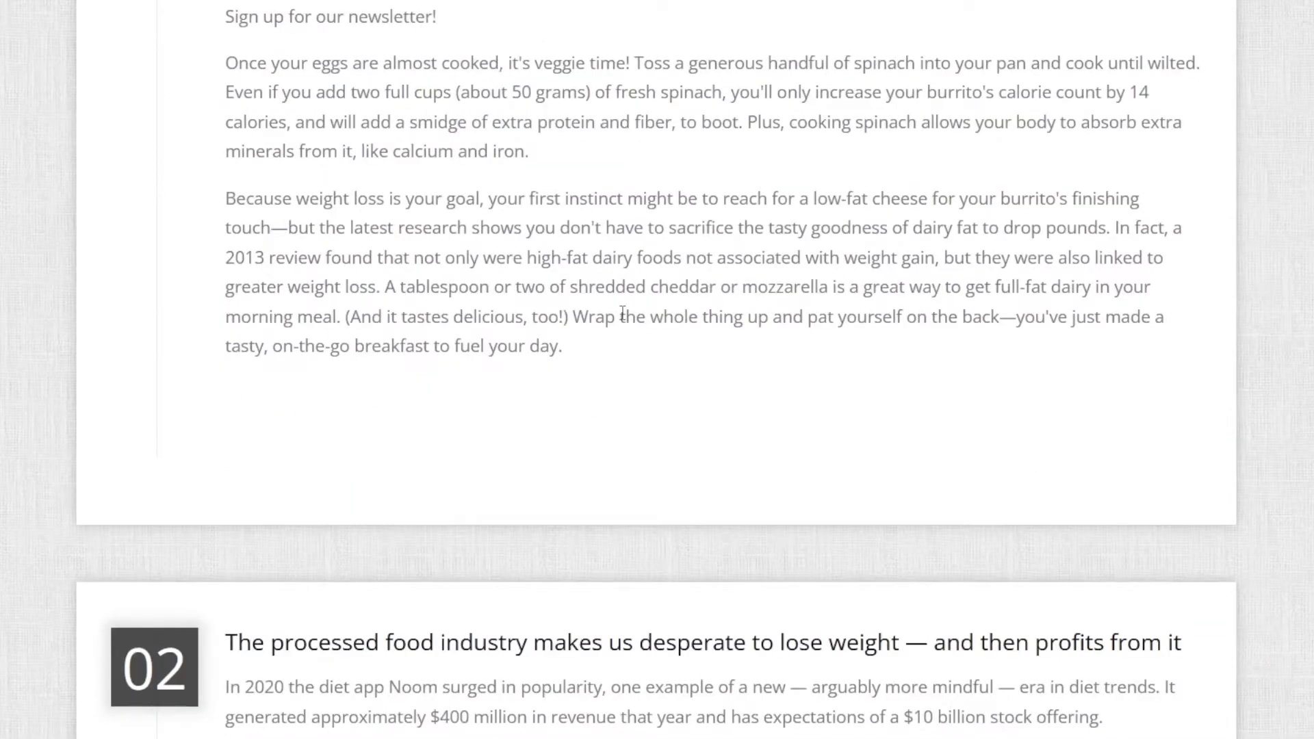
pyautogui.scroll(-3)
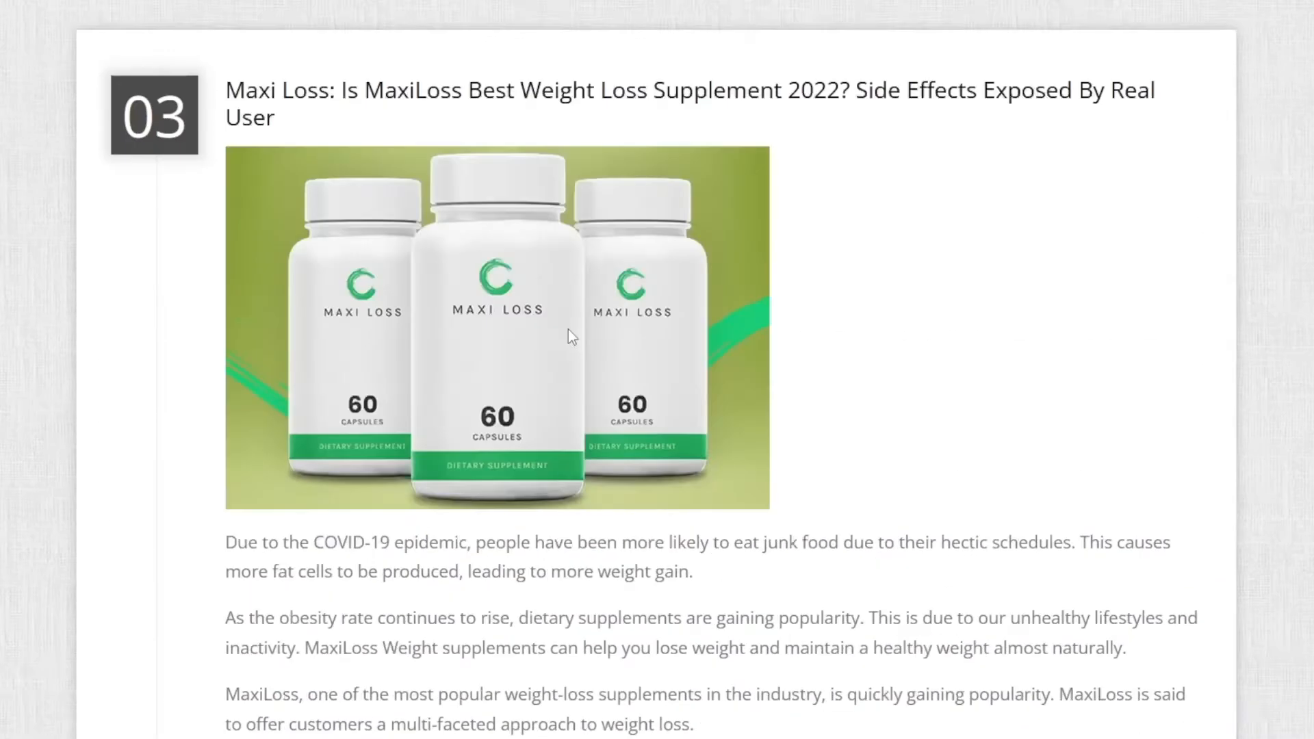
pyautogui.scroll(-3)
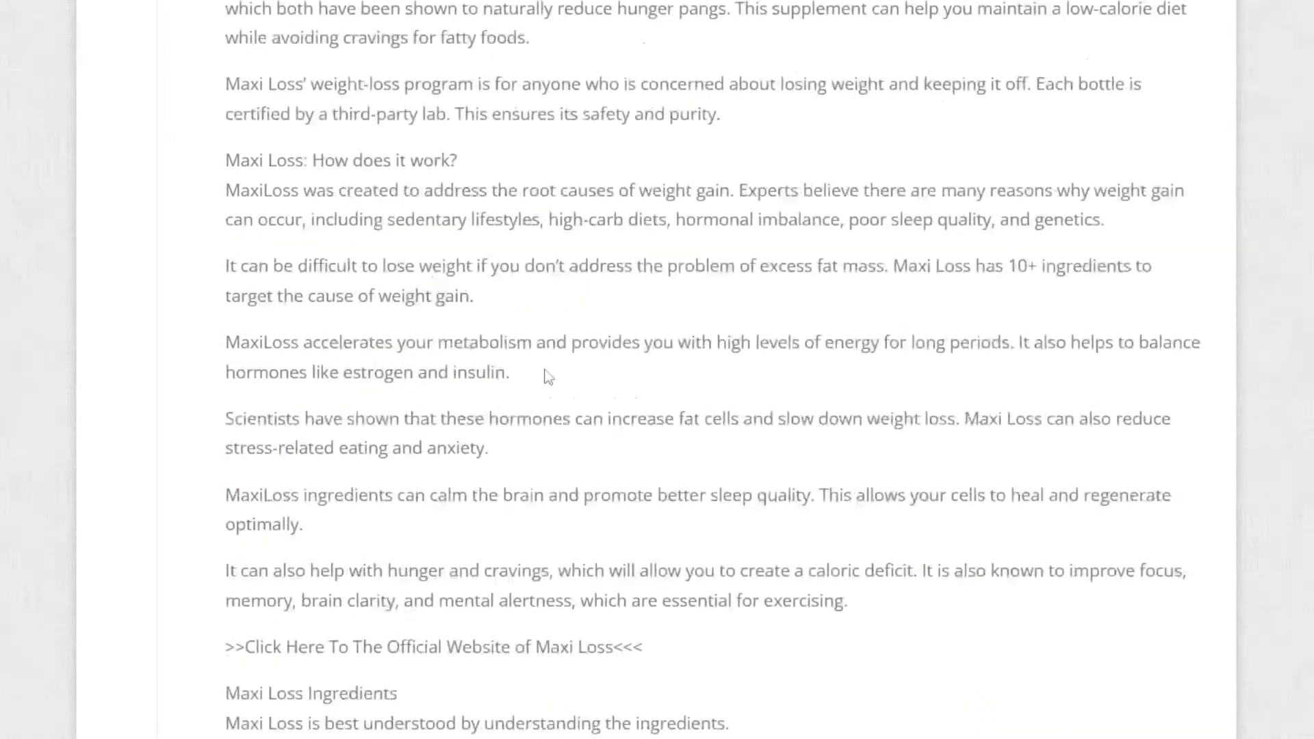
pyautogui.scroll(-3)
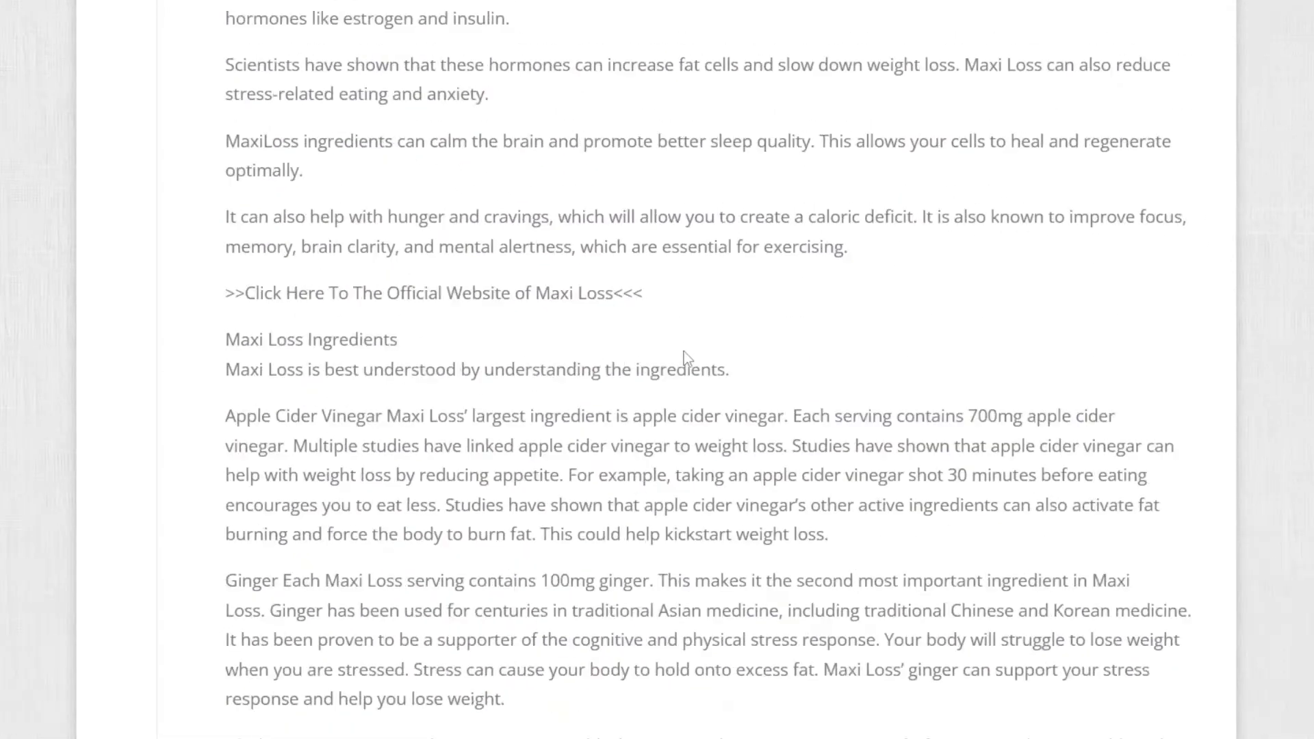
pyautogui.scroll(-3)
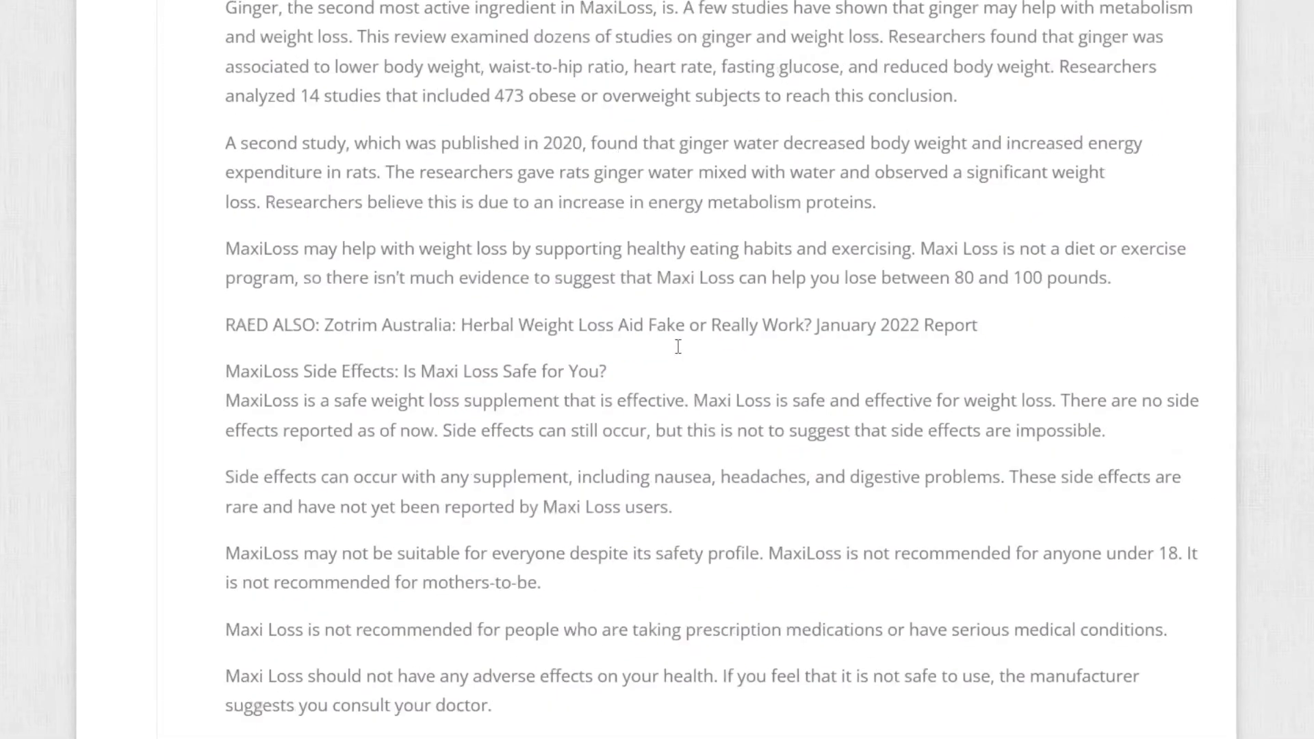
pyautogui.scroll(-3)
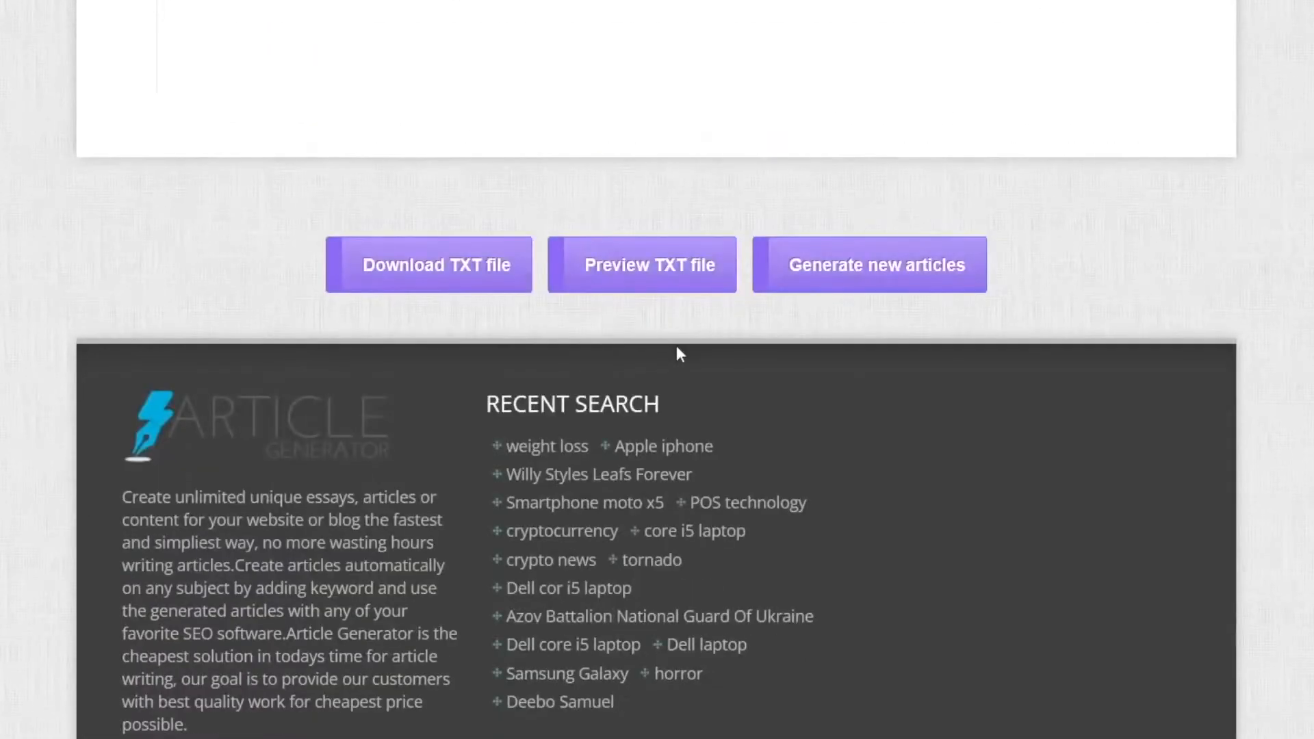
pyautogui.scroll(-3)
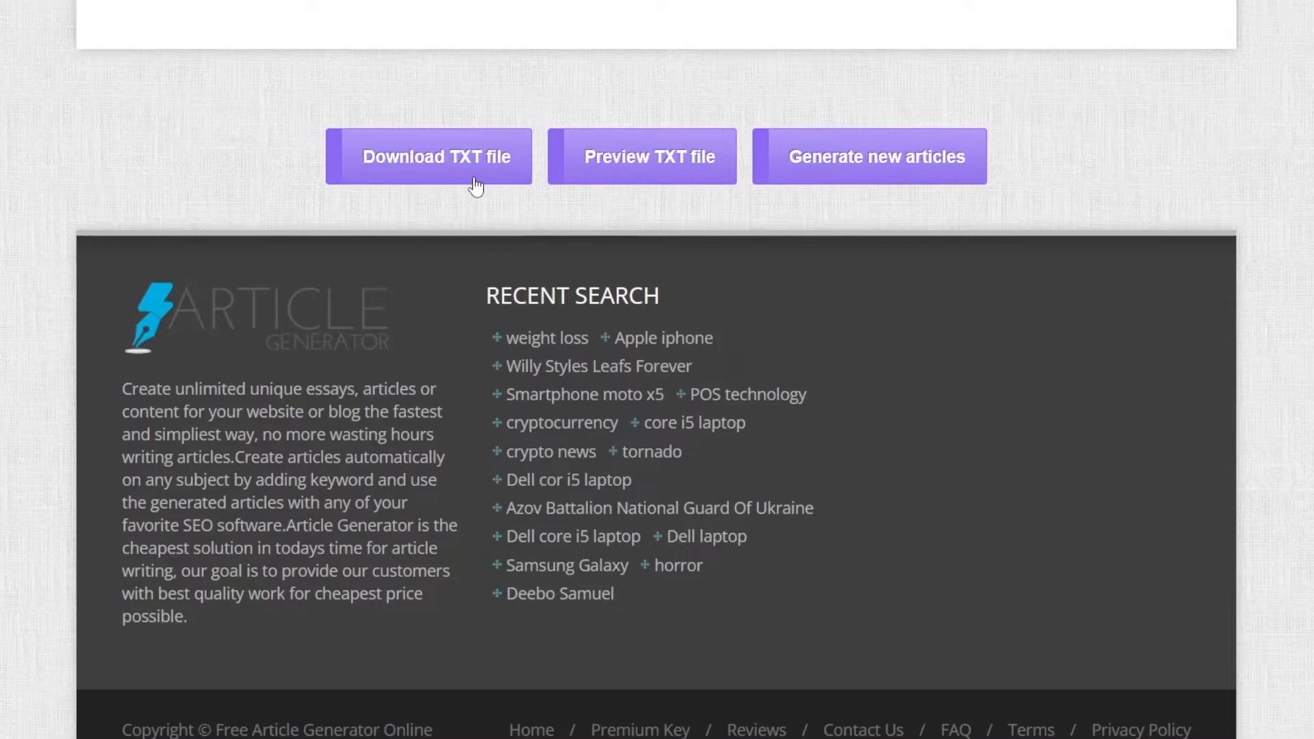
pyautogui.moveTo(664, 178)
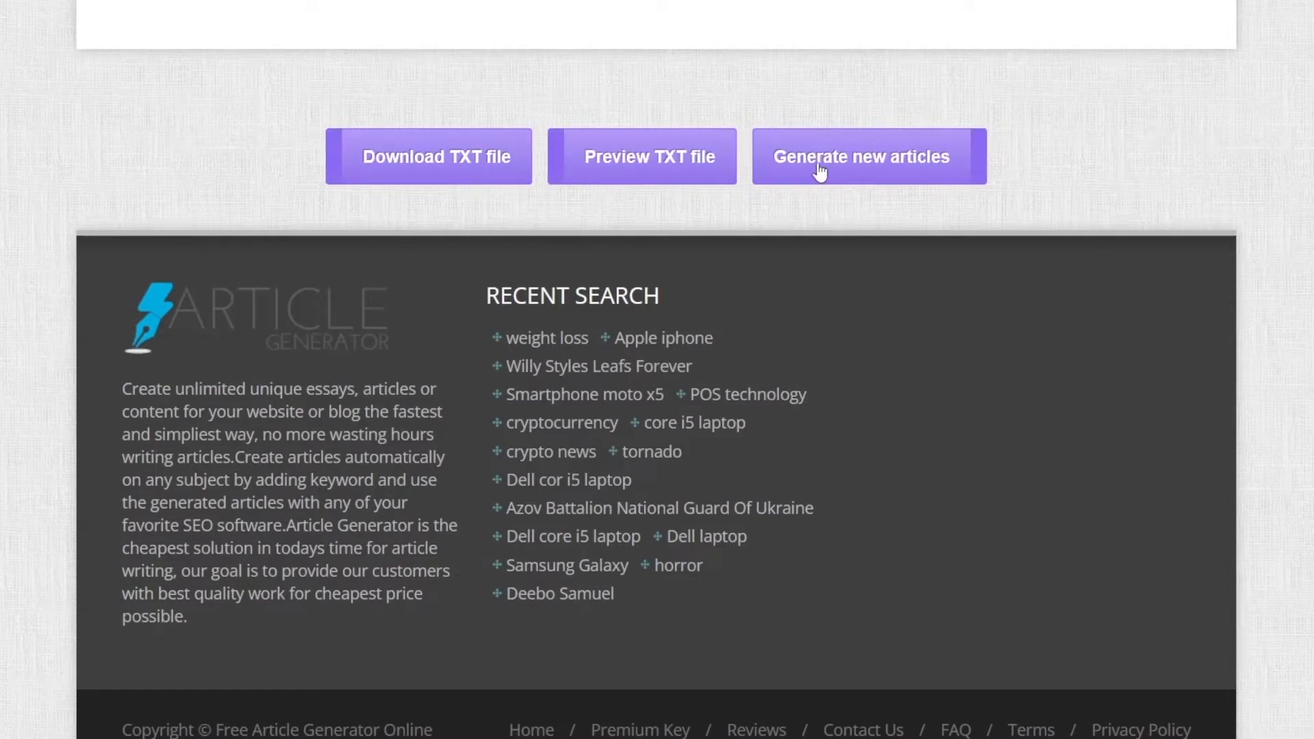
pyautogui.scroll(-3)
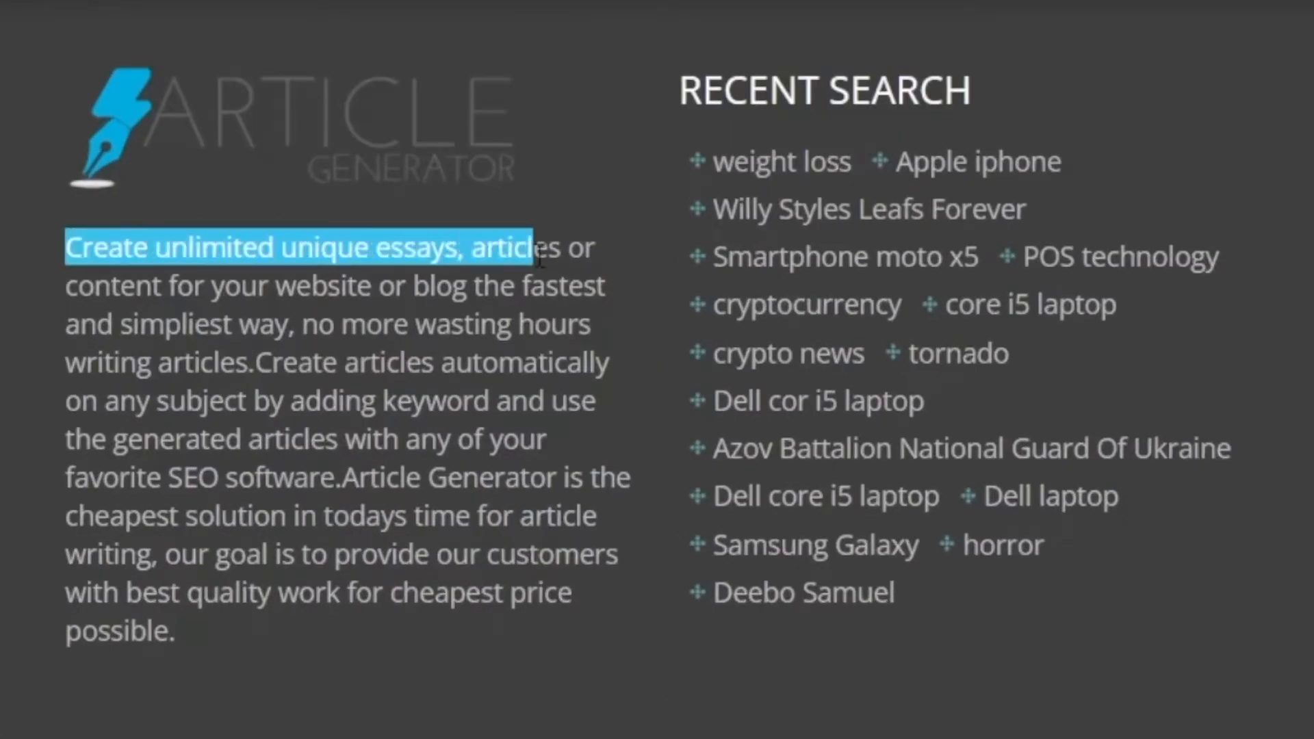
pyautogui.moveTo(526, 248); pyautogui.dragTo(308, 287)
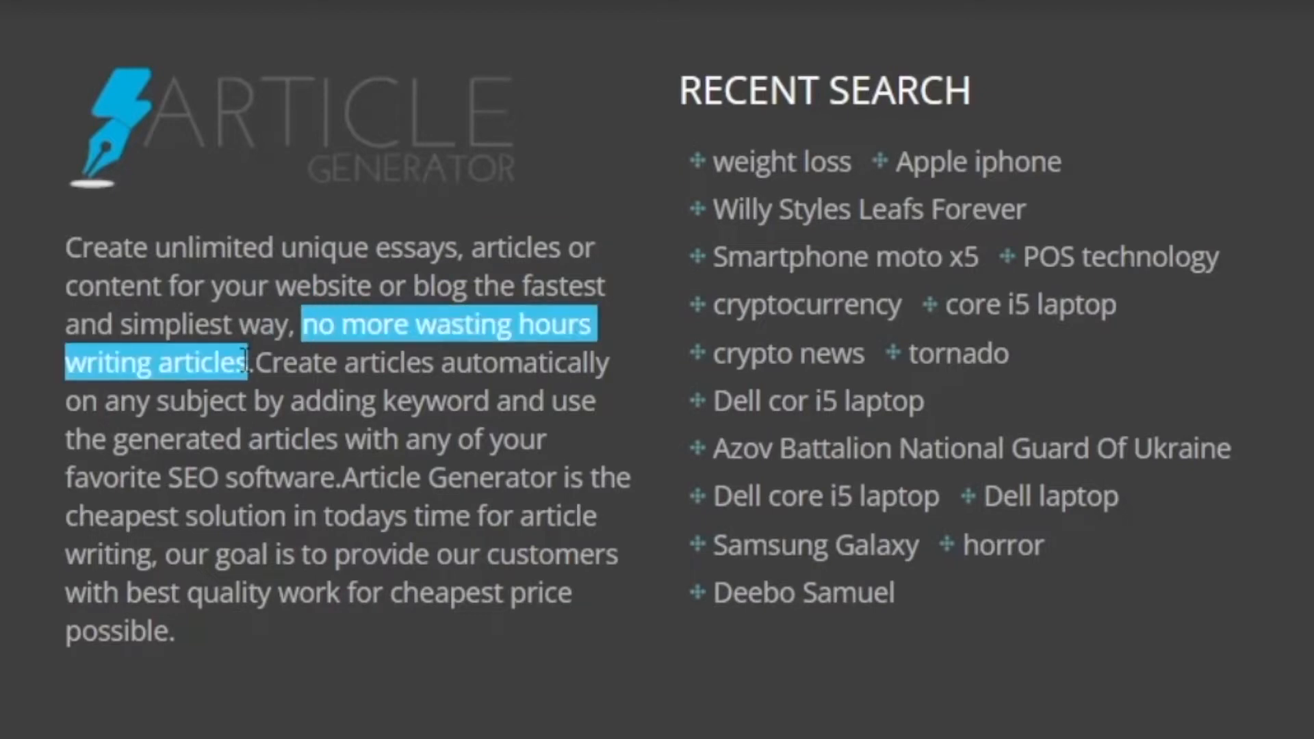
pyautogui.scroll(-3)
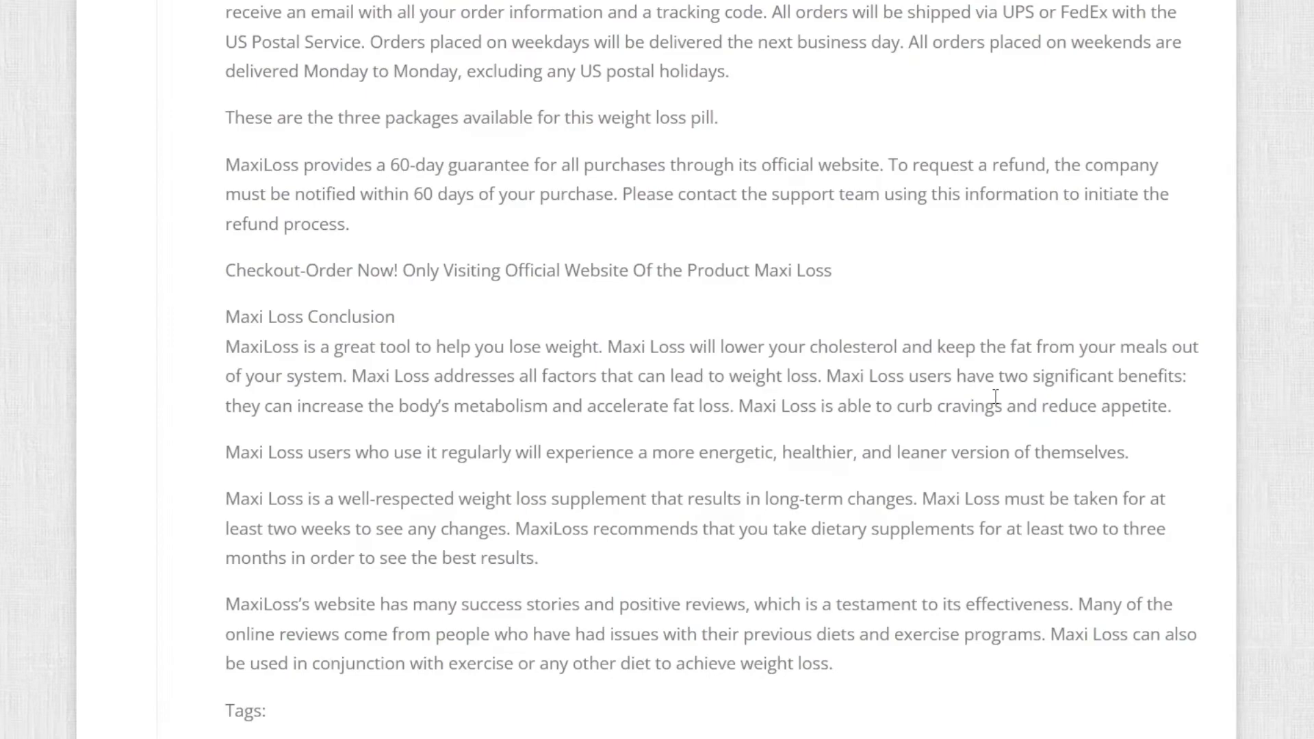
pyautogui.scroll(3)
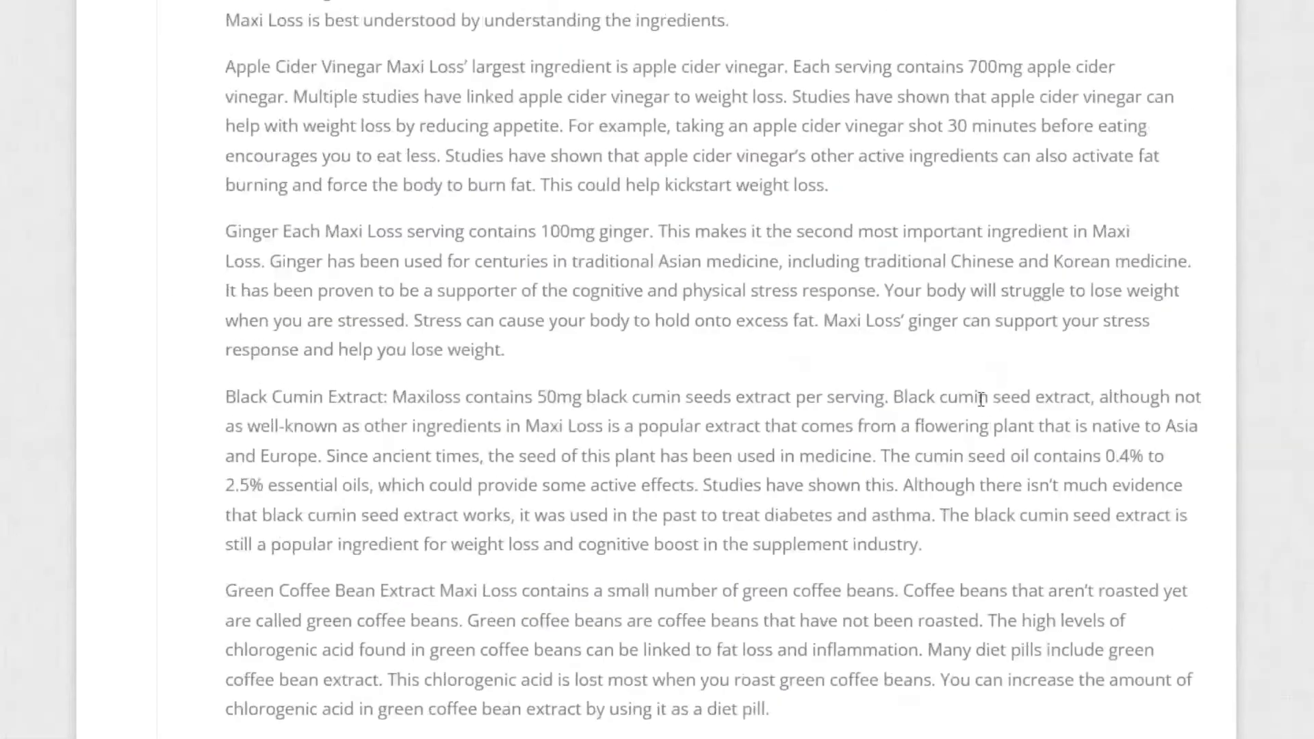
pyautogui.scroll(-3)
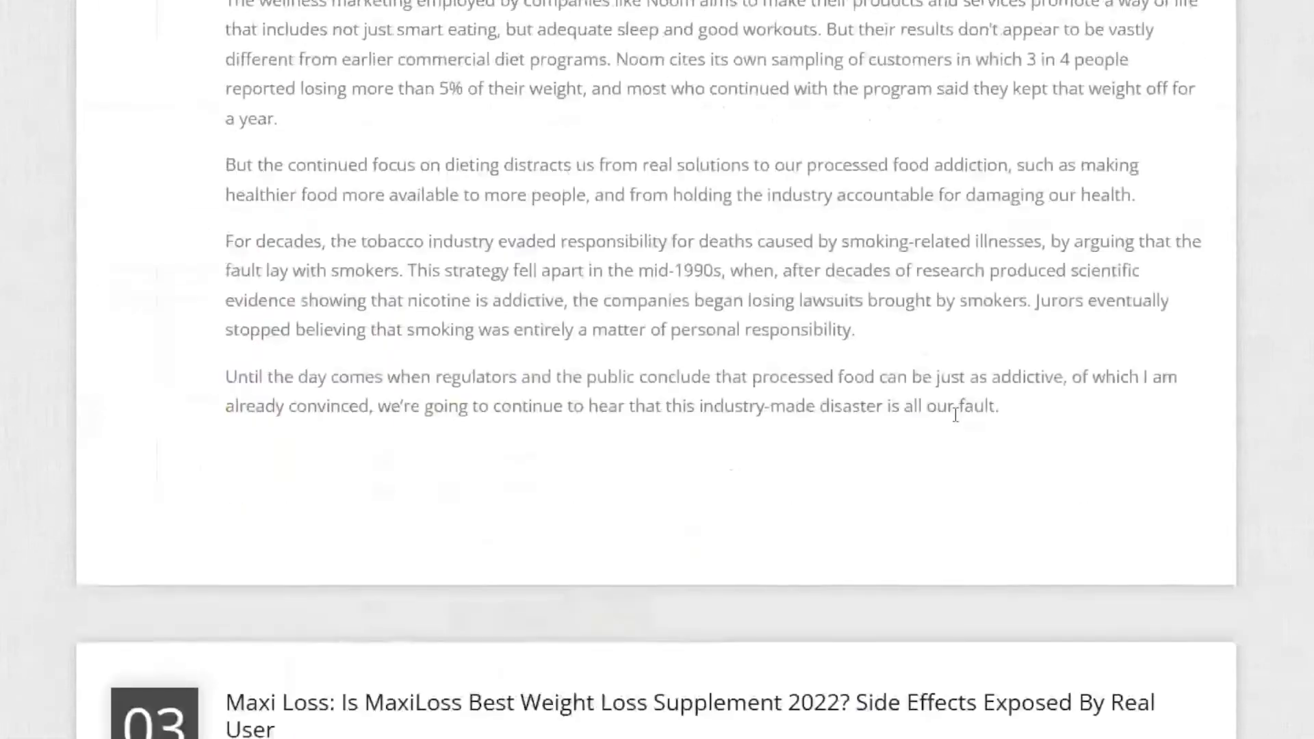
pyautogui.scroll(3)
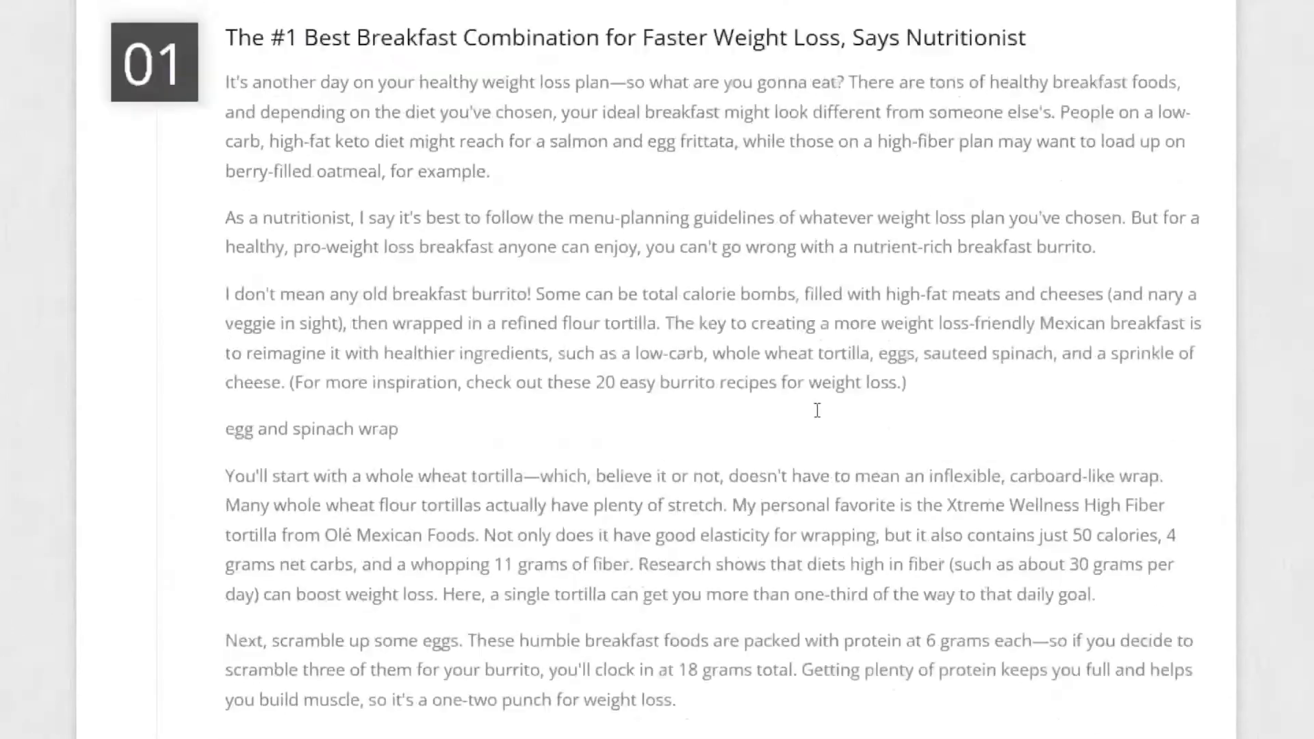
pyautogui.scroll(3)
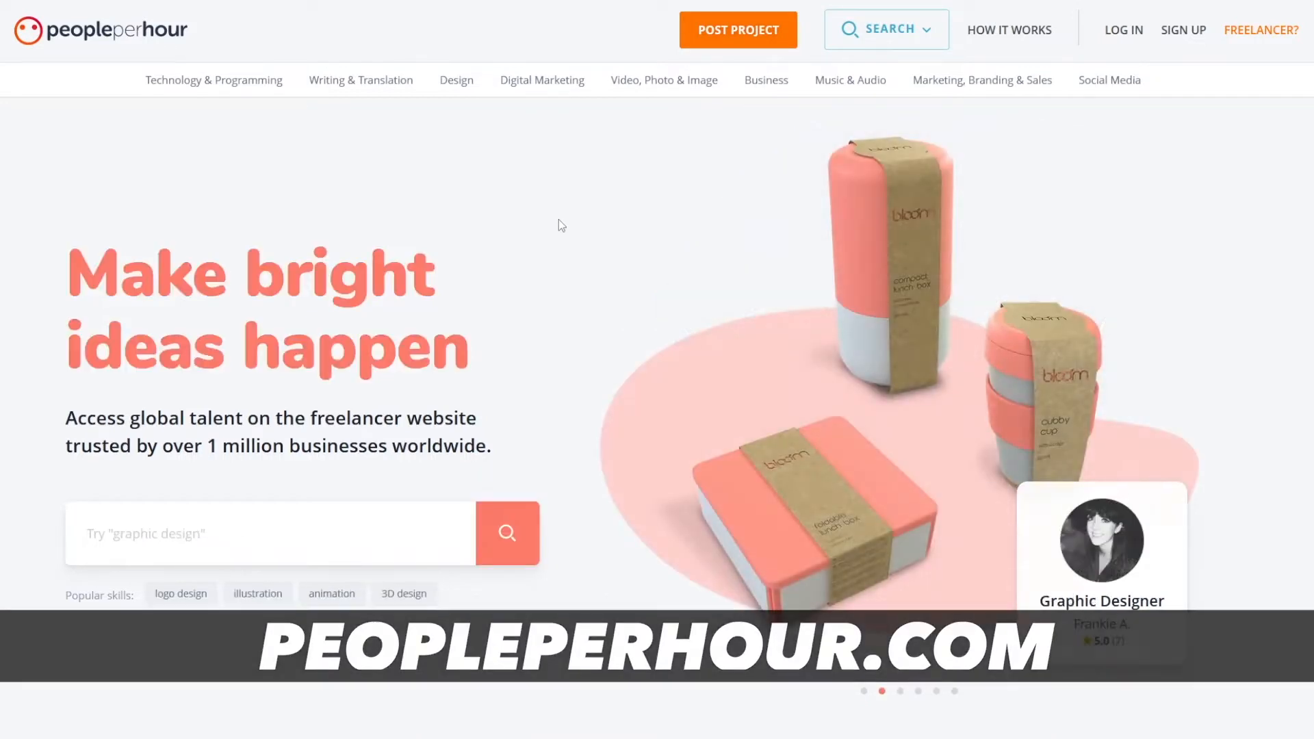
# Step: Search PeoplePerHour for 'article' to list Article Offers & Services with 2,336 results
pyautogui.scroll(-3)
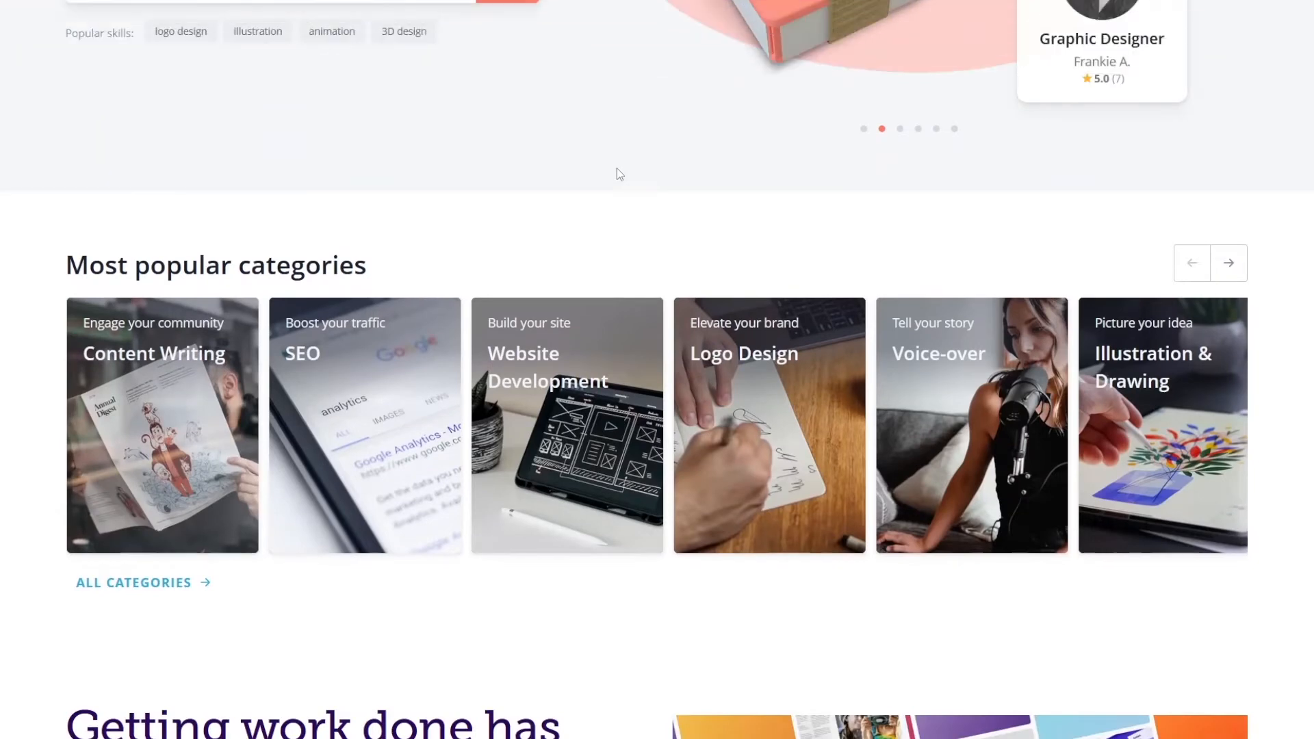
pyautogui.scroll(3)
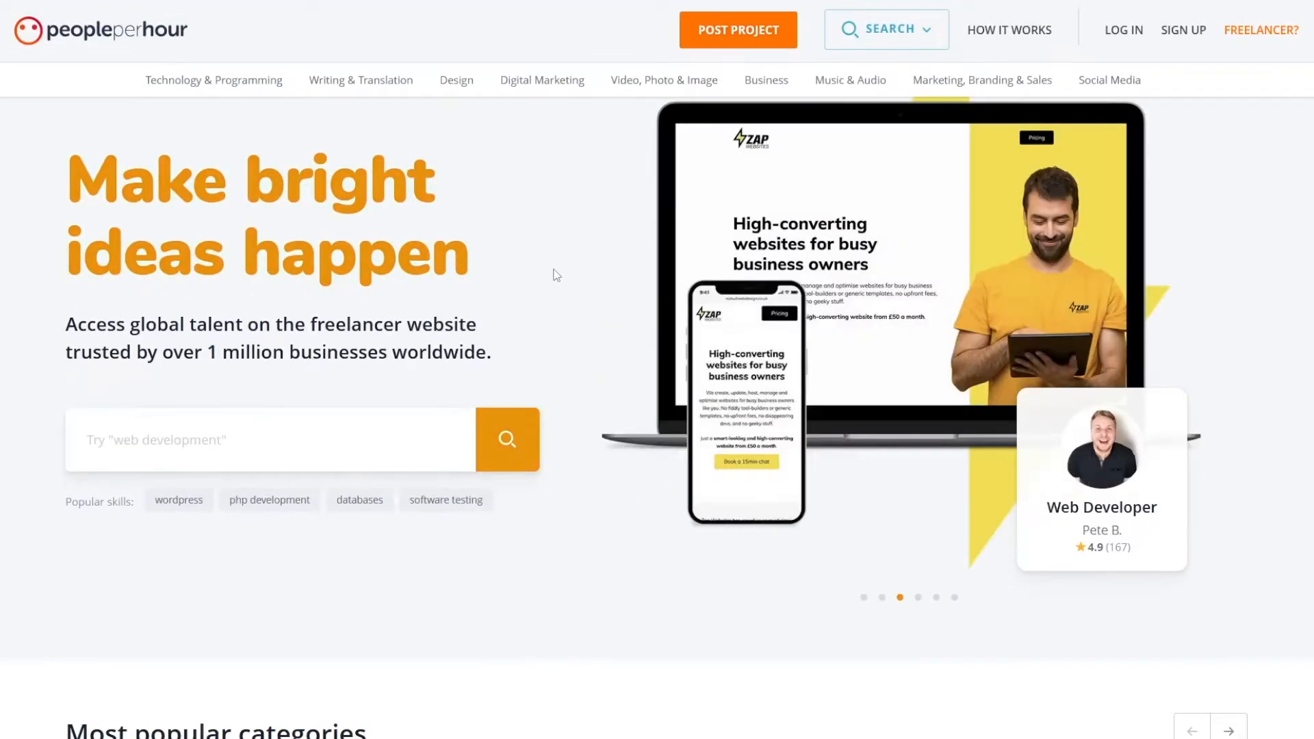
pyautogui.write('artic')
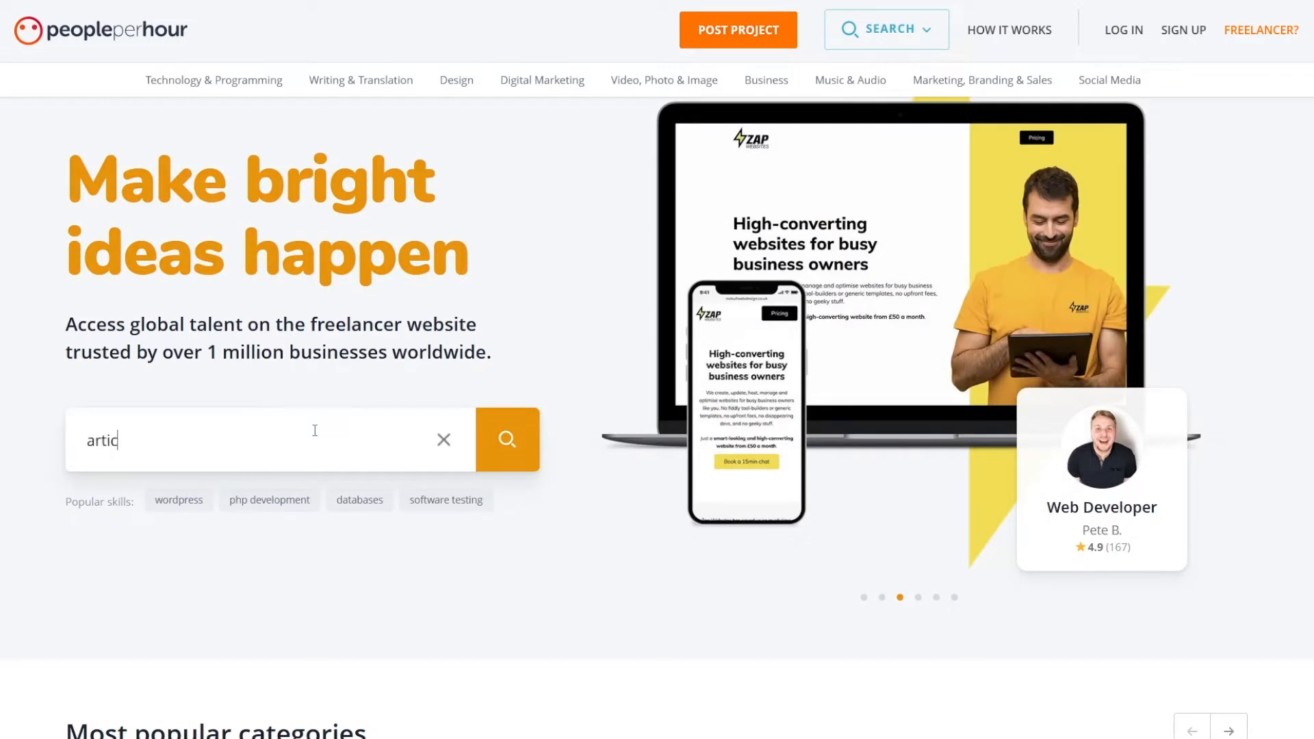
pyautogui.write('le')
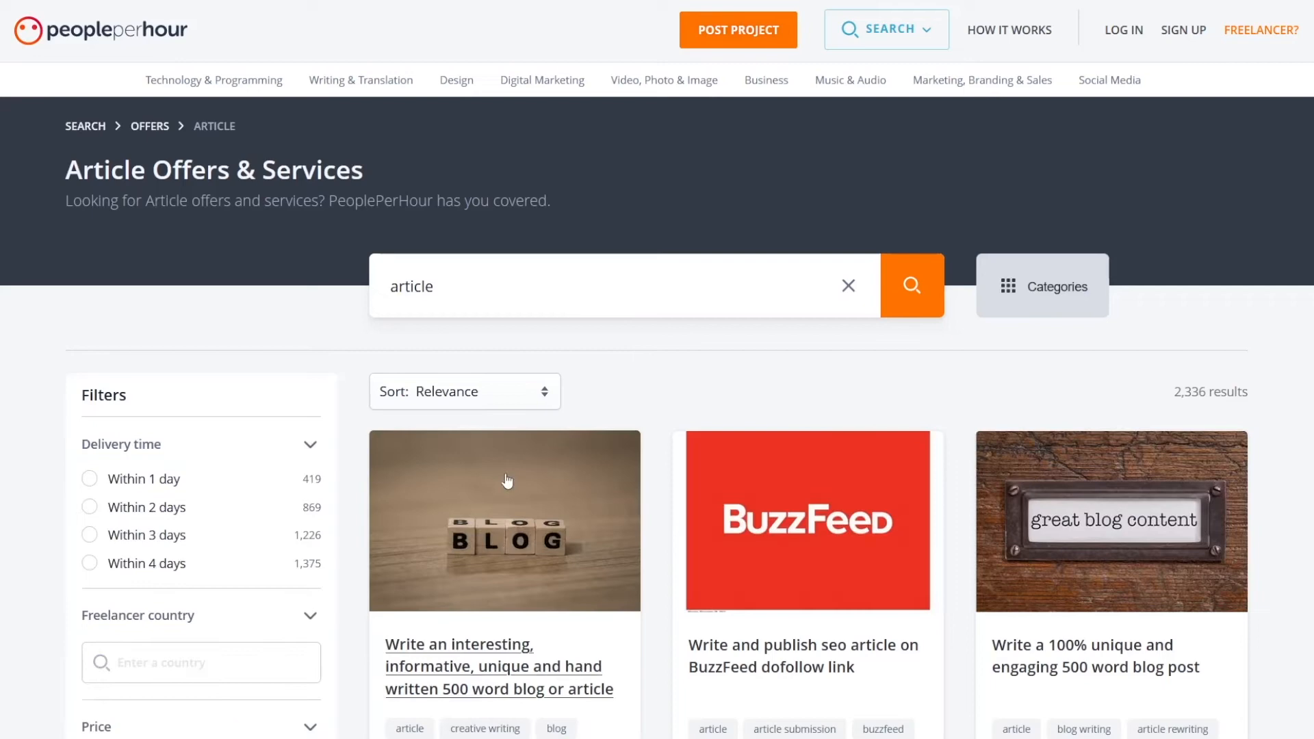
pyautogui.scroll(-3)
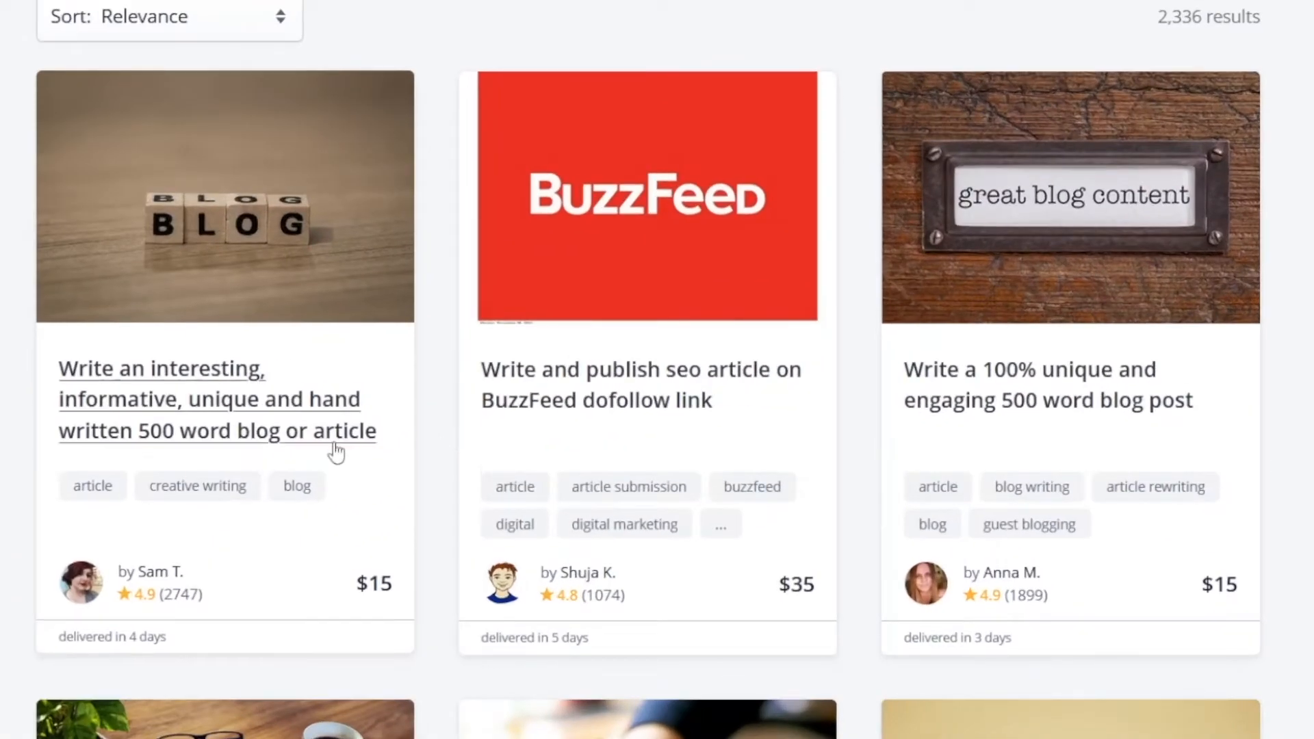
pyautogui.moveTo(172, 455)
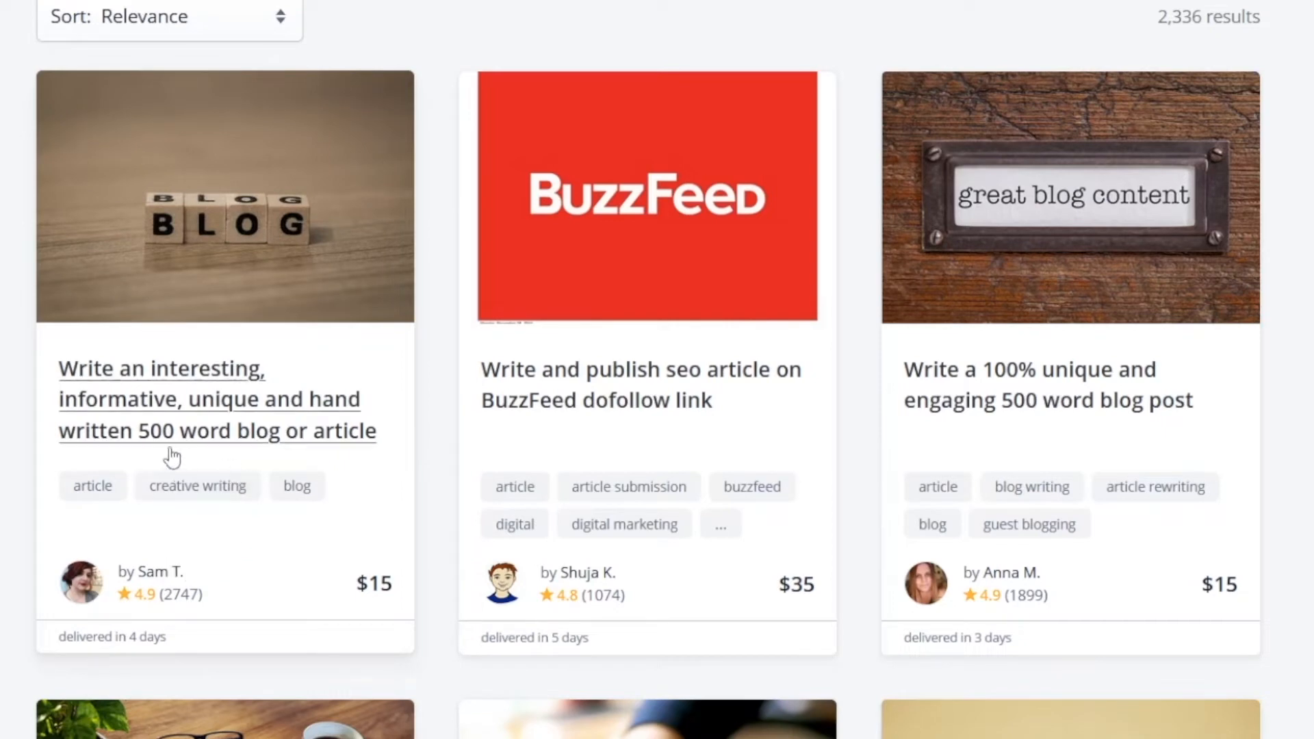
pyautogui.moveTo(373, 596)
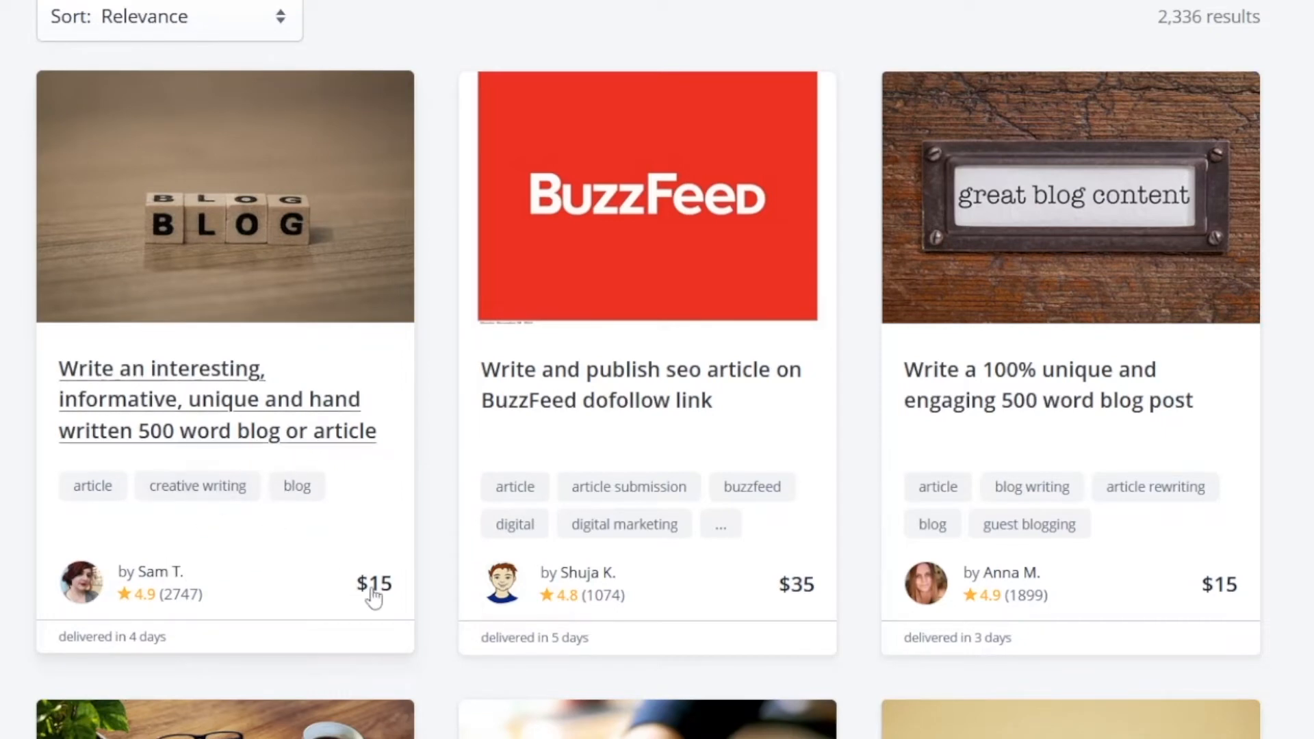
pyautogui.scroll(-3)
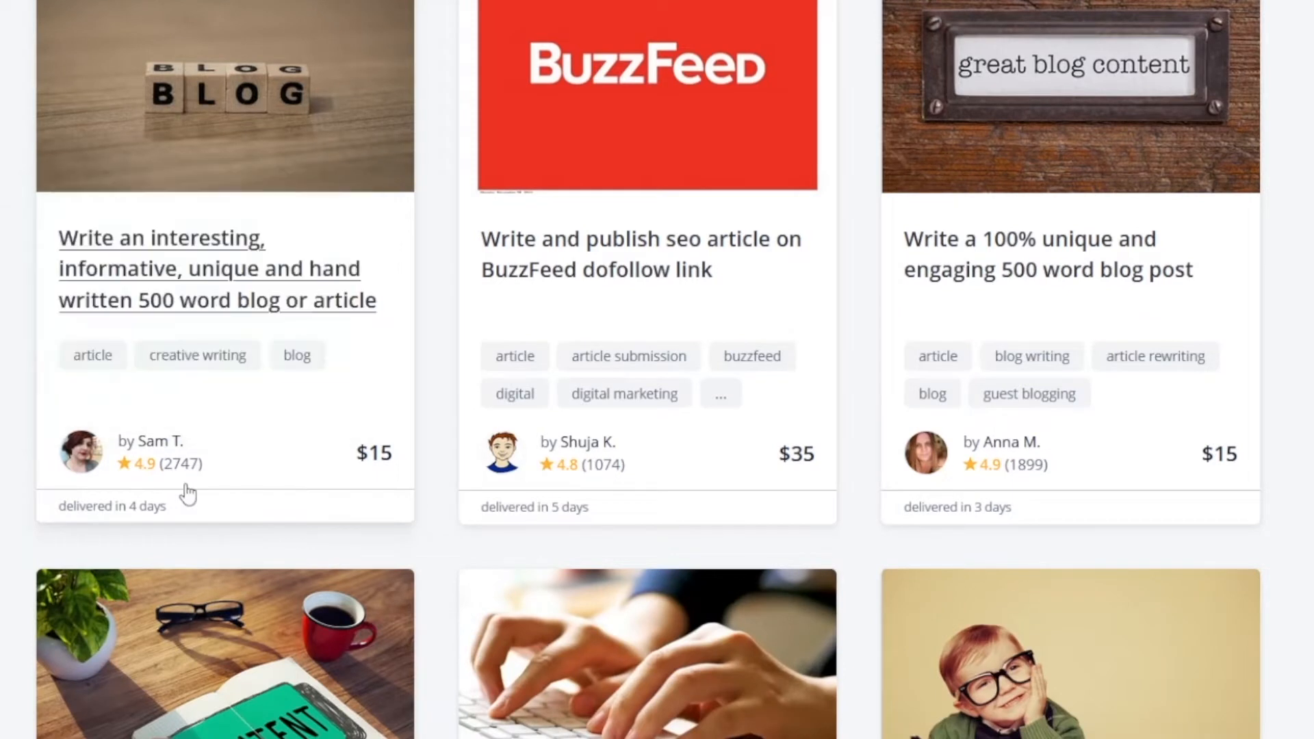
pyautogui.moveTo(357, 468)
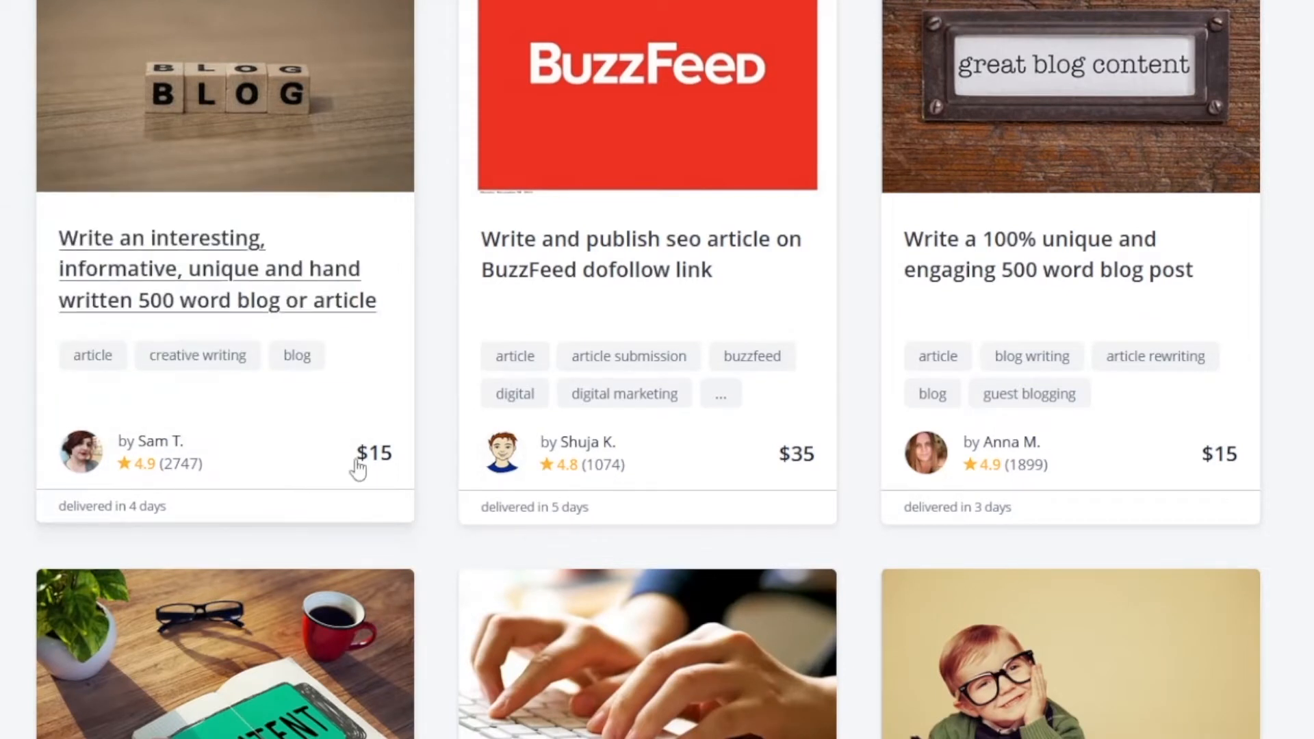
pyautogui.scroll(3)
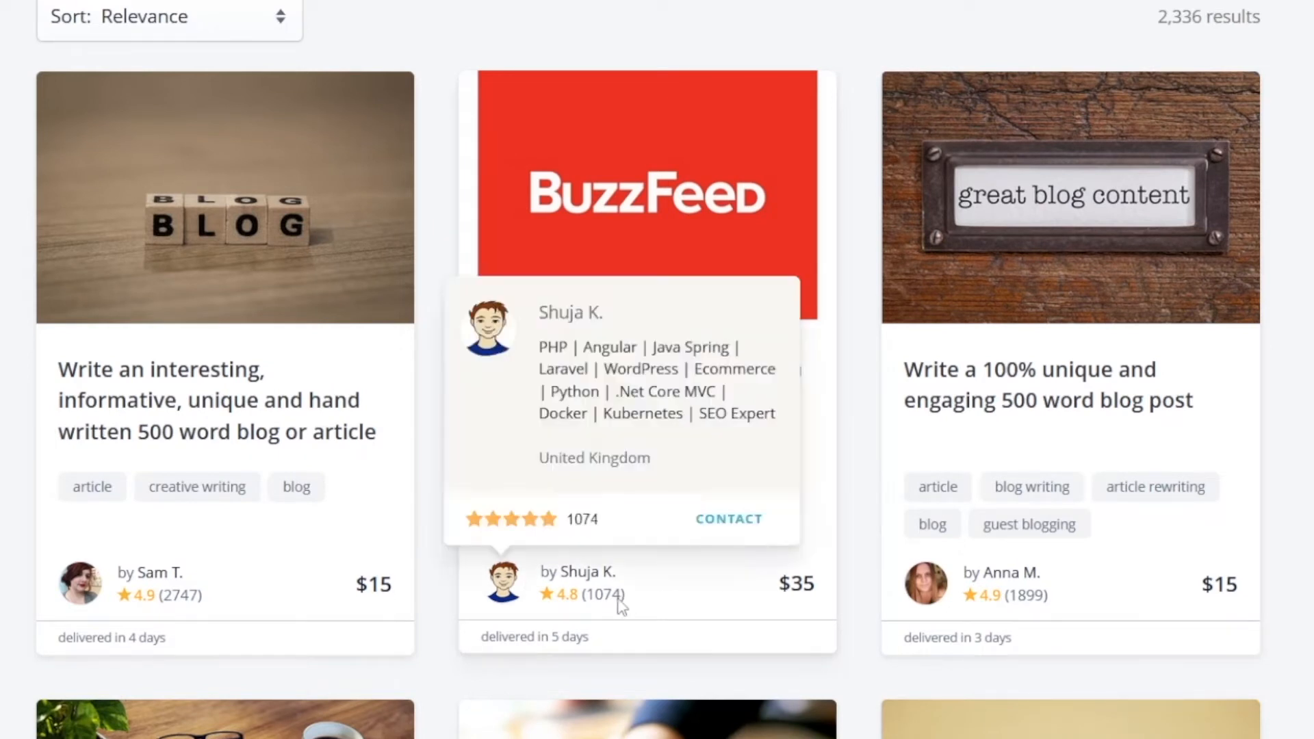
pyautogui.moveTo(635, 611)
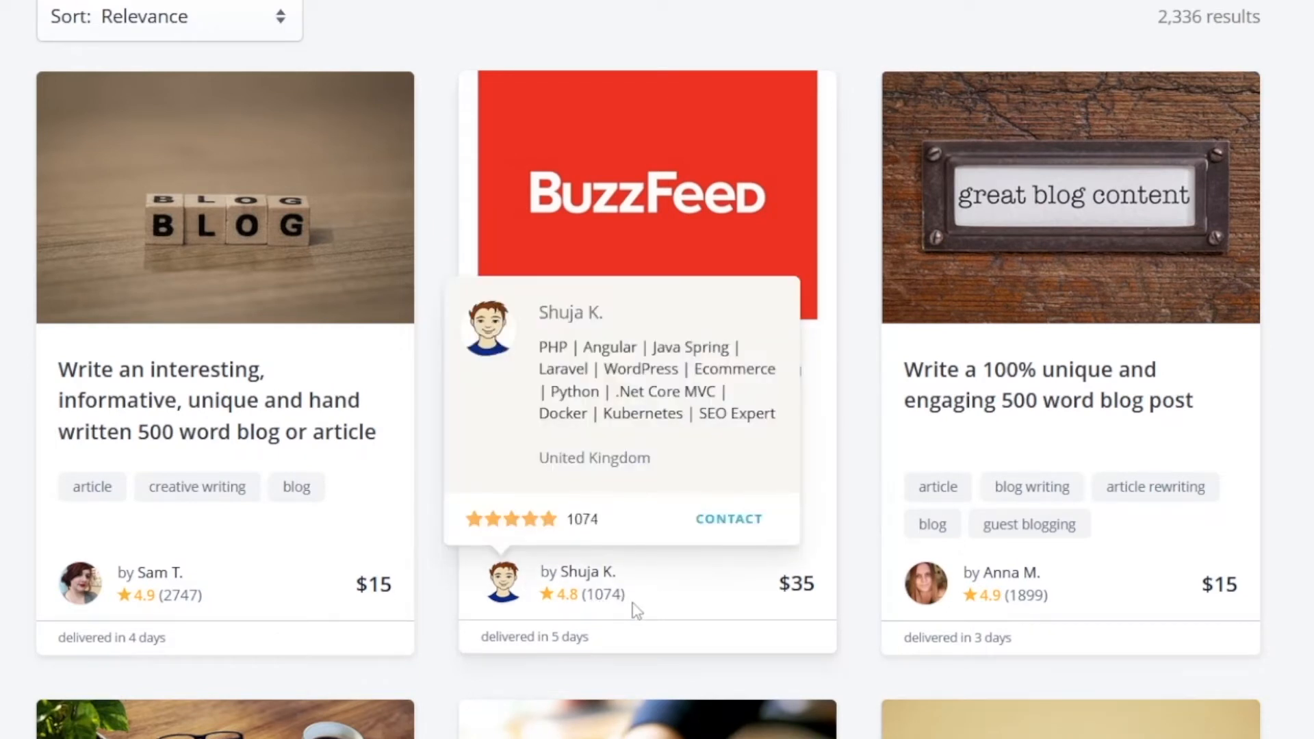
pyautogui.moveTo(678, 641)
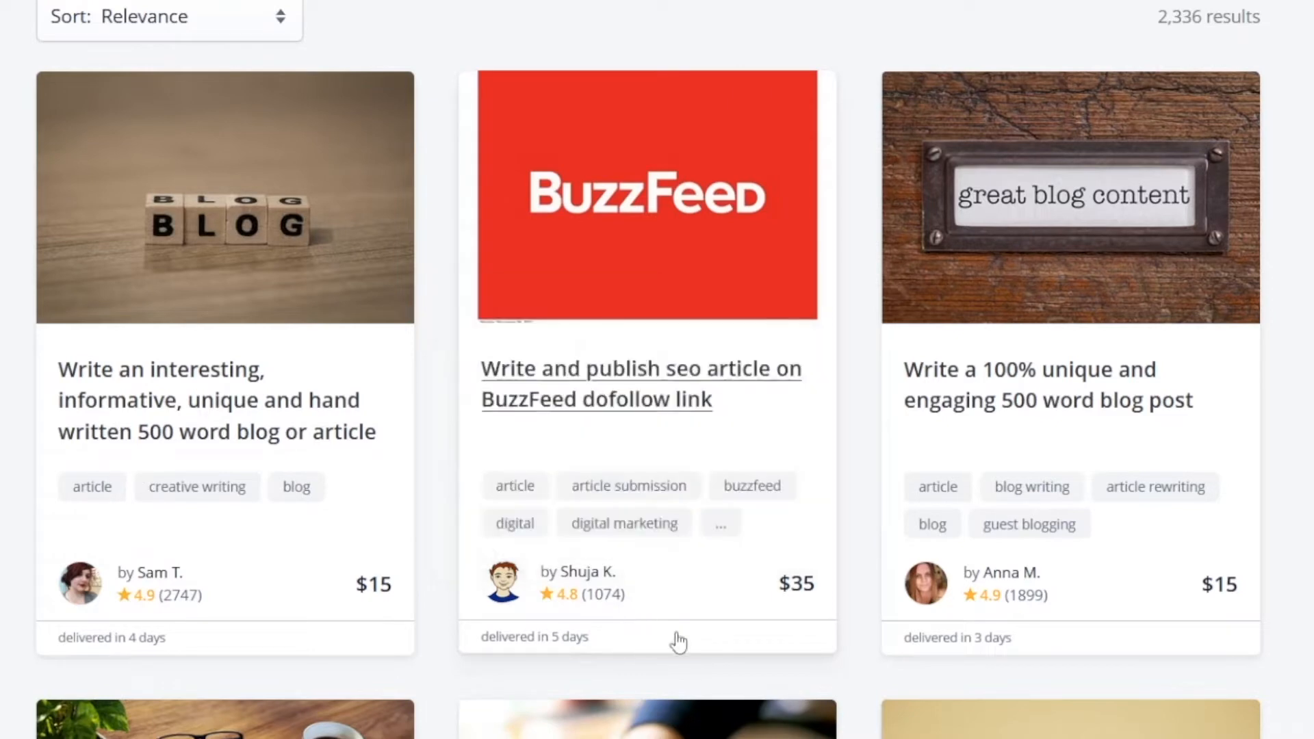
pyautogui.click(640, 383)
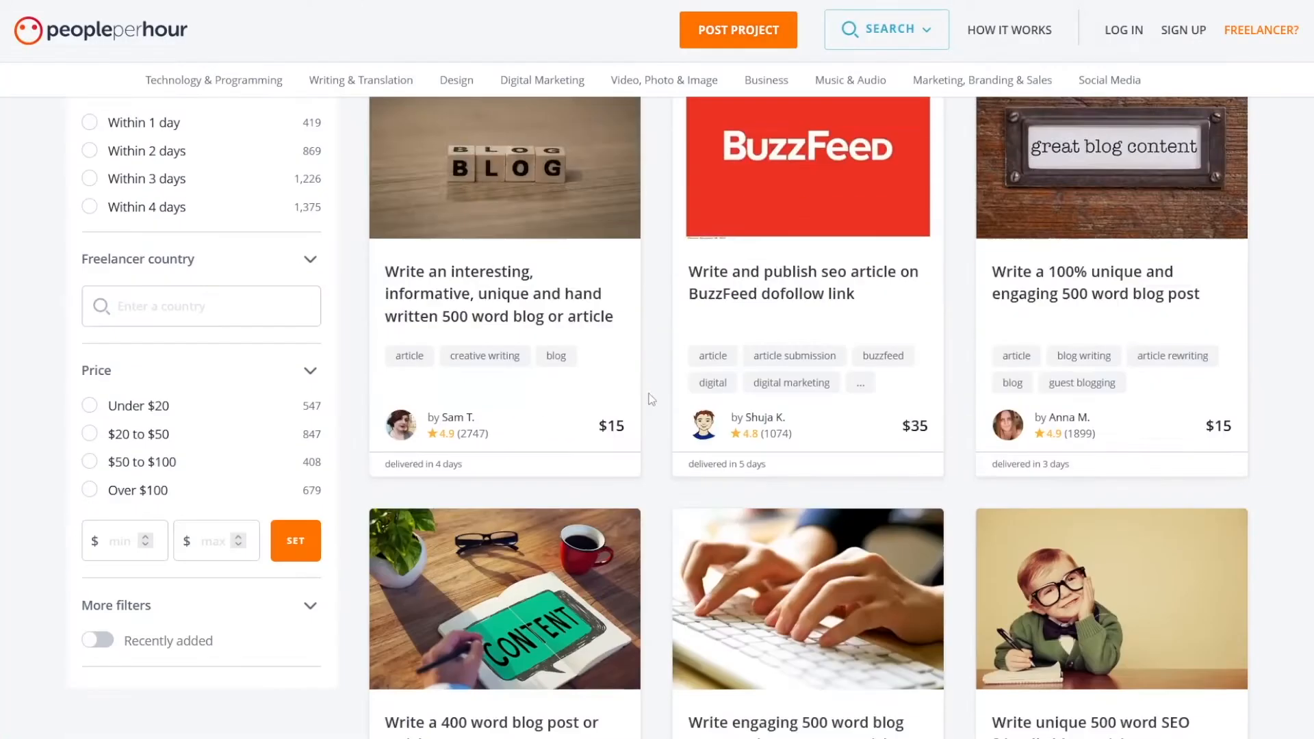
pyautogui.scroll(-3)
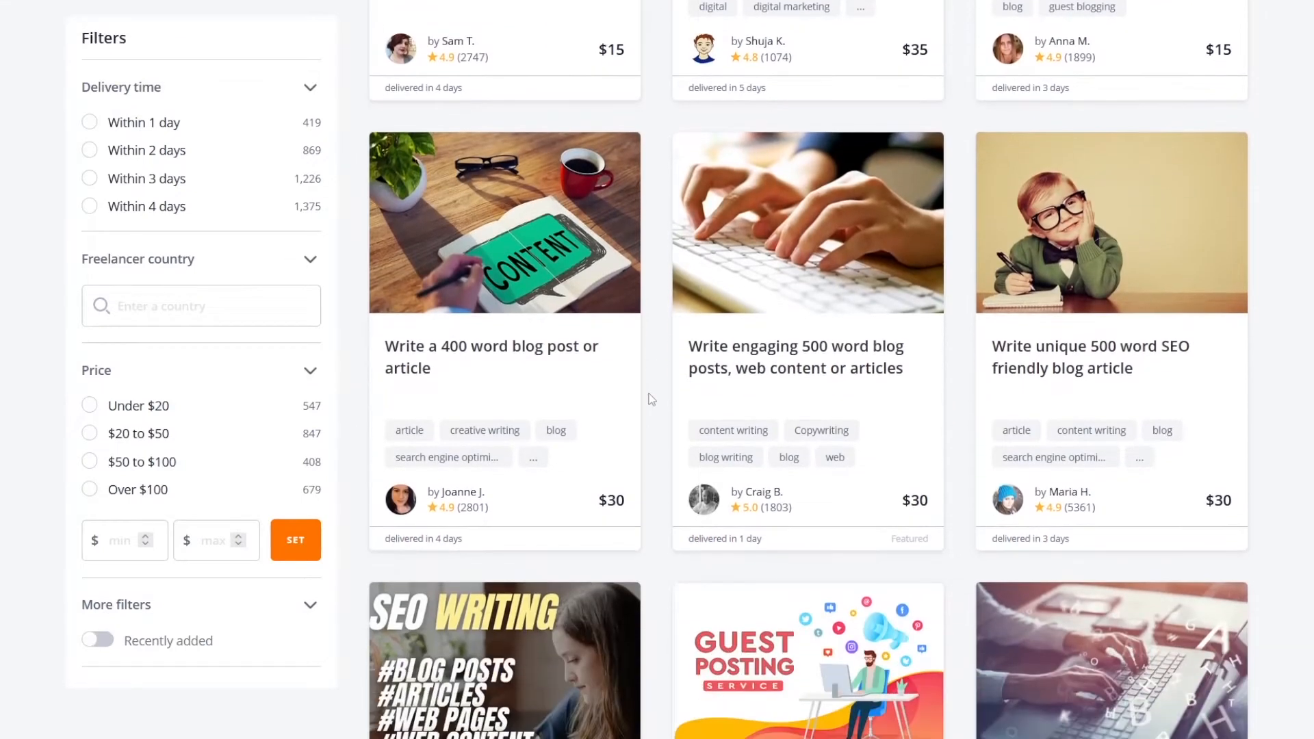
pyautogui.moveTo(501, 514)
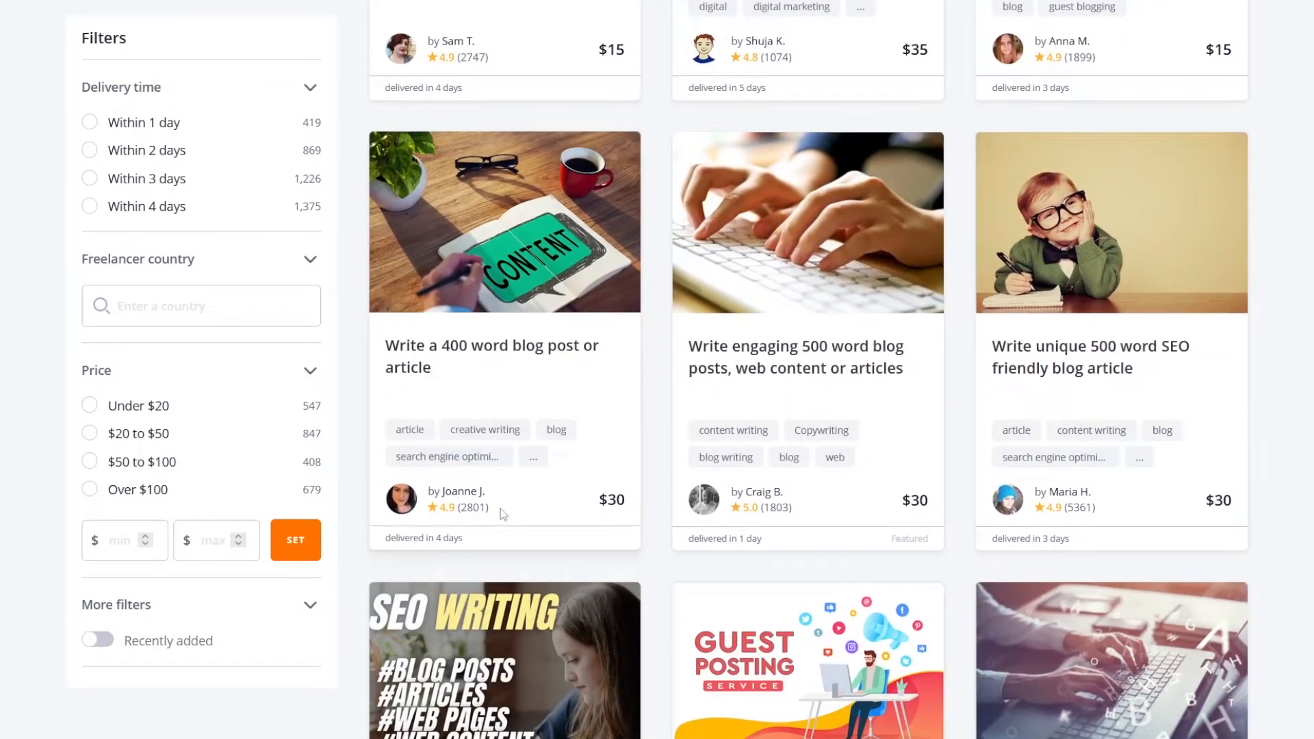
pyautogui.moveTo(598, 518)
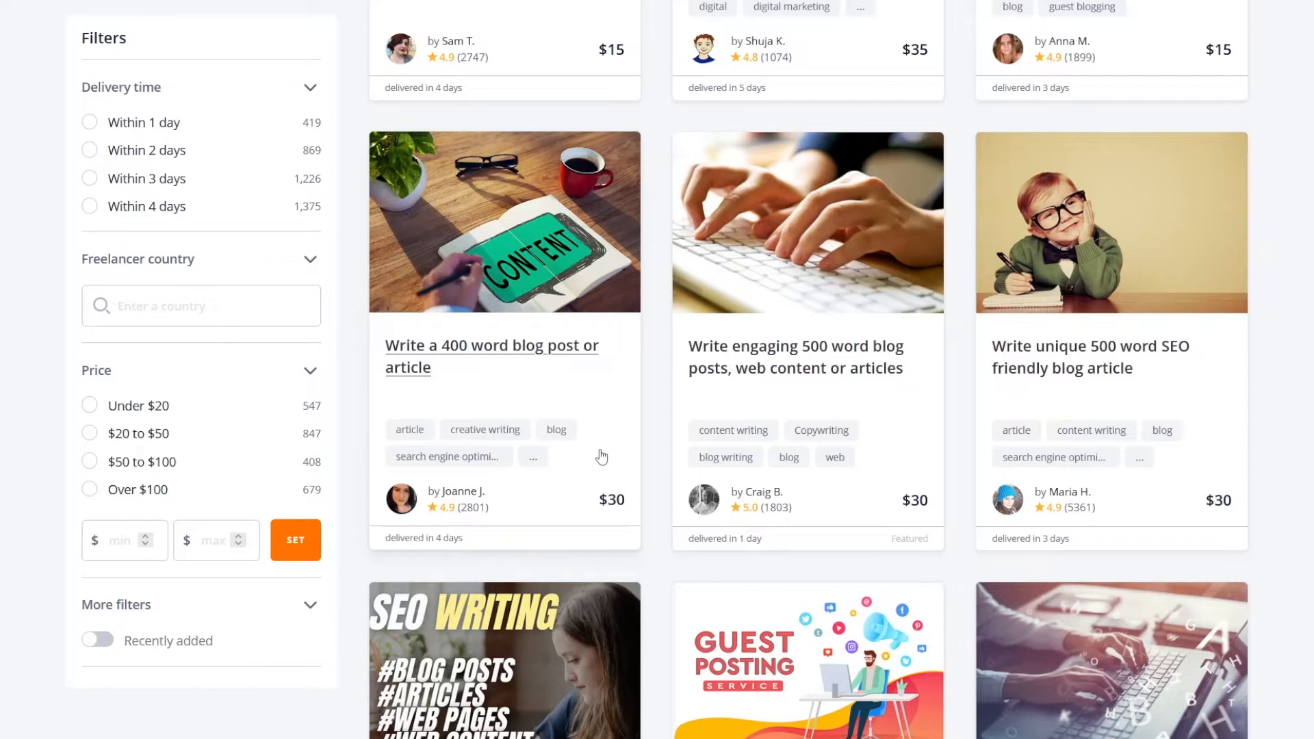
pyautogui.moveTo(611, 437)
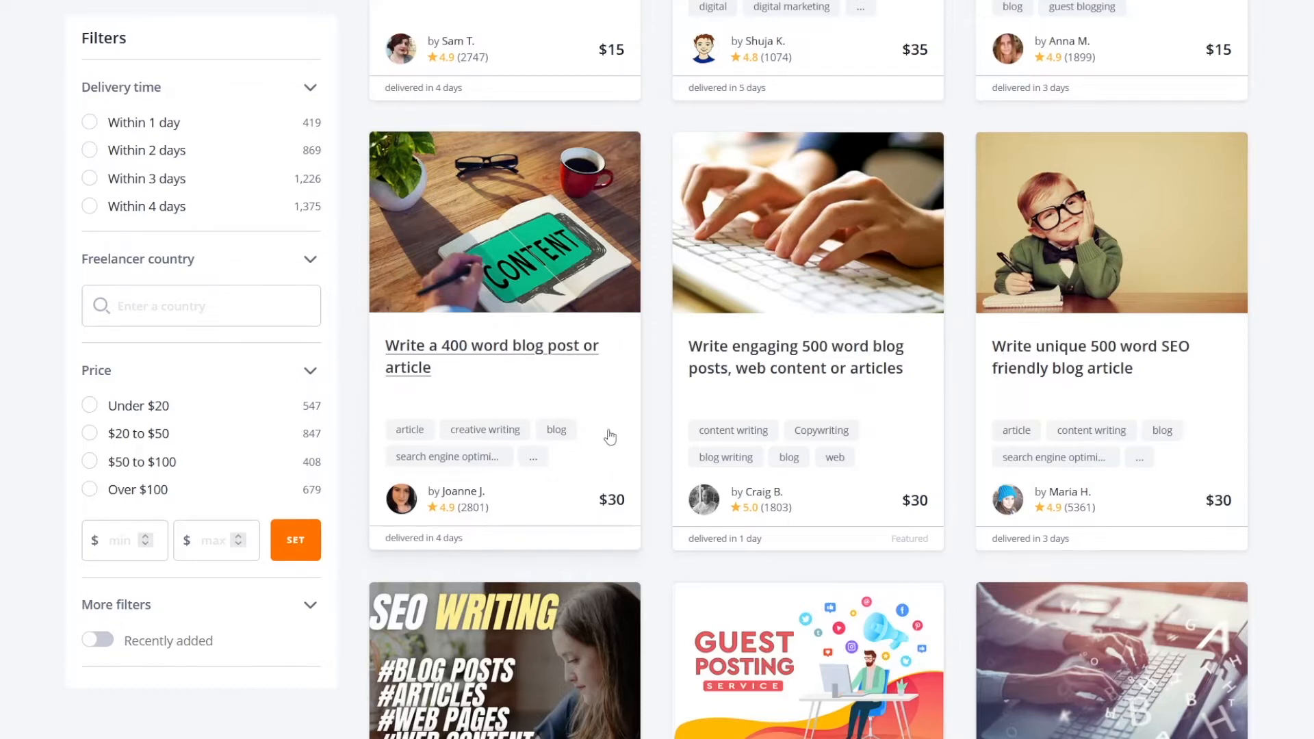
pyautogui.moveTo(615, 429)
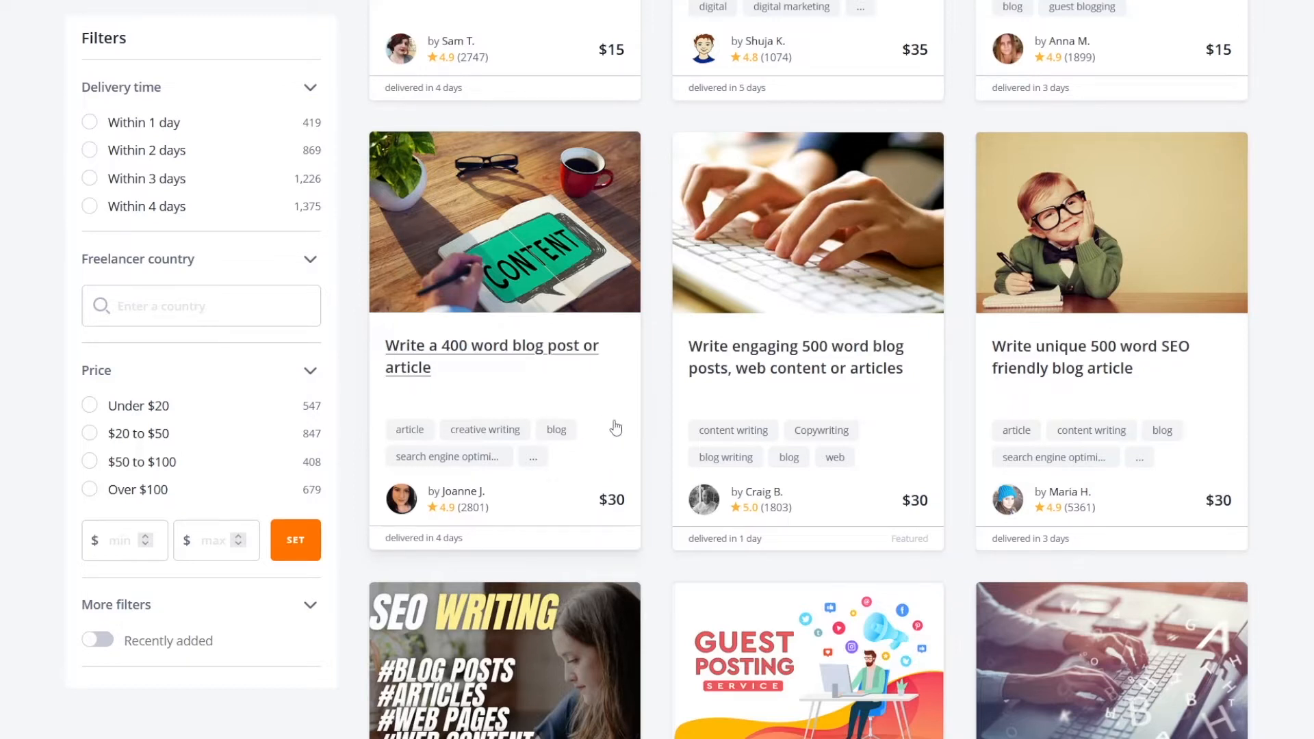
pyautogui.moveTo(537, 380)
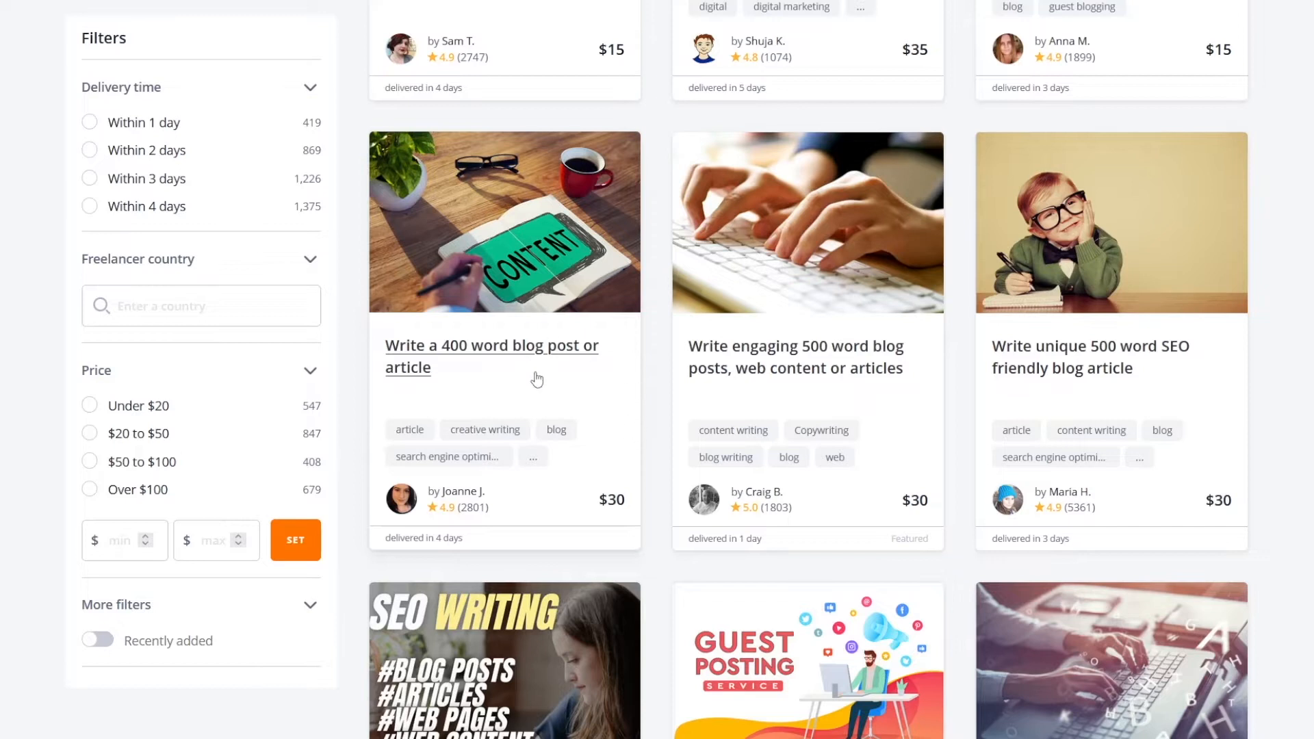
pyautogui.scroll(-3)
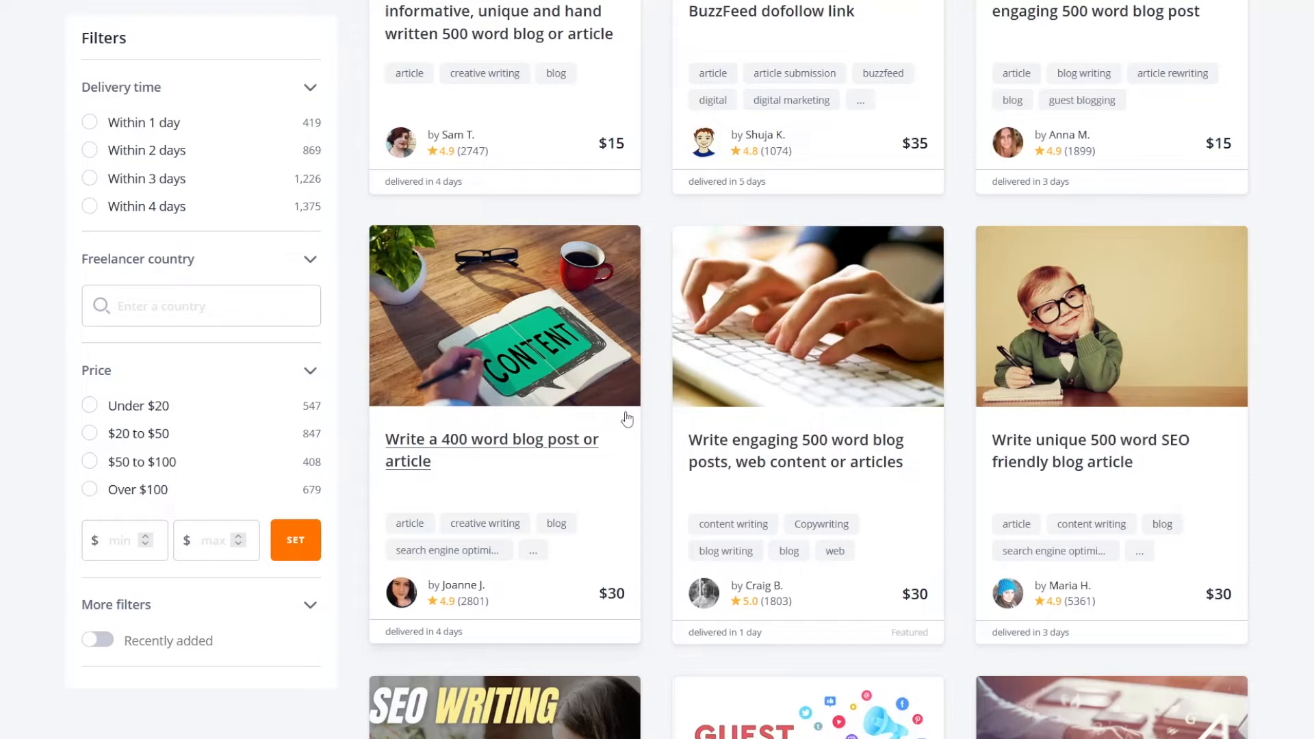
pyautogui.scroll(3)
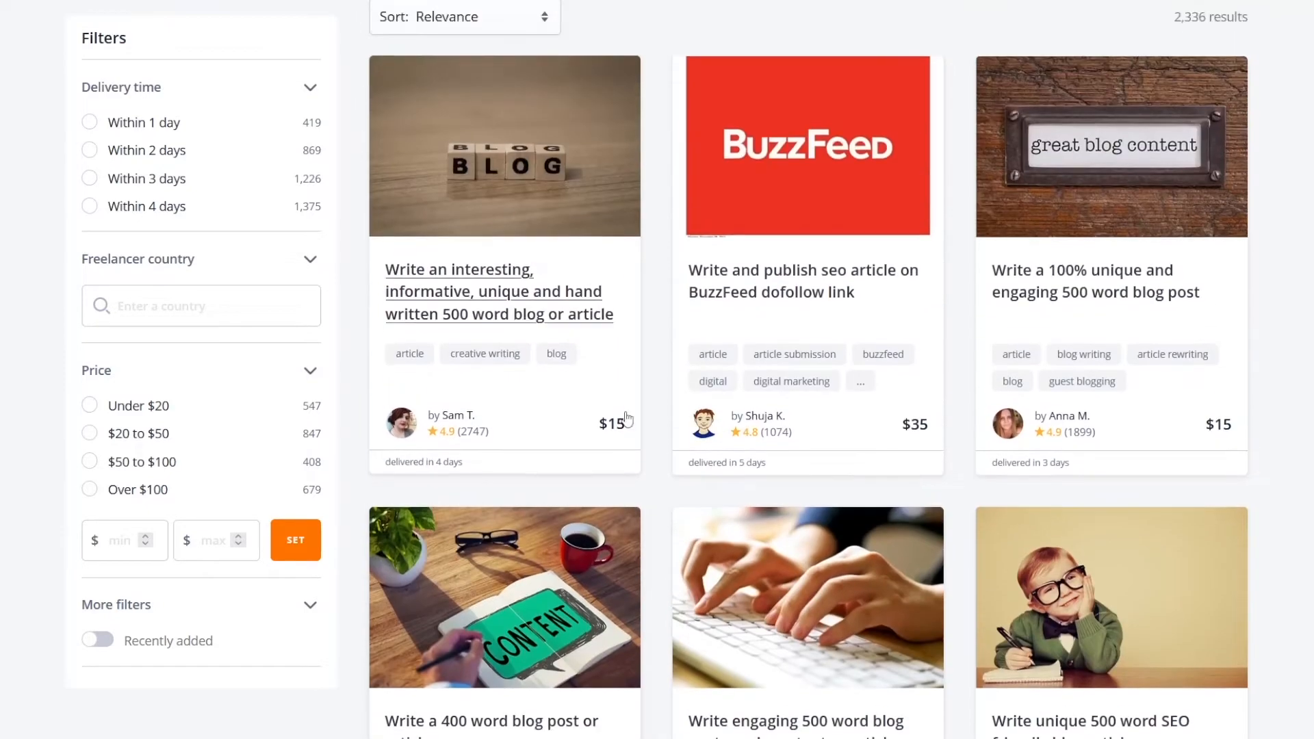
pyautogui.scroll(3)
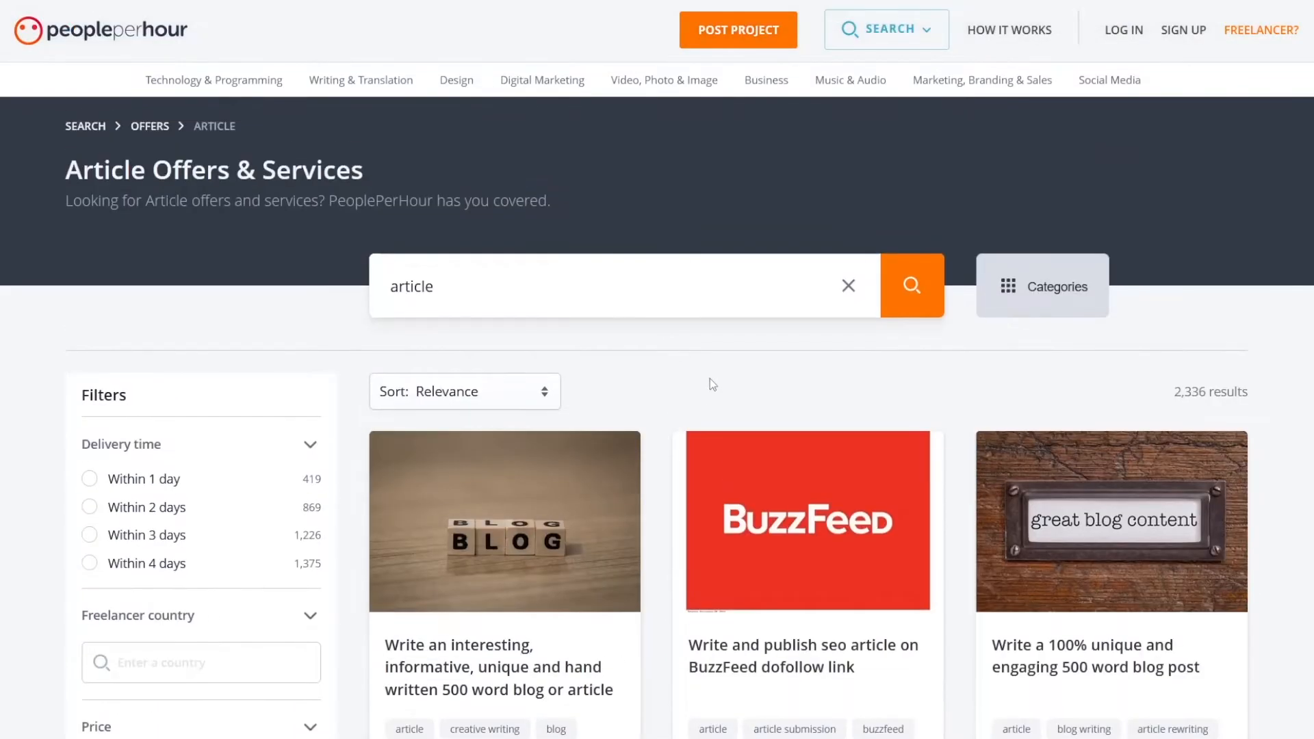
pyautogui.scroll(-3)
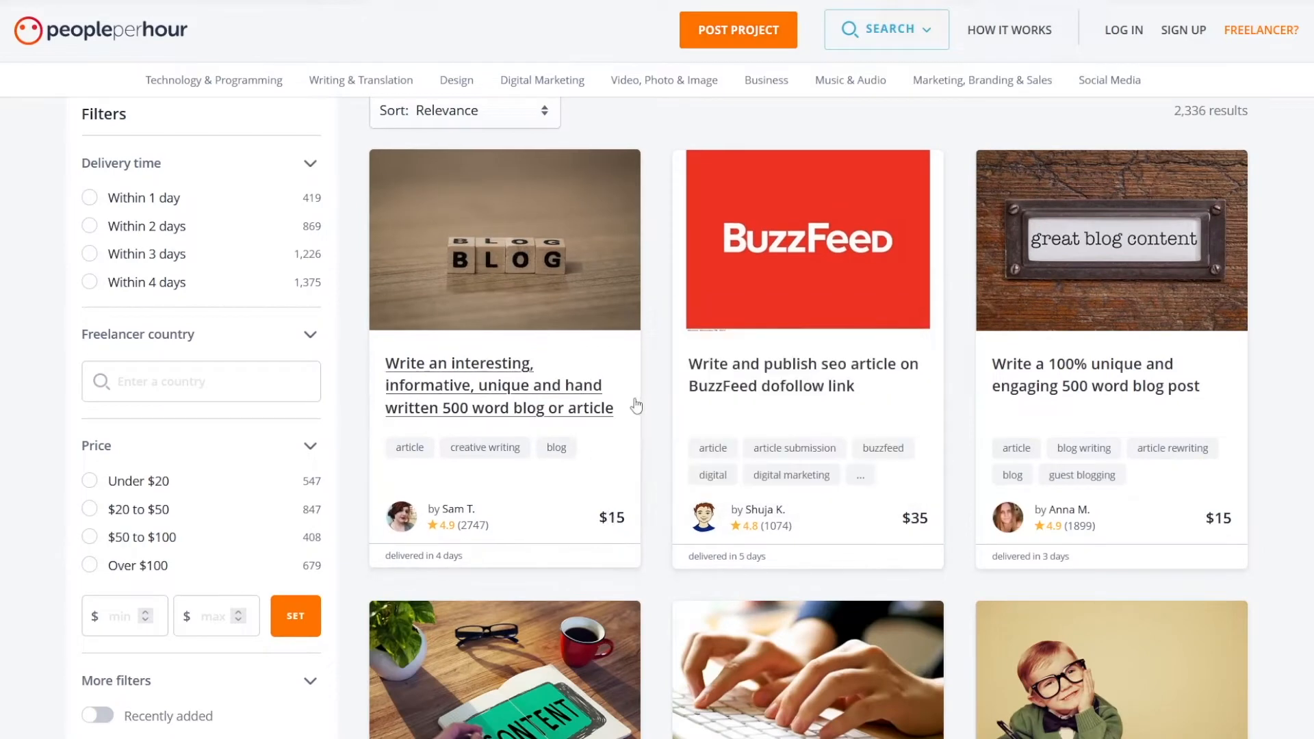
pyautogui.scroll(-3)
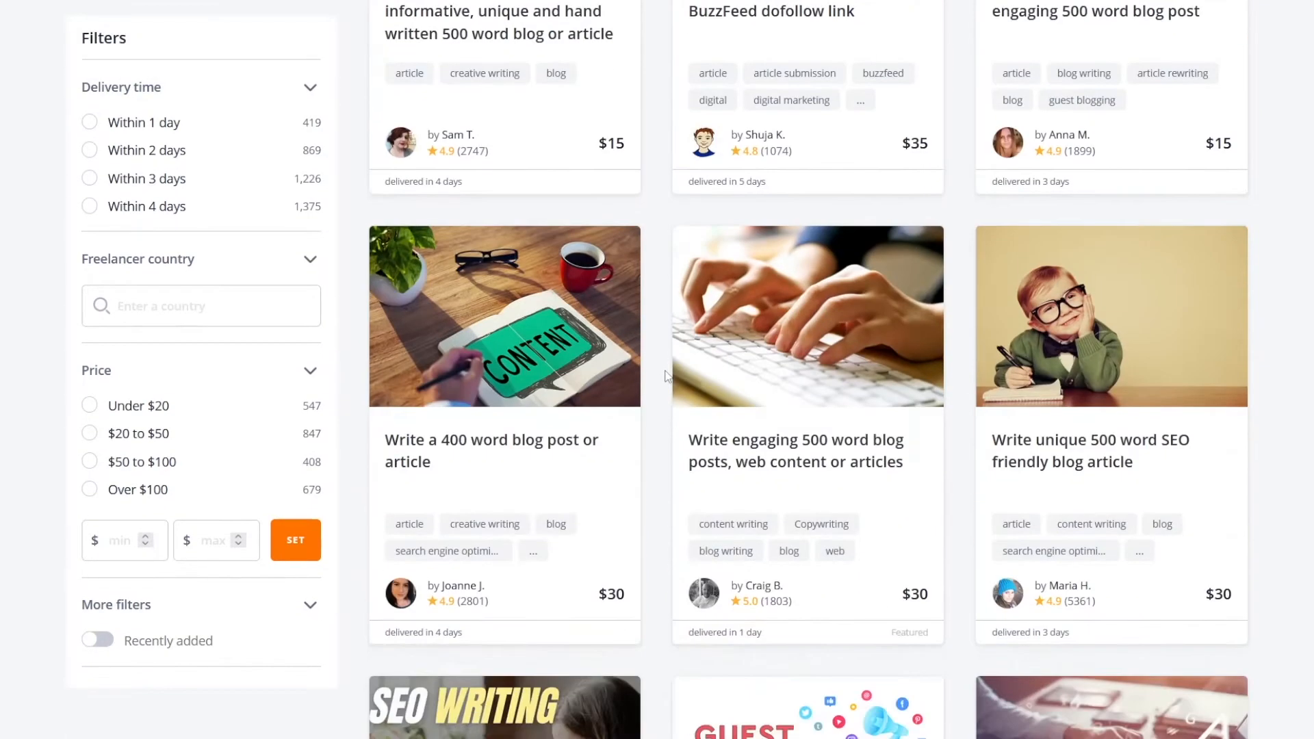
pyautogui.scroll(-3)
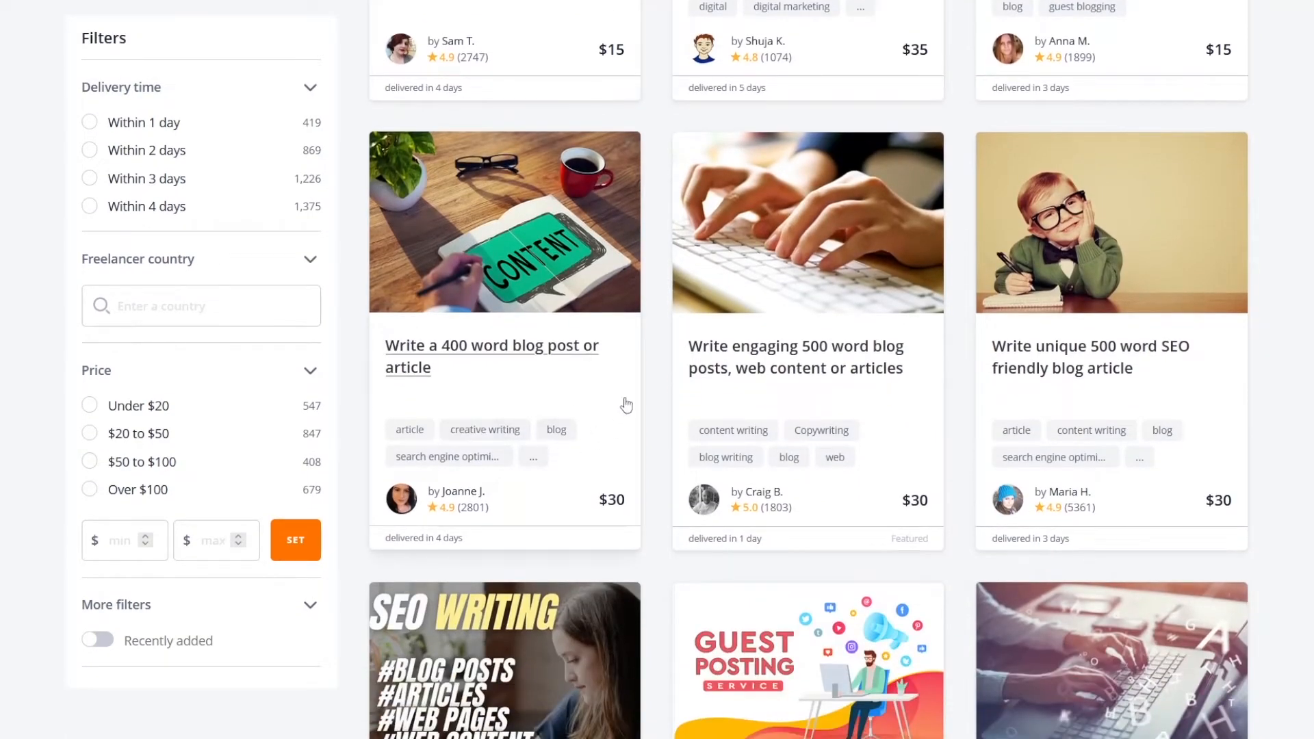
pyautogui.moveTo(526, 431)
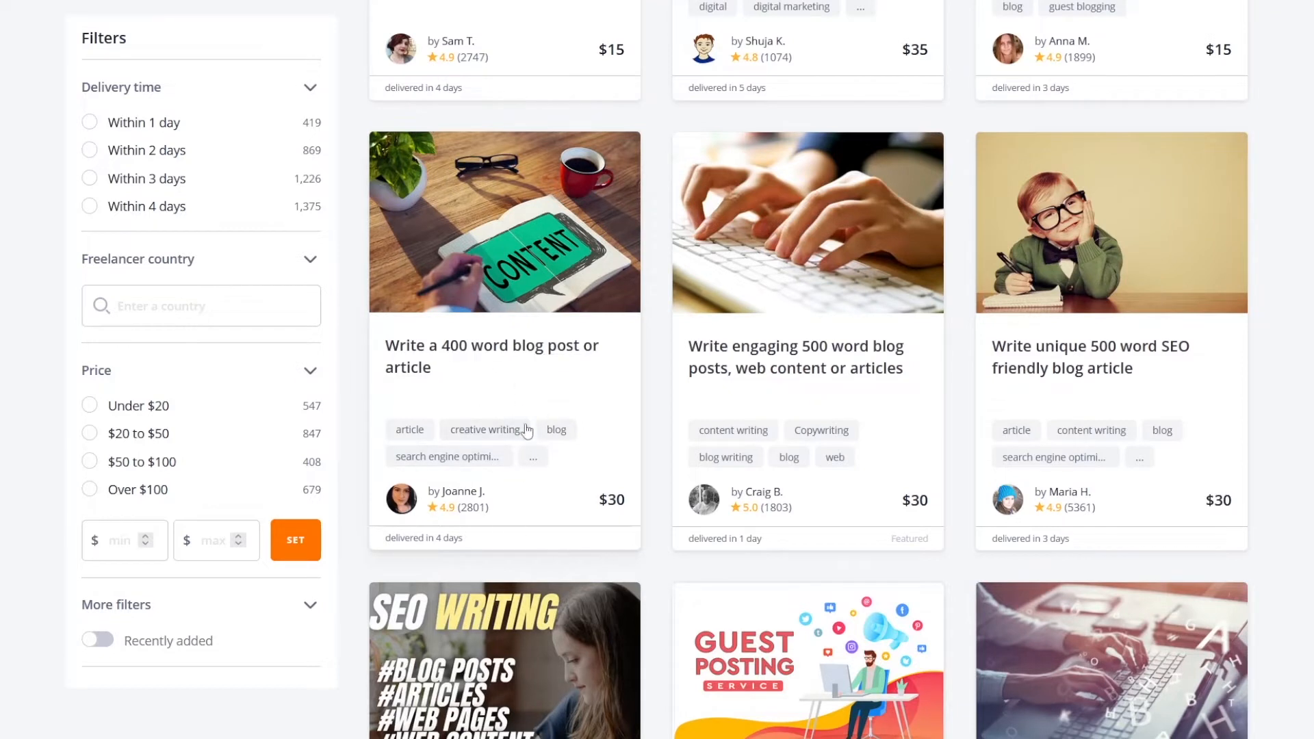
pyautogui.moveTo(506, 391)
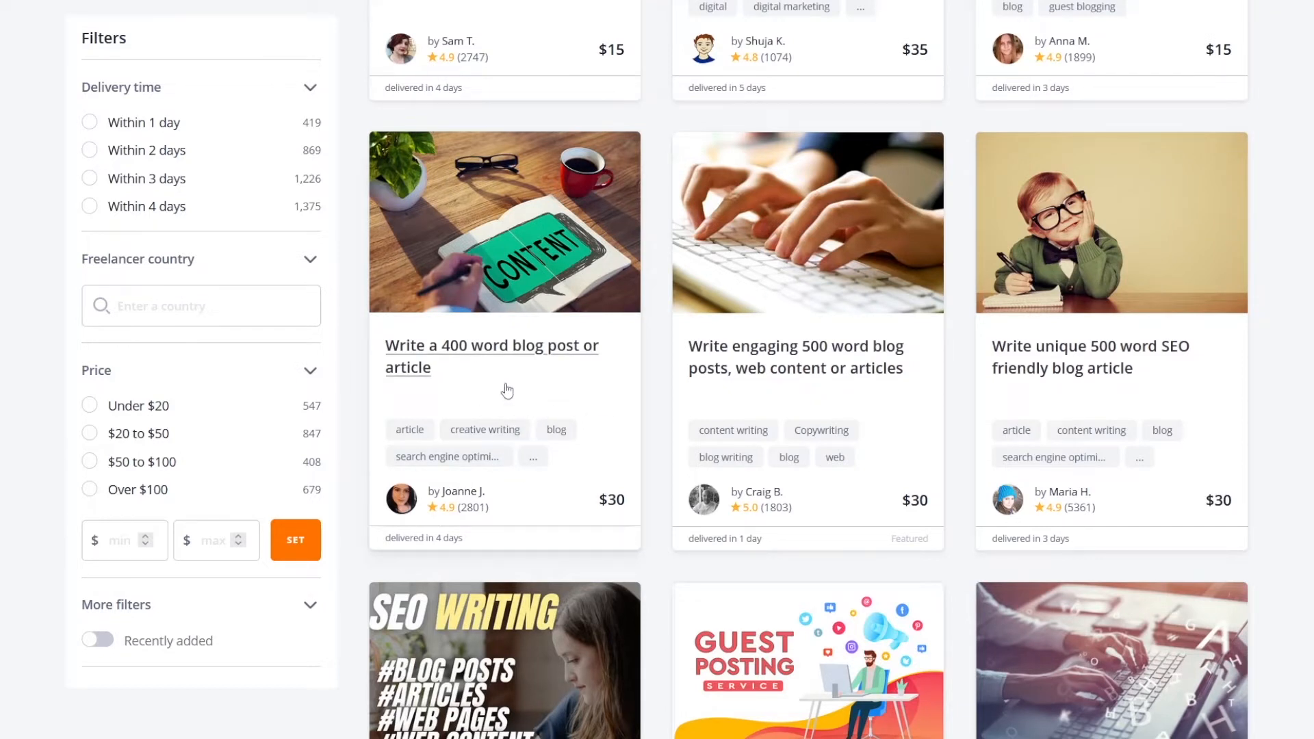
pyautogui.moveTo(537, 490)
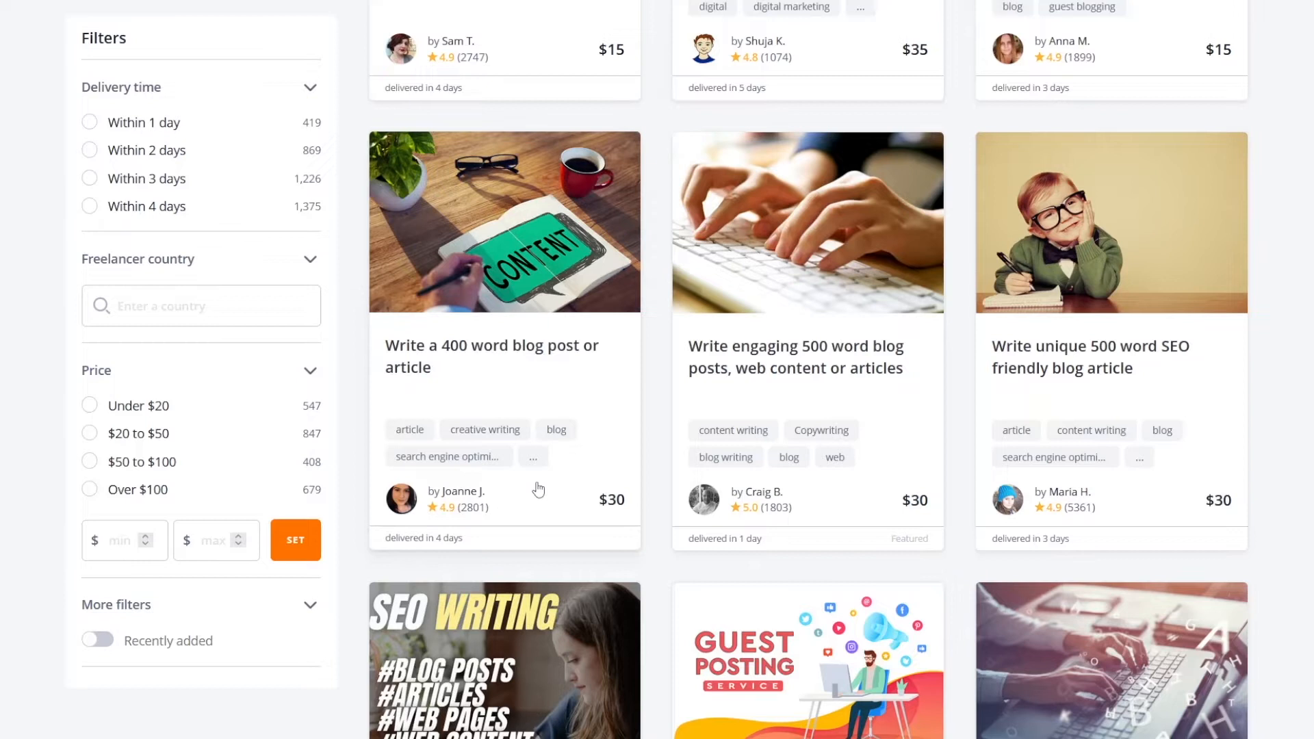
pyautogui.moveTo(401, 499)
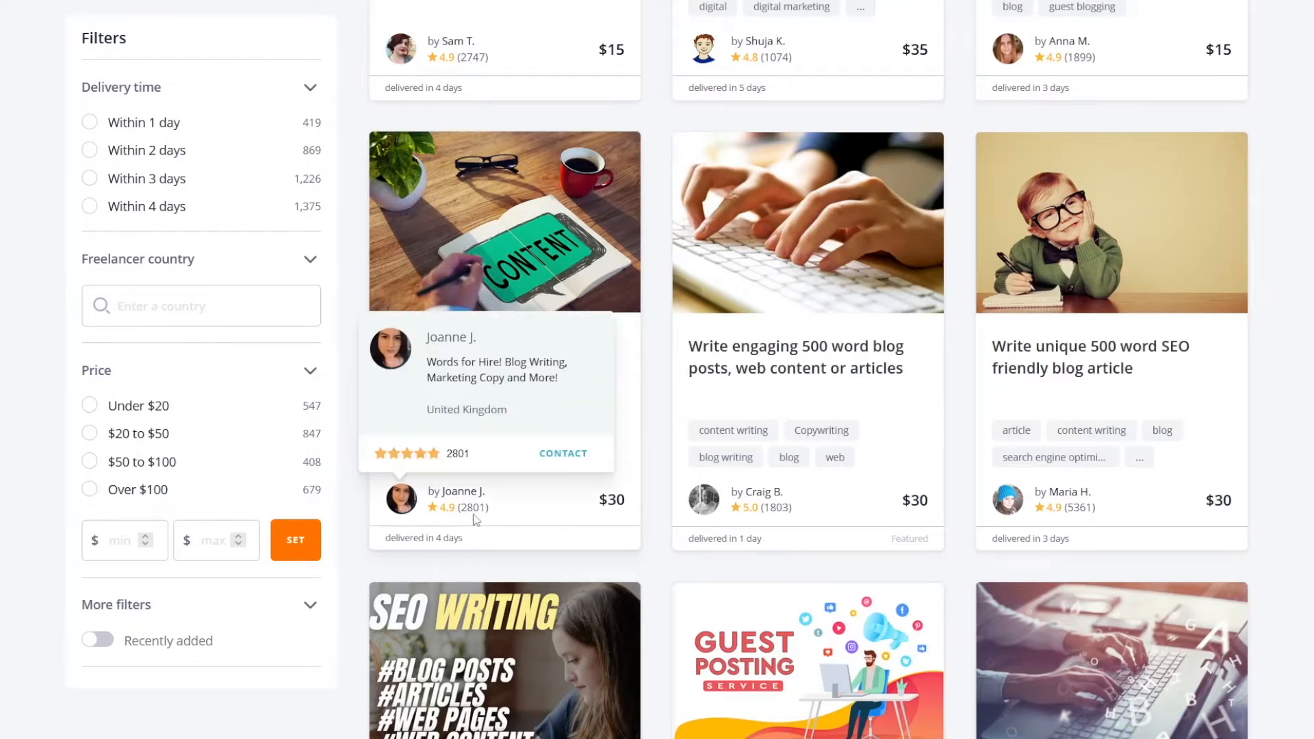
pyautogui.moveTo(474, 360)
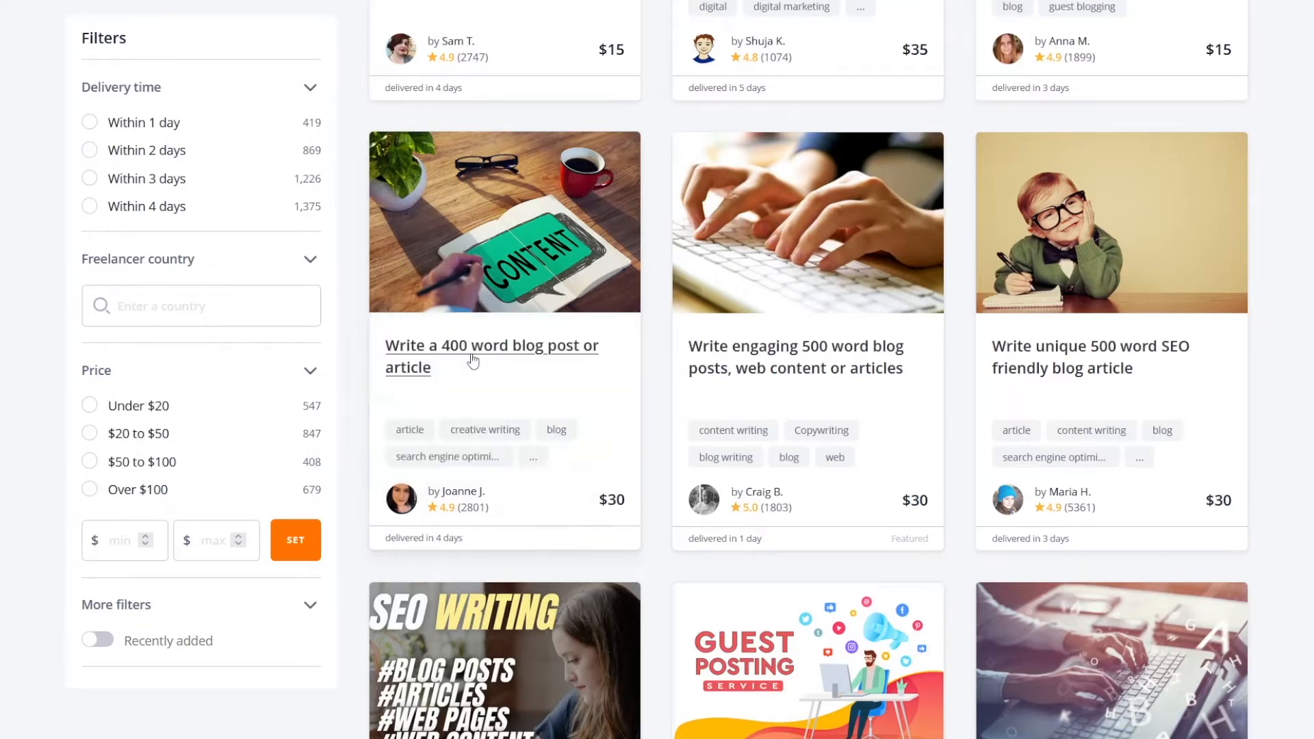
pyautogui.moveTo(584, 402)
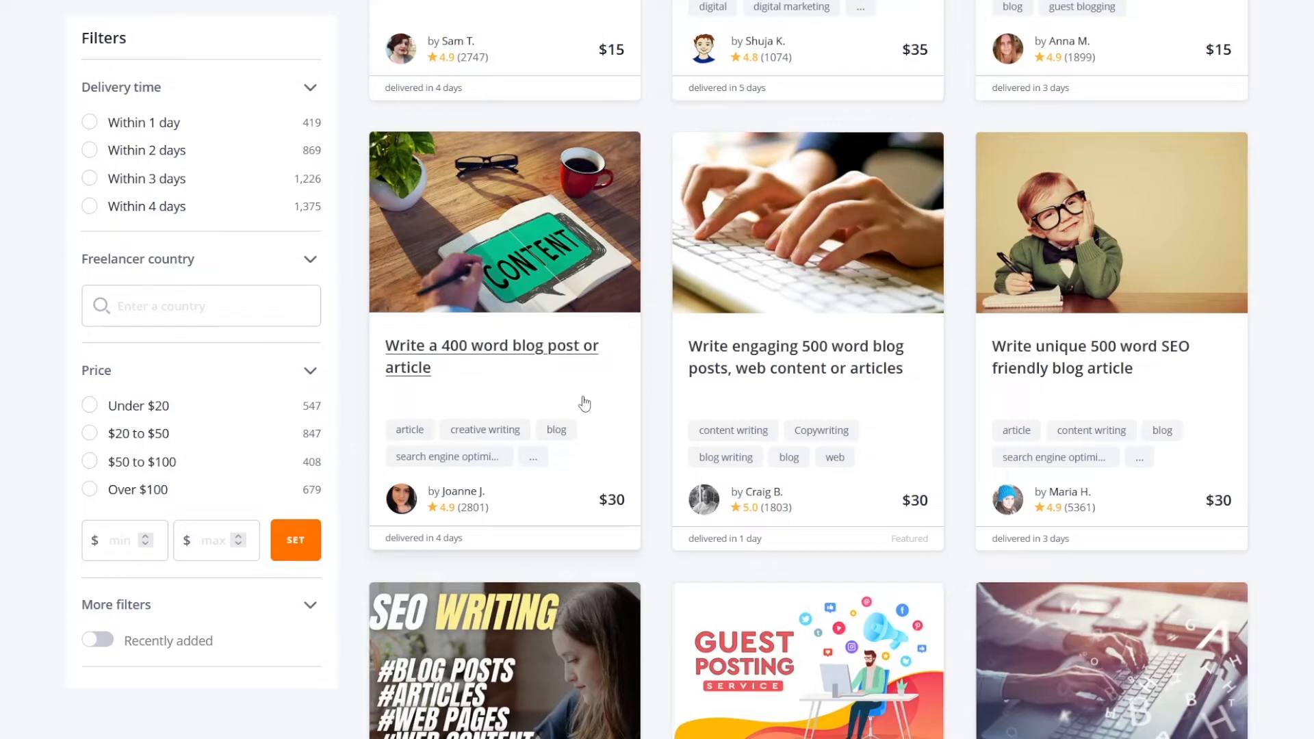
pyautogui.scroll(3)
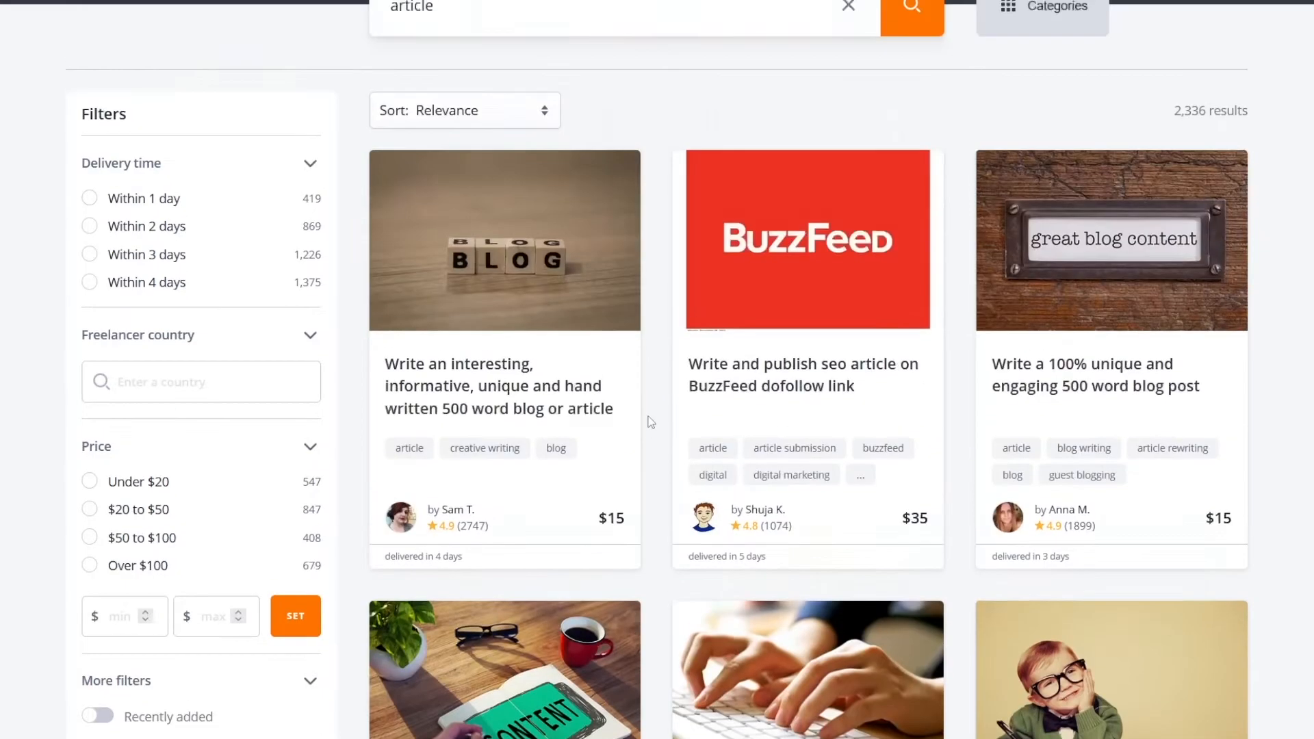
pyautogui.scroll(3)
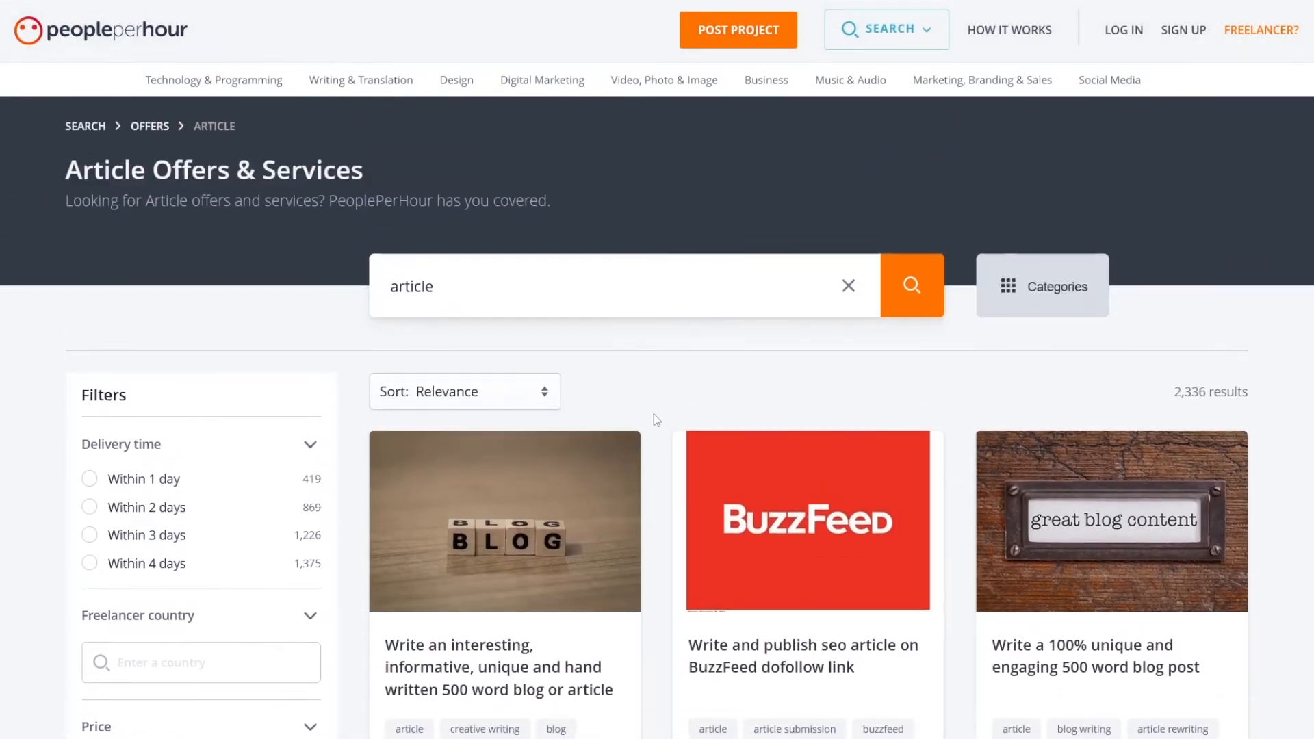
pyautogui.scroll(-3)
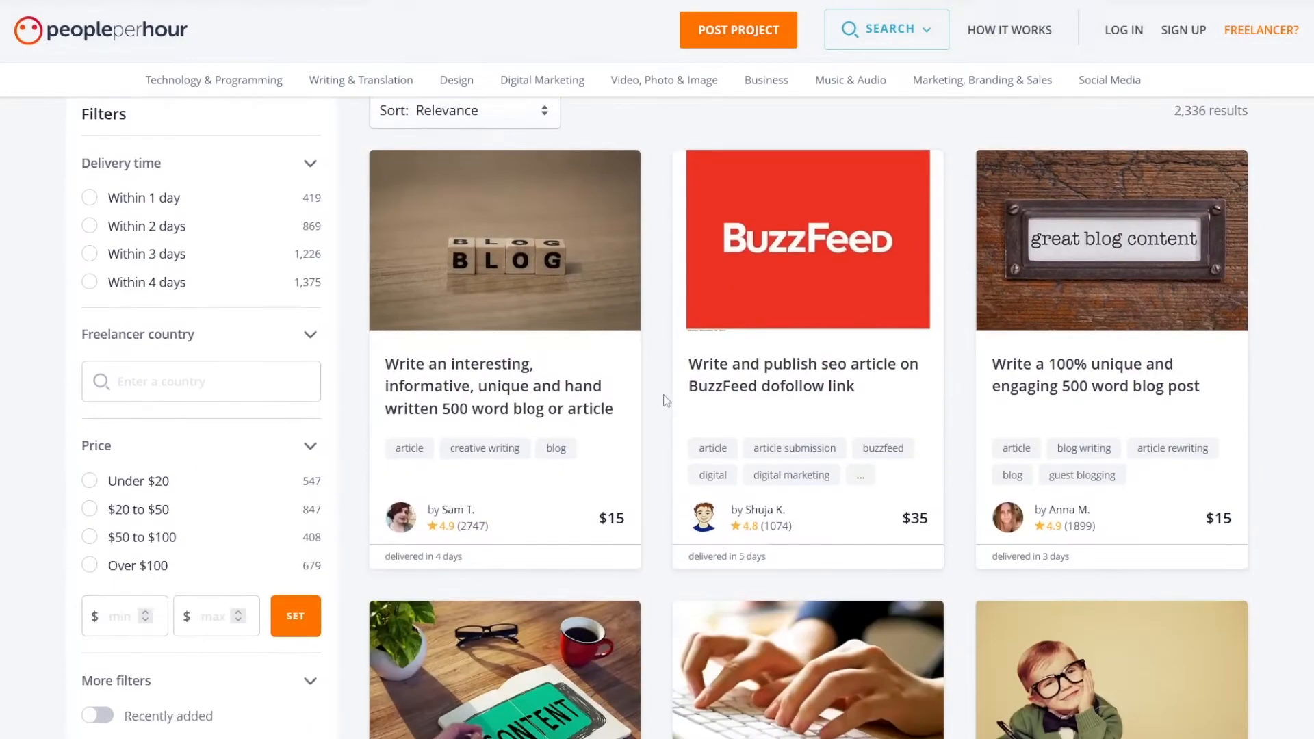
pyautogui.scroll(-3)
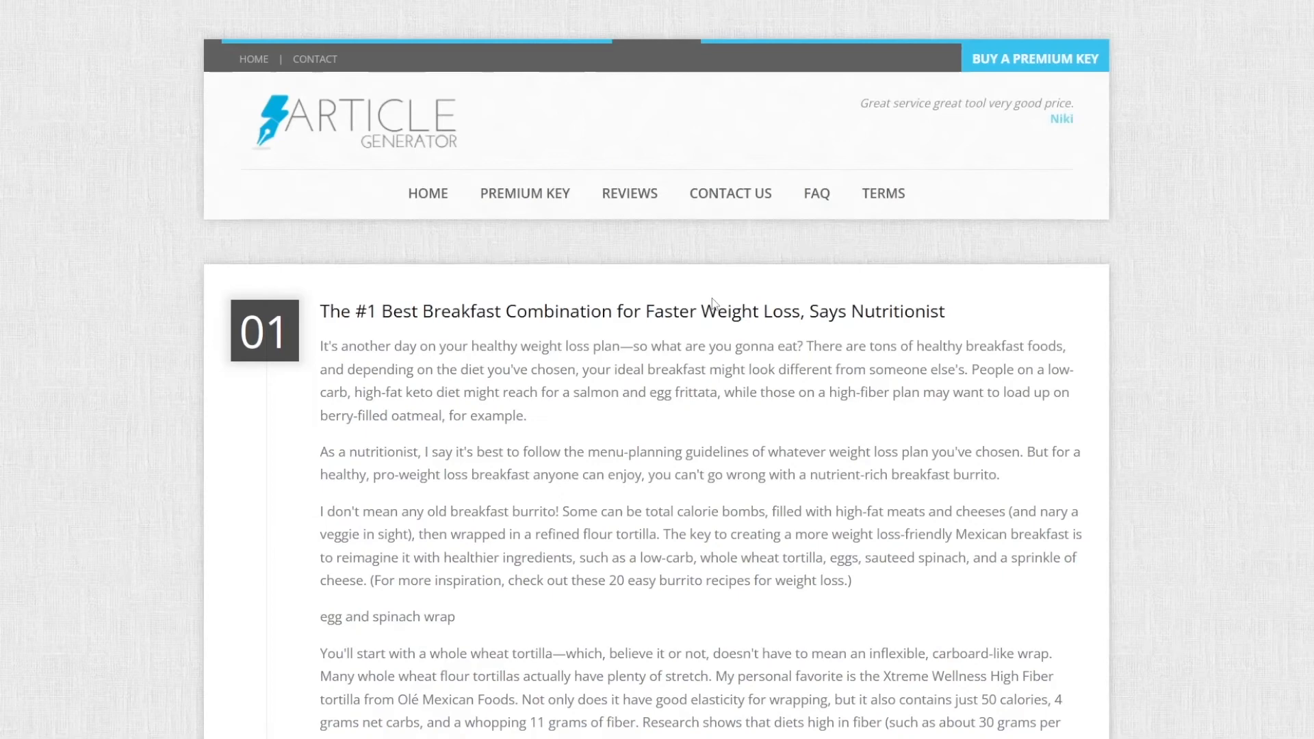
pyautogui.moveTo(537, 293)
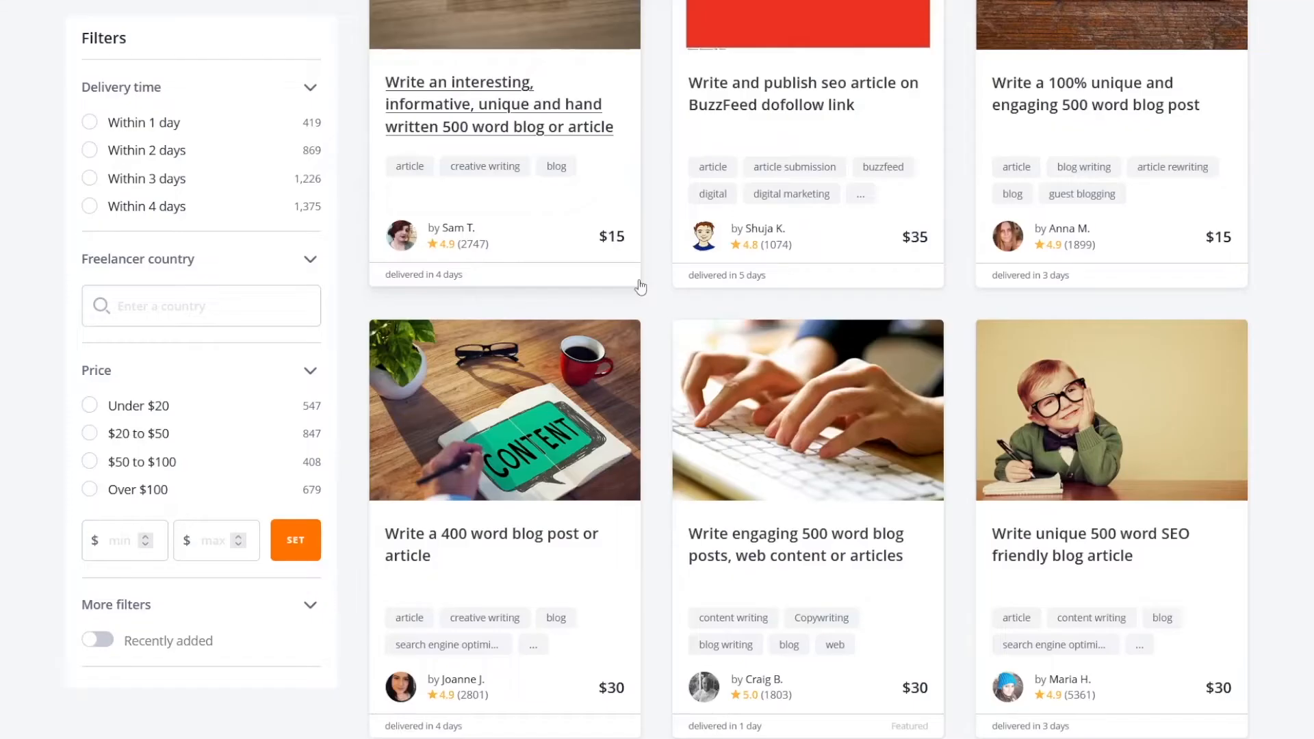
pyautogui.moveTo(660, 291)
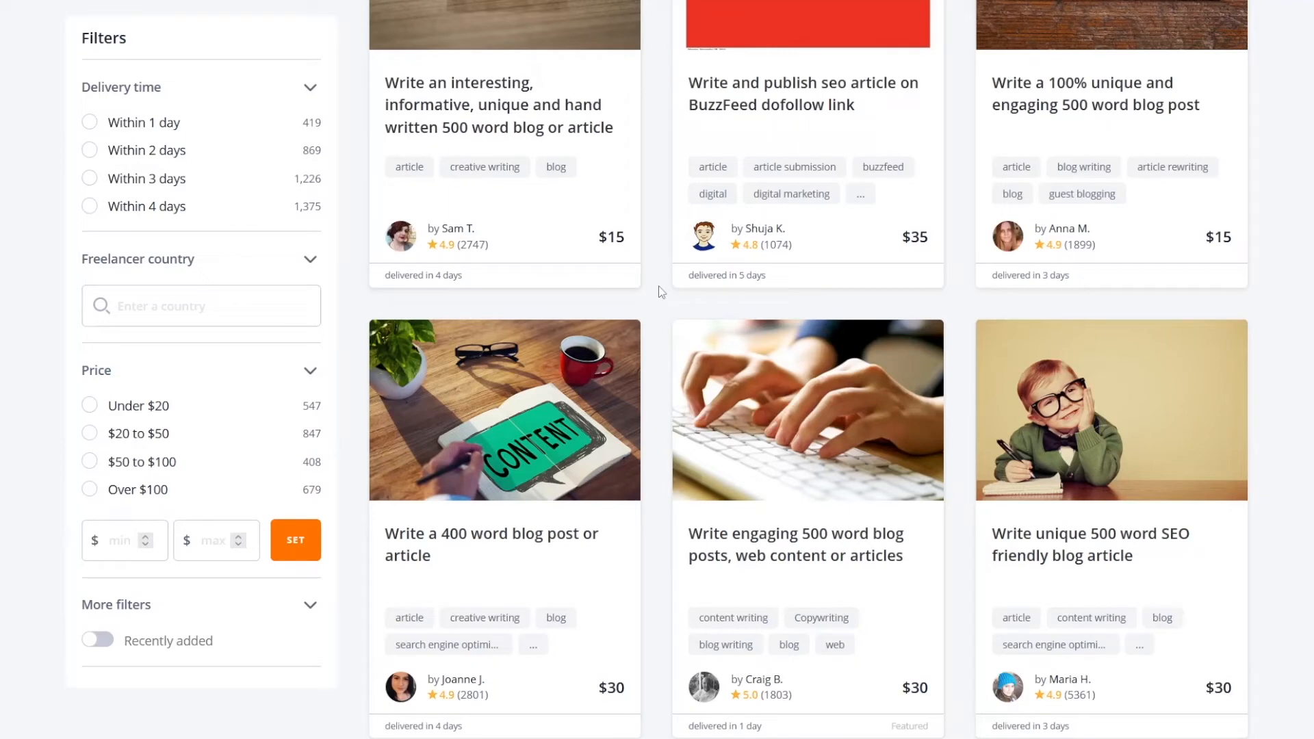
# Step: Look over the PeoplePerHour blog and article writing offers priced $15 to $35
pyautogui.scroll(-3)
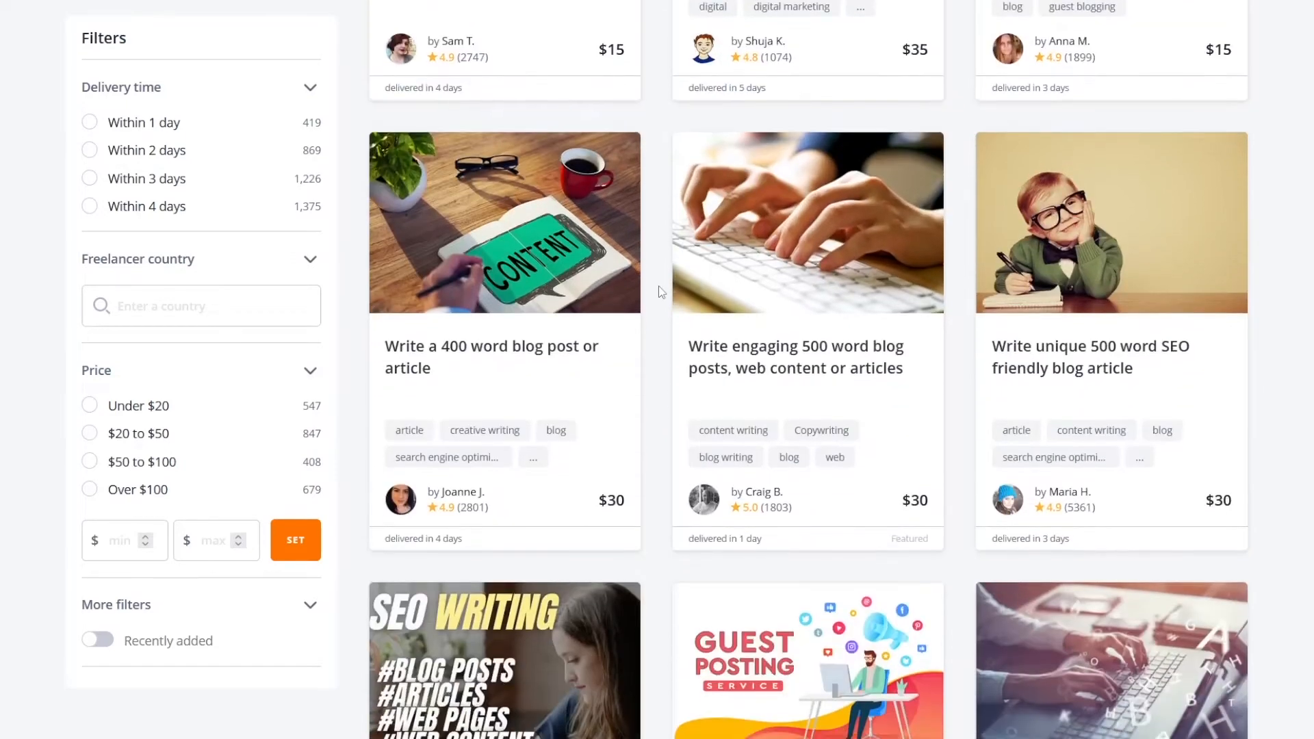
pyautogui.moveTo(687, 300)
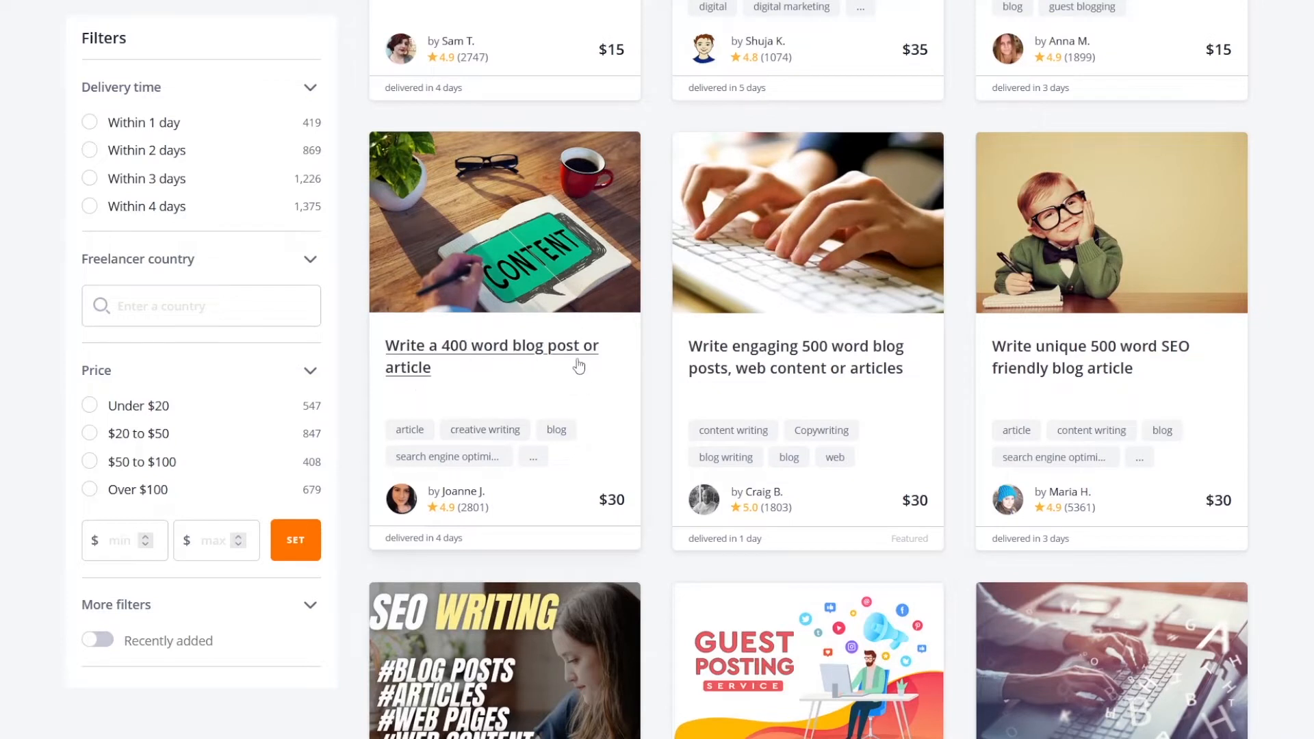
pyautogui.moveTo(622, 511)
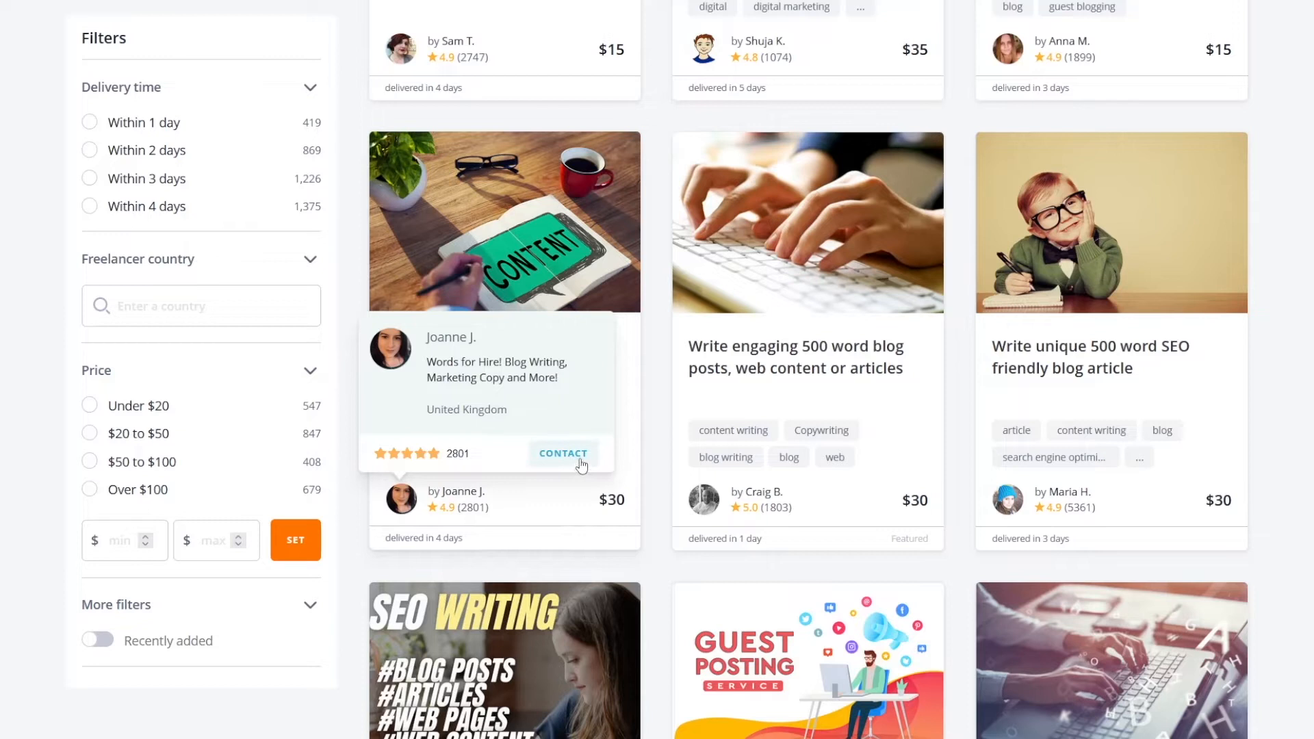
pyautogui.moveTo(592, 465)
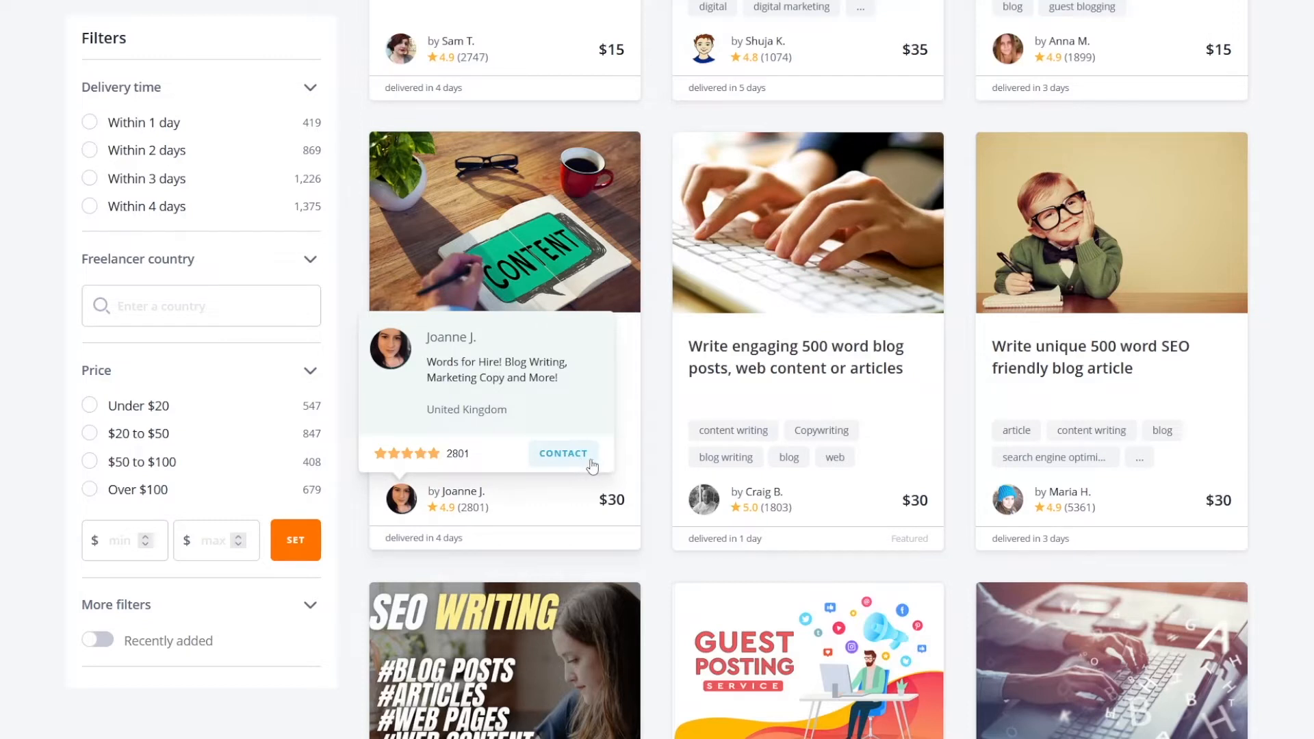
pyautogui.moveTo(577, 463)
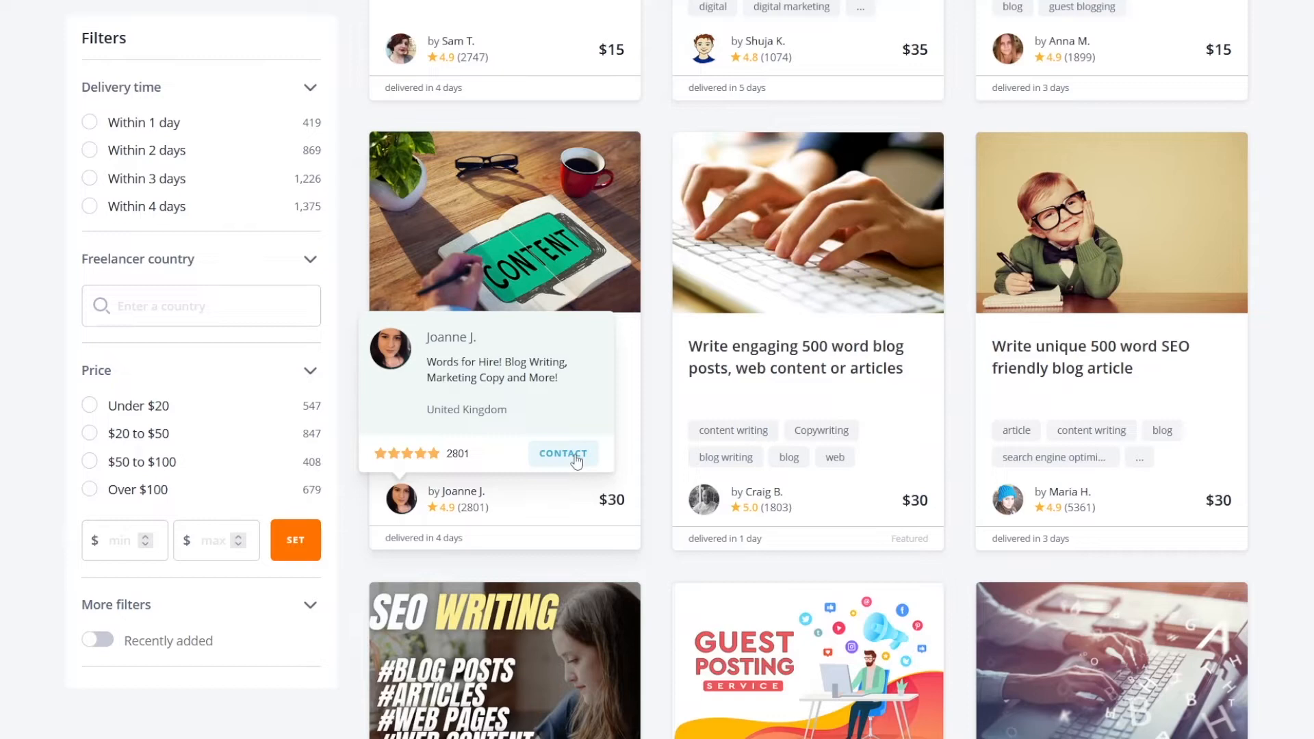
pyautogui.scroll(3)
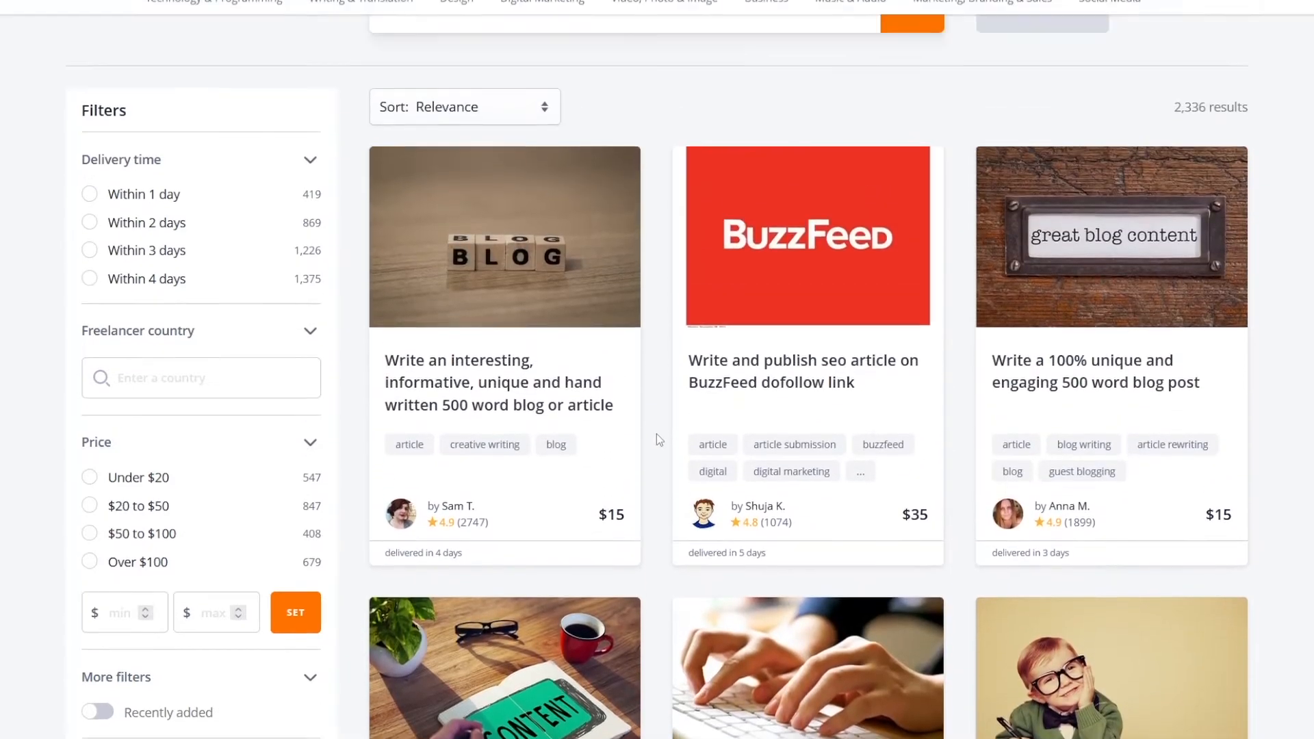
pyautogui.scroll(-3)
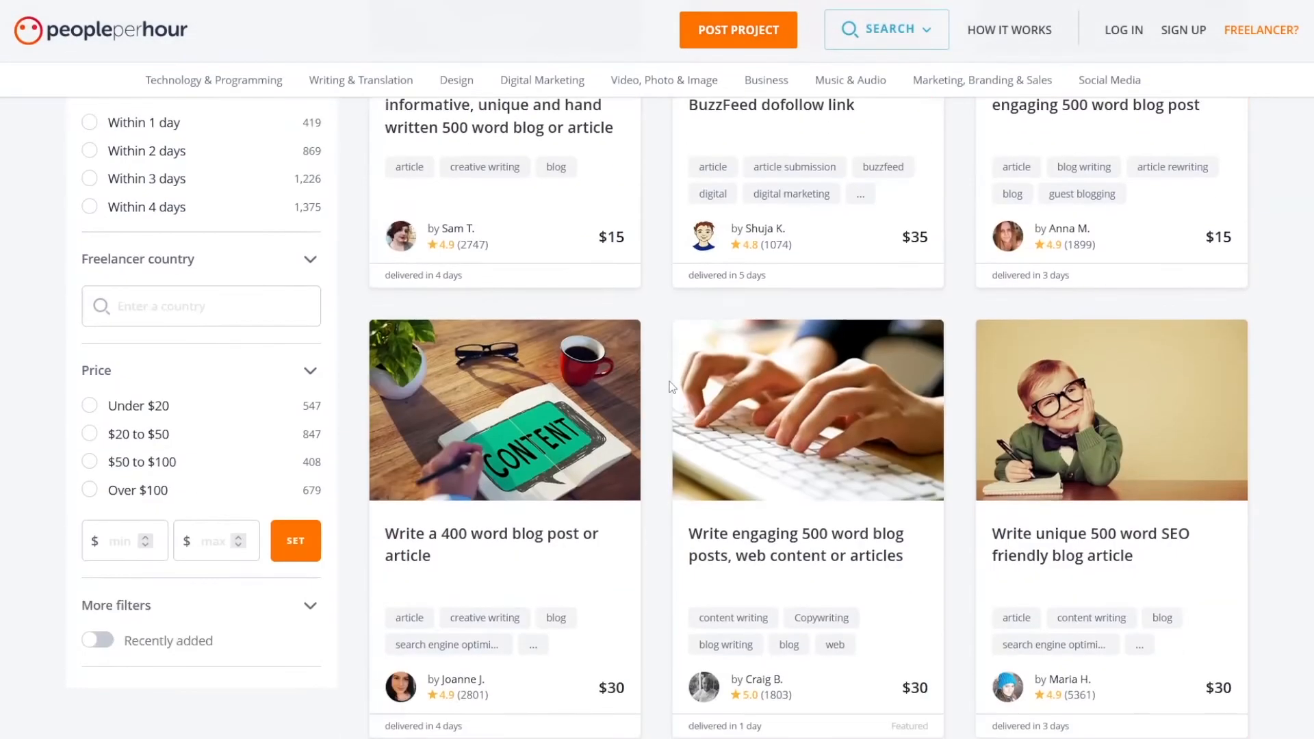
pyautogui.scroll(-3)
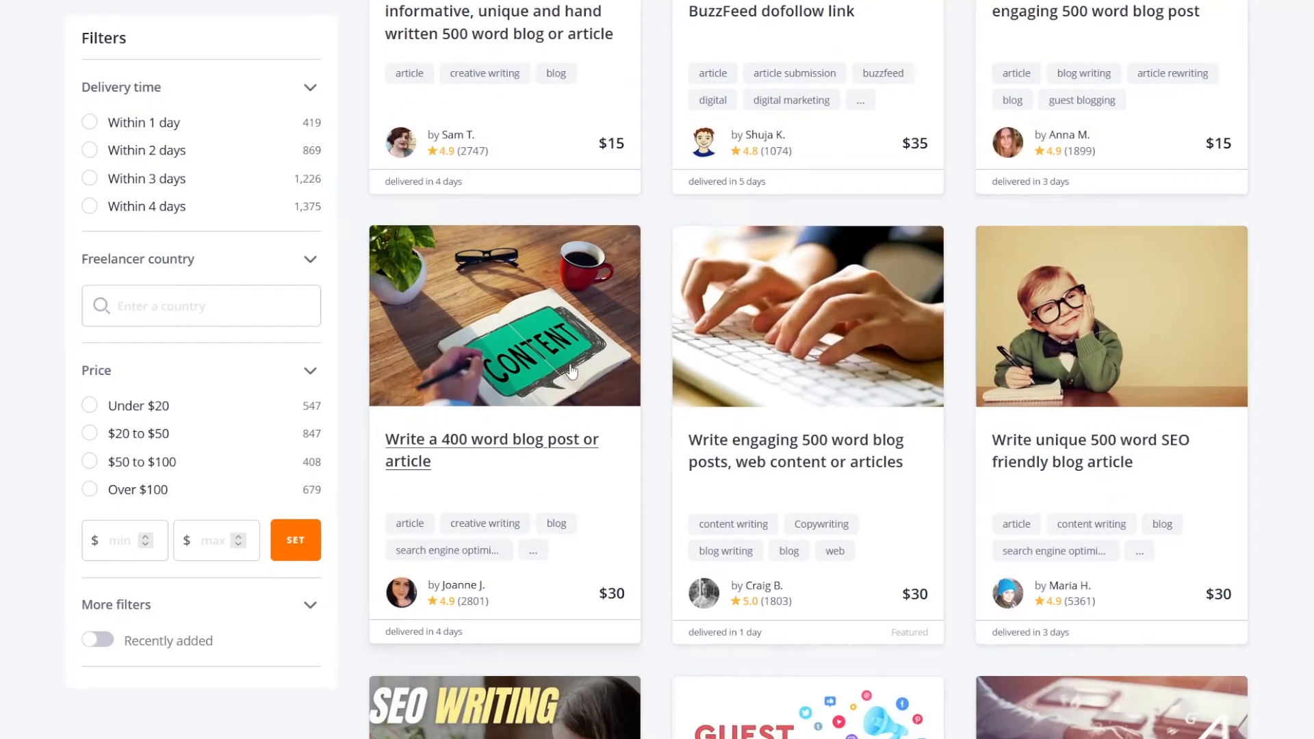
pyautogui.moveTo(645, 382)
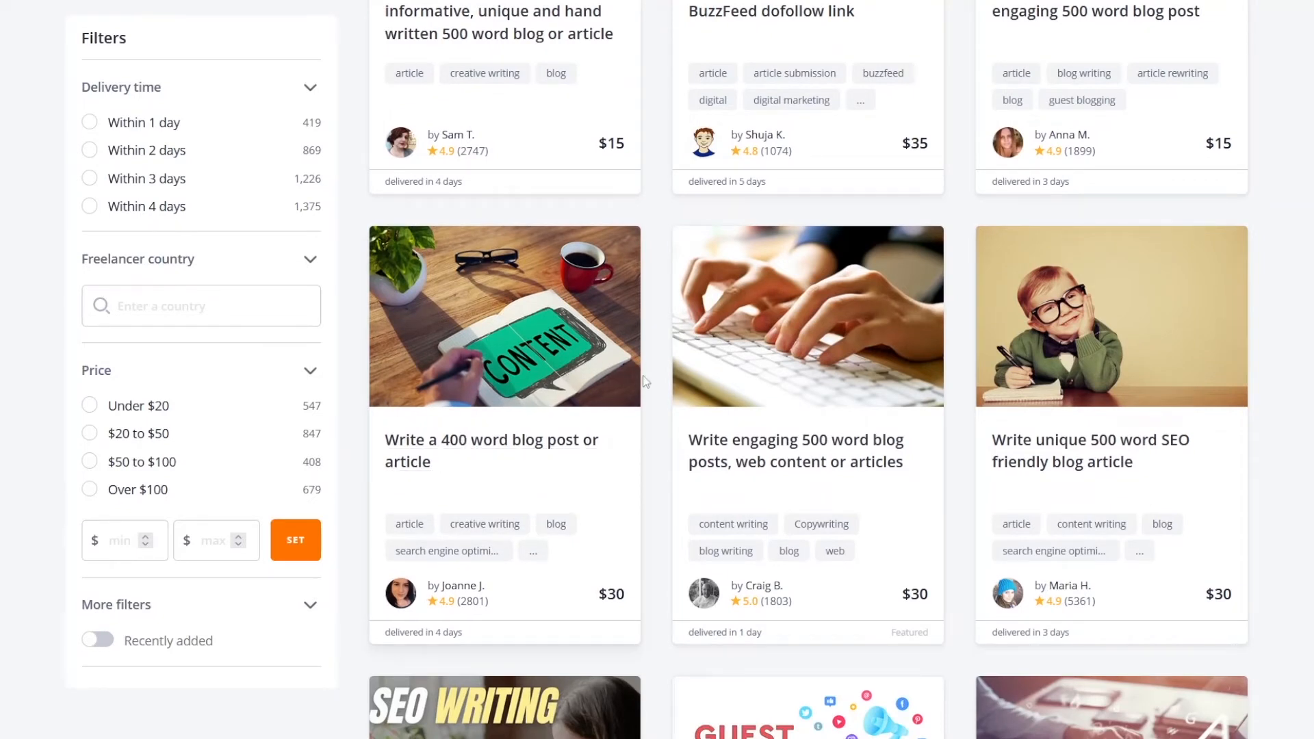
pyautogui.scroll(-3)
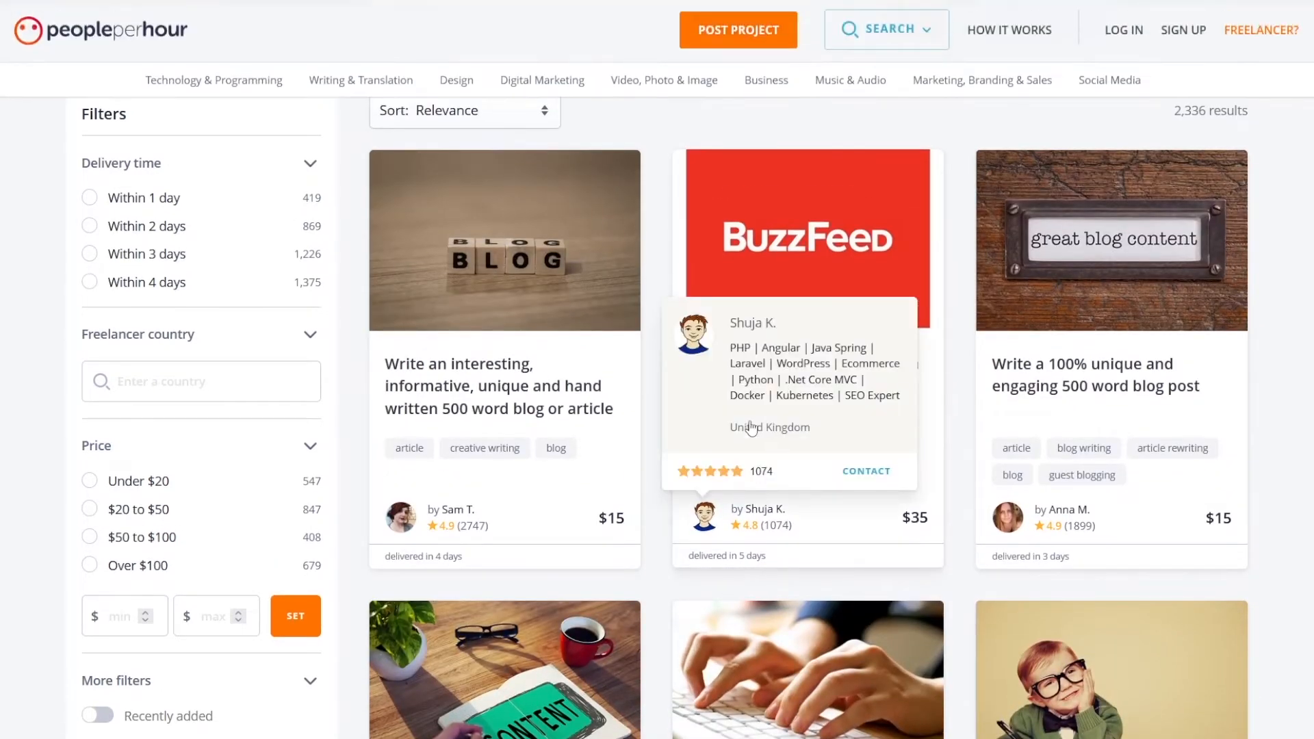
pyautogui.moveTo(659, 460)
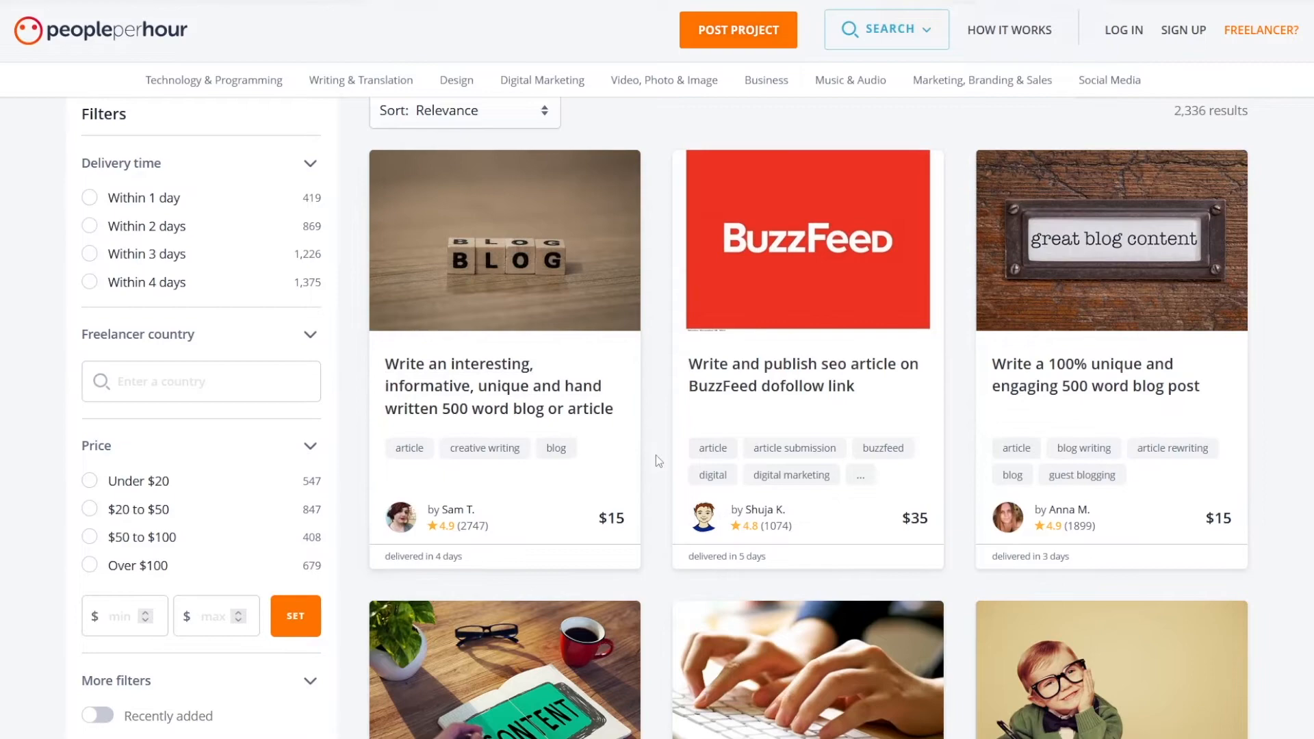
pyautogui.scroll(-3)
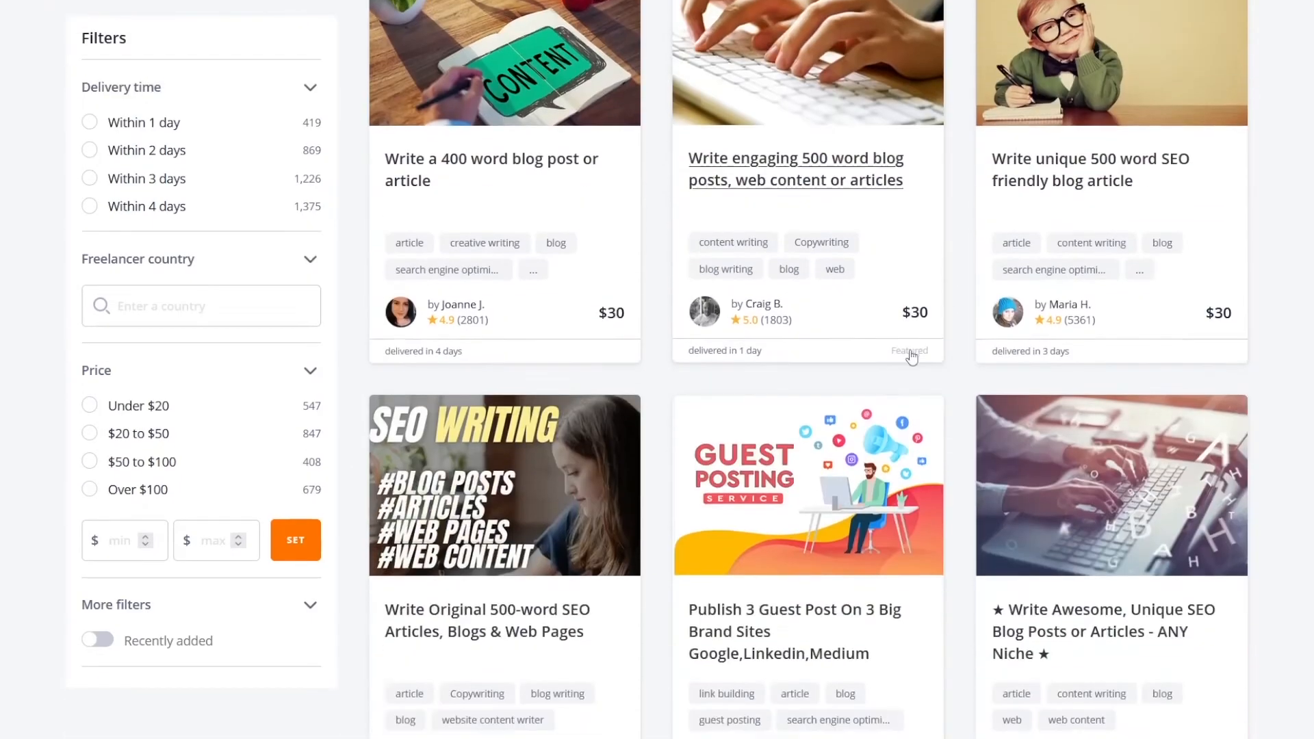
pyautogui.scroll(-3)
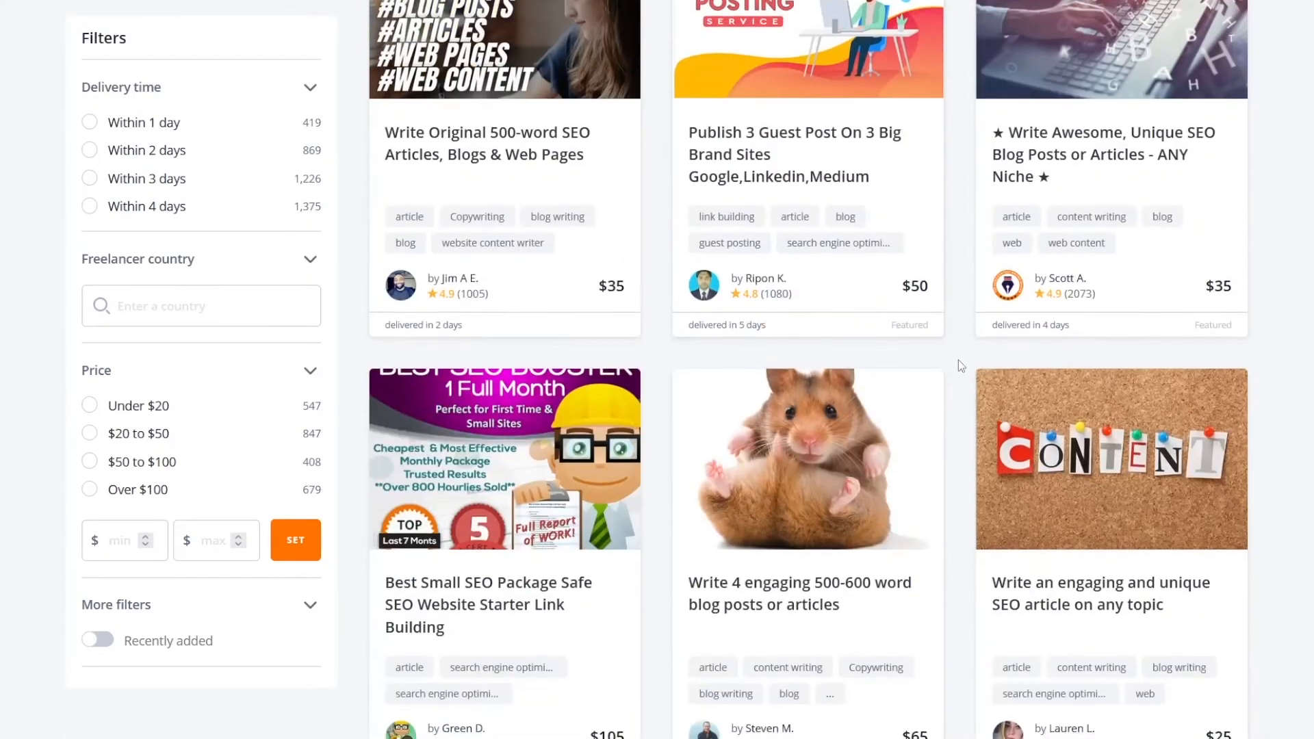
pyautogui.scroll(-3)
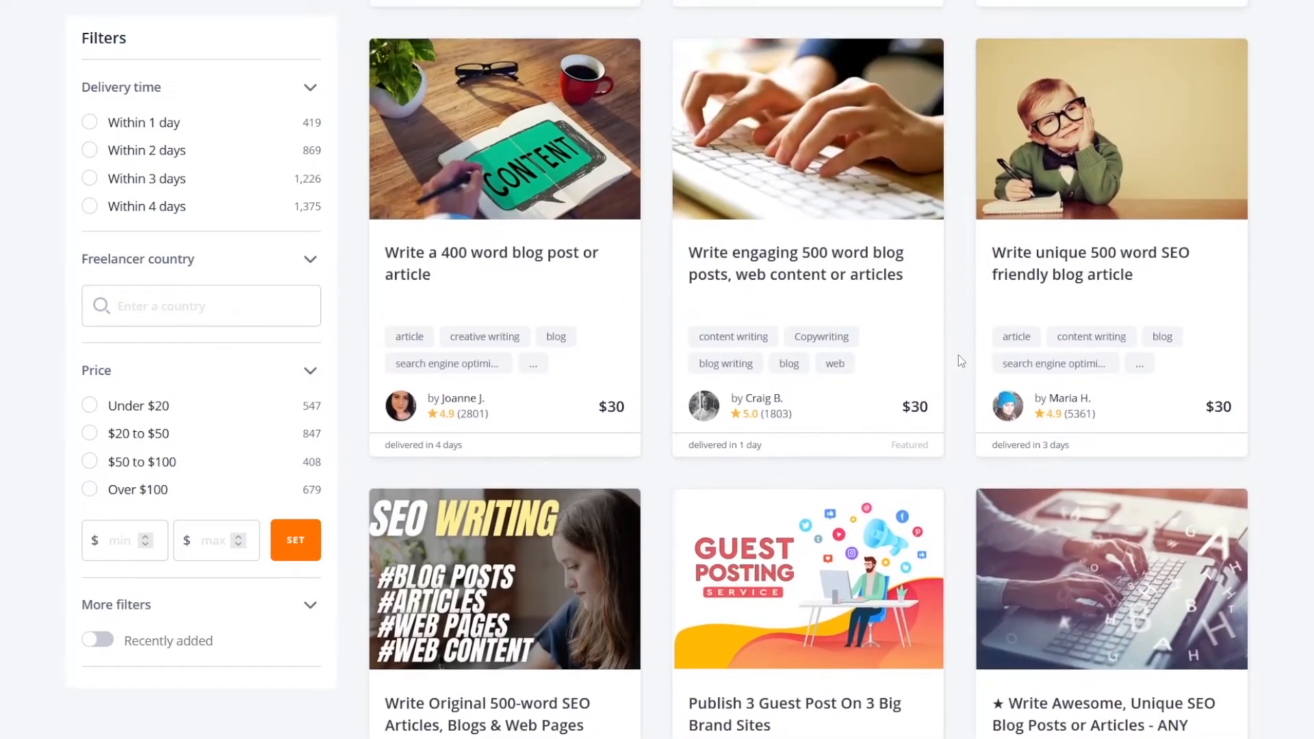
pyautogui.moveTo(714, 371)
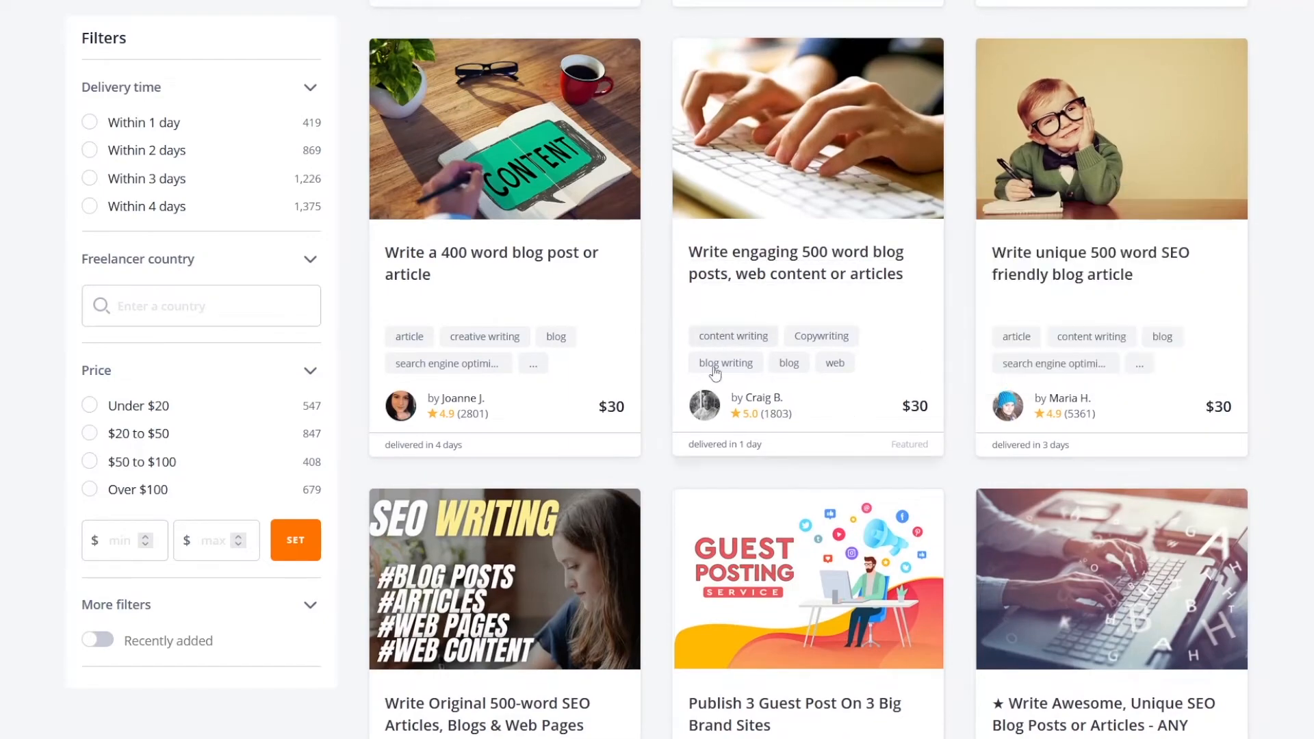
# Step: Continue down the article-writing gig listings and seller profiles before moving to Fiverr
pyautogui.scroll(-3)
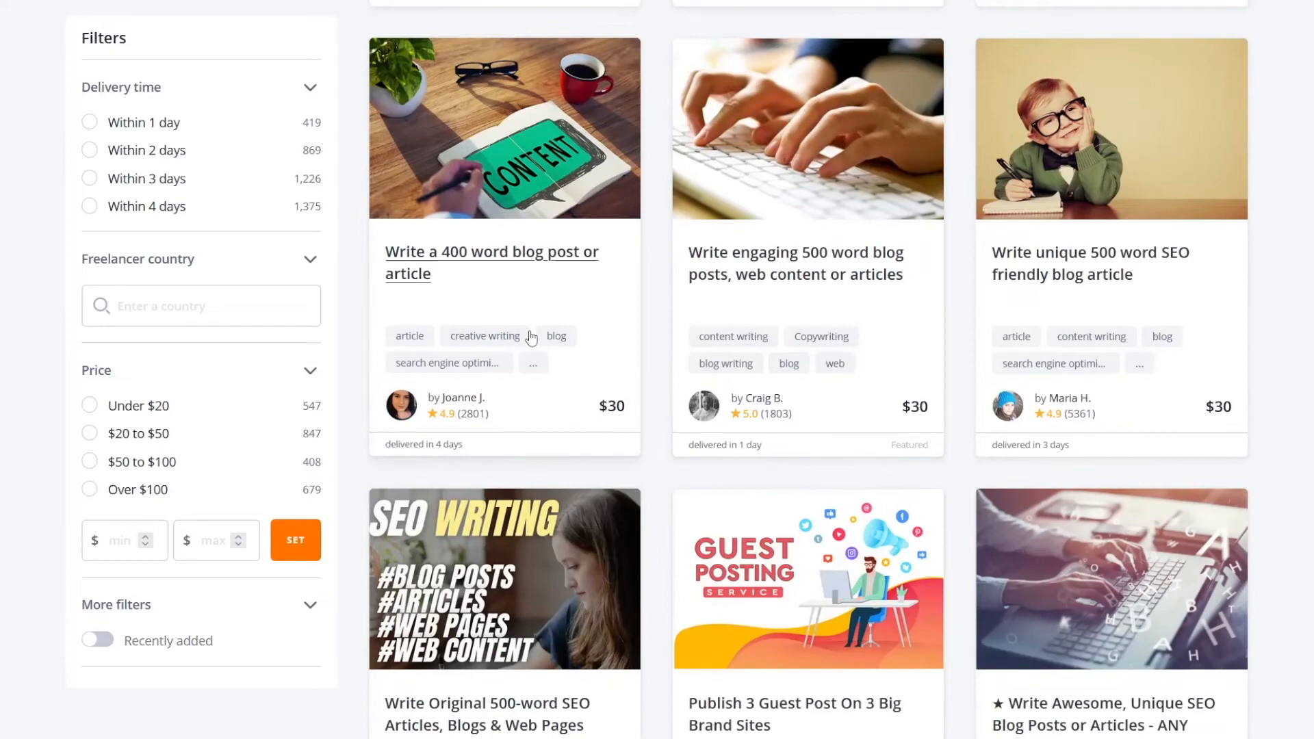
pyautogui.scroll(3)
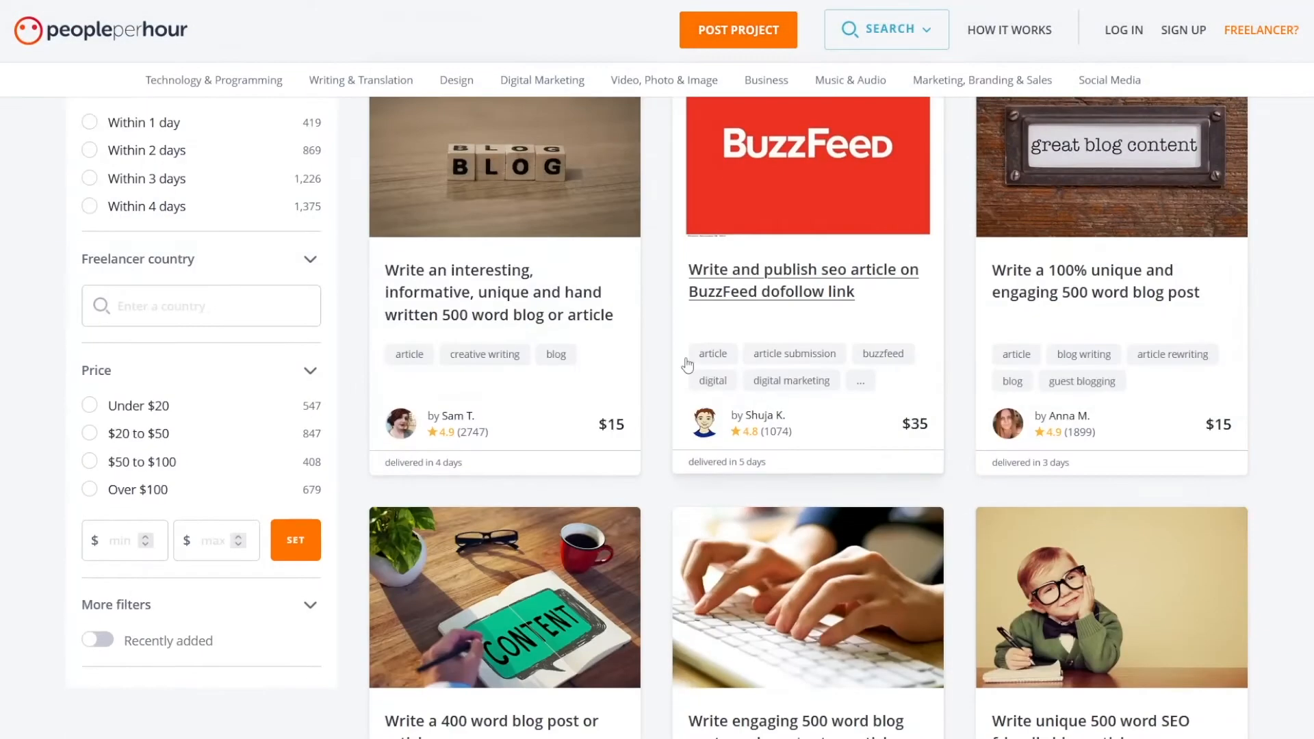
pyautogui.scroll(-3)
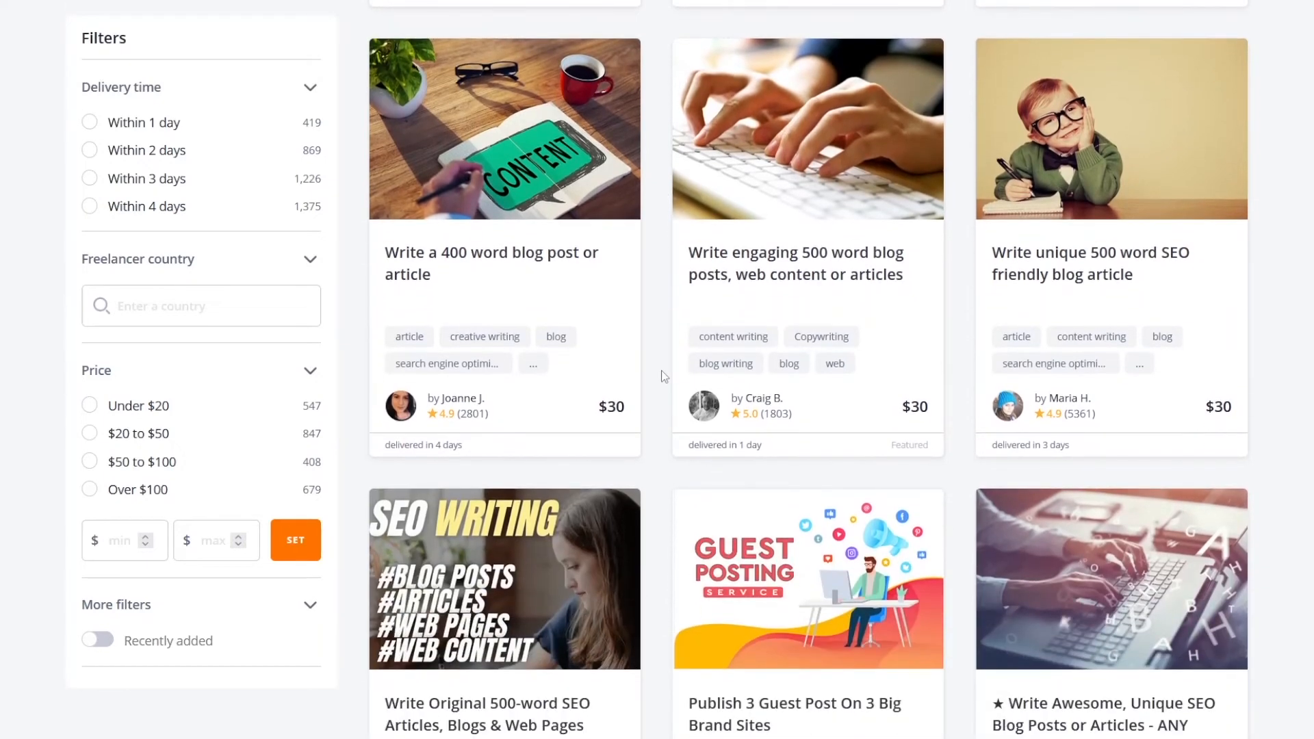
pyautogui.scroll(-3)
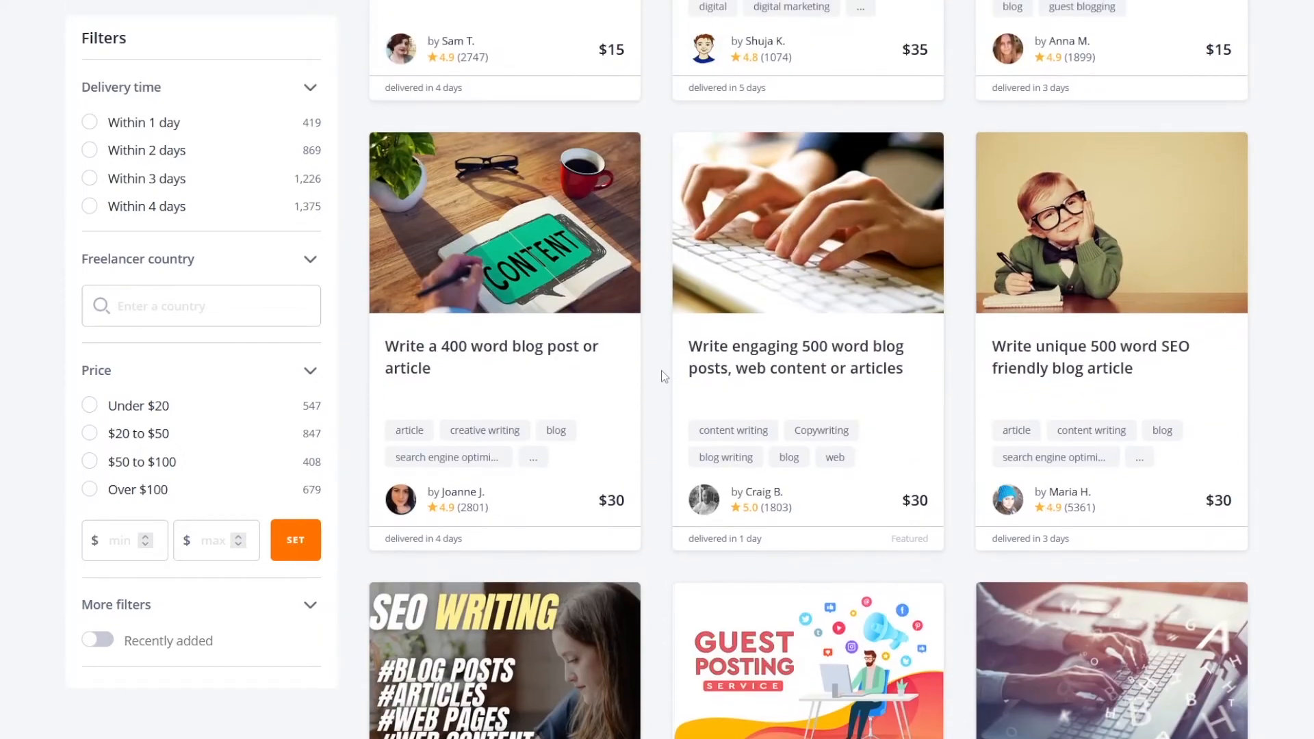
pyautogui.scroll(-3)
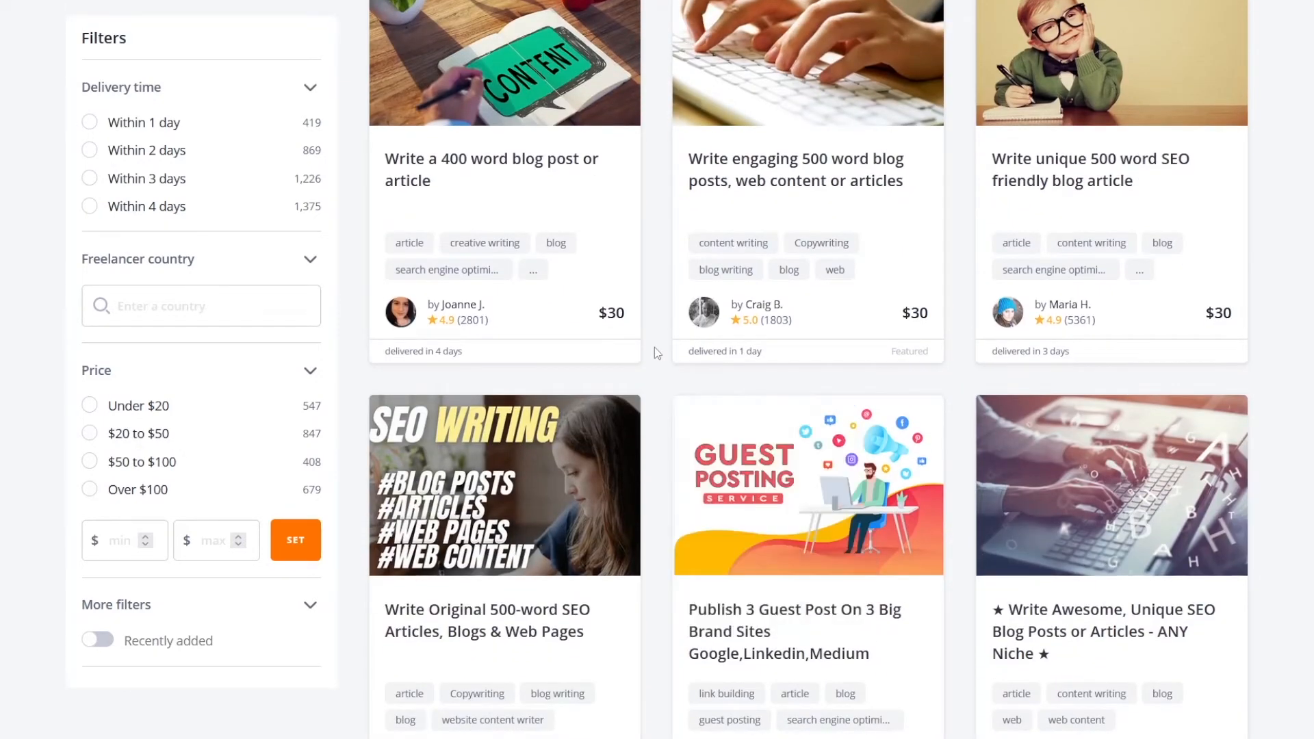
pyautogui.scroll(-3)
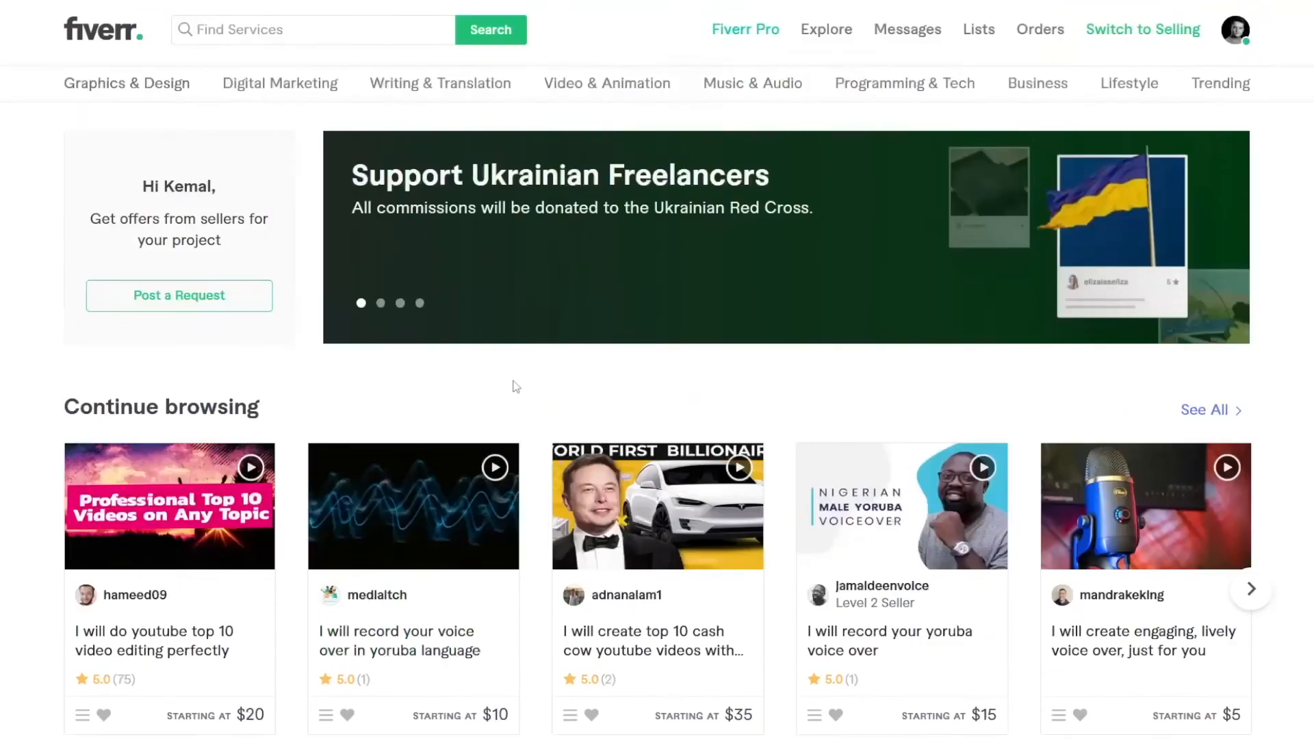
# Step: Search Fiverr for 'article' and browse its 58,468 service results
pyautogui.write('art')
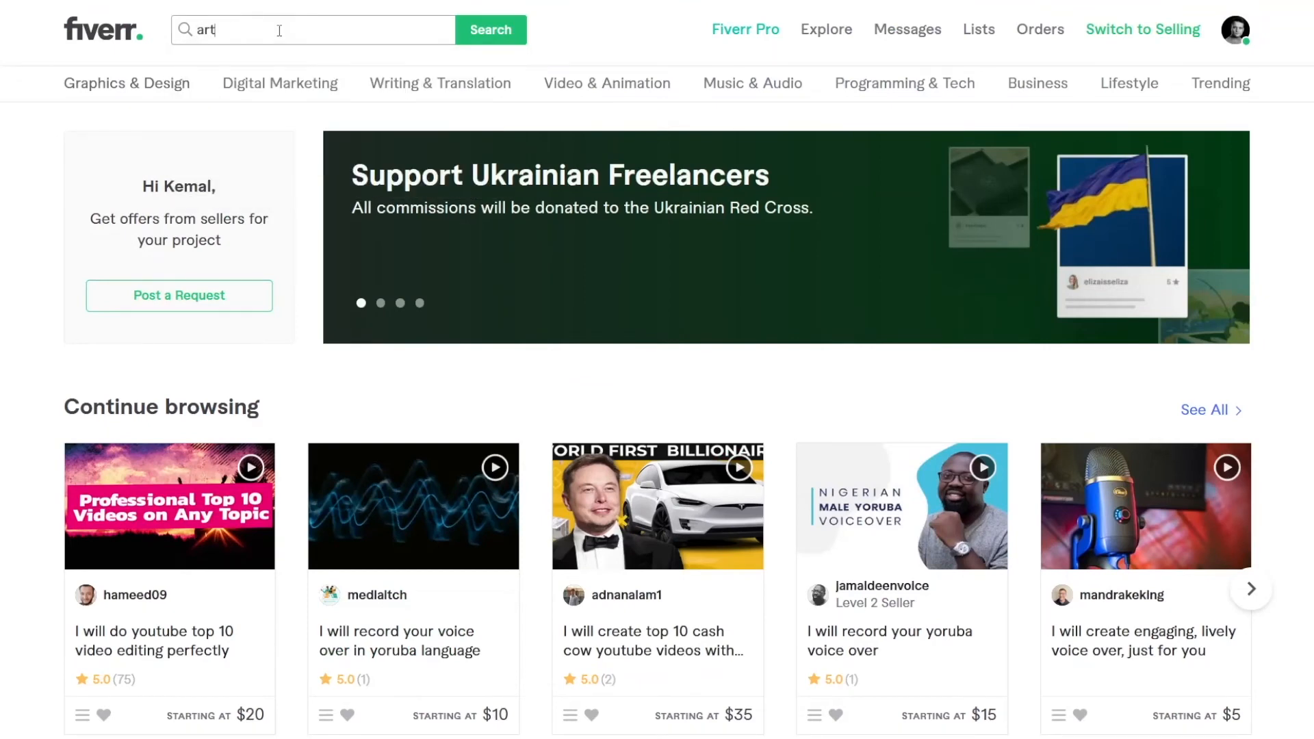
pyautogui.click(490, 29)
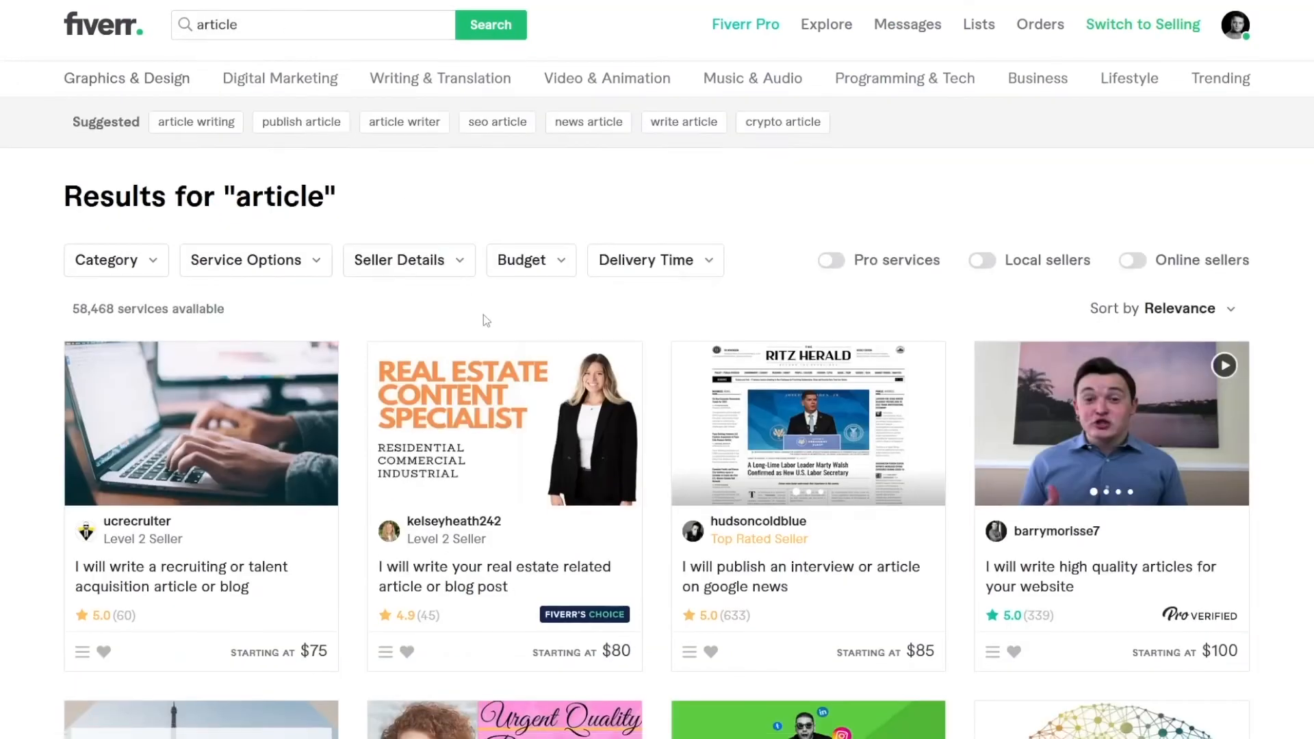
pyautogui.scroll(-3)
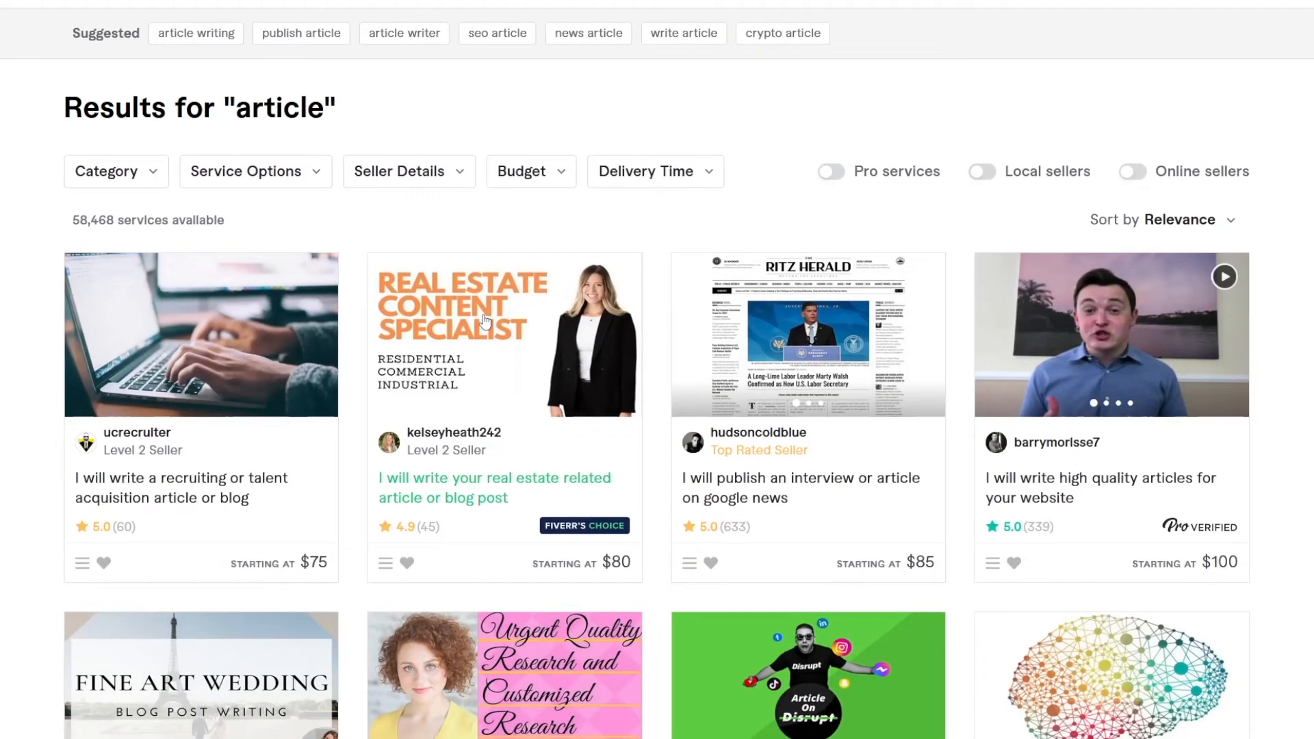
pyautogui.scroll(-3)
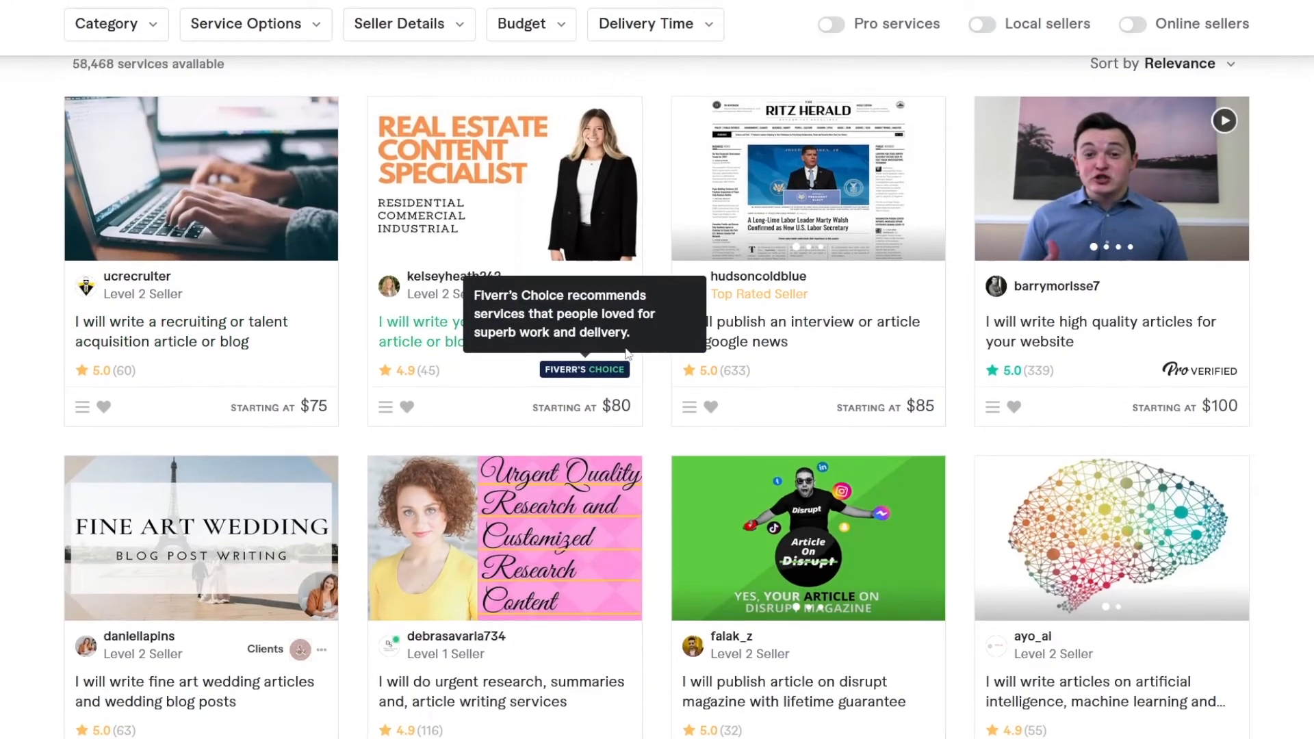
pyautogui.scroll(-3)
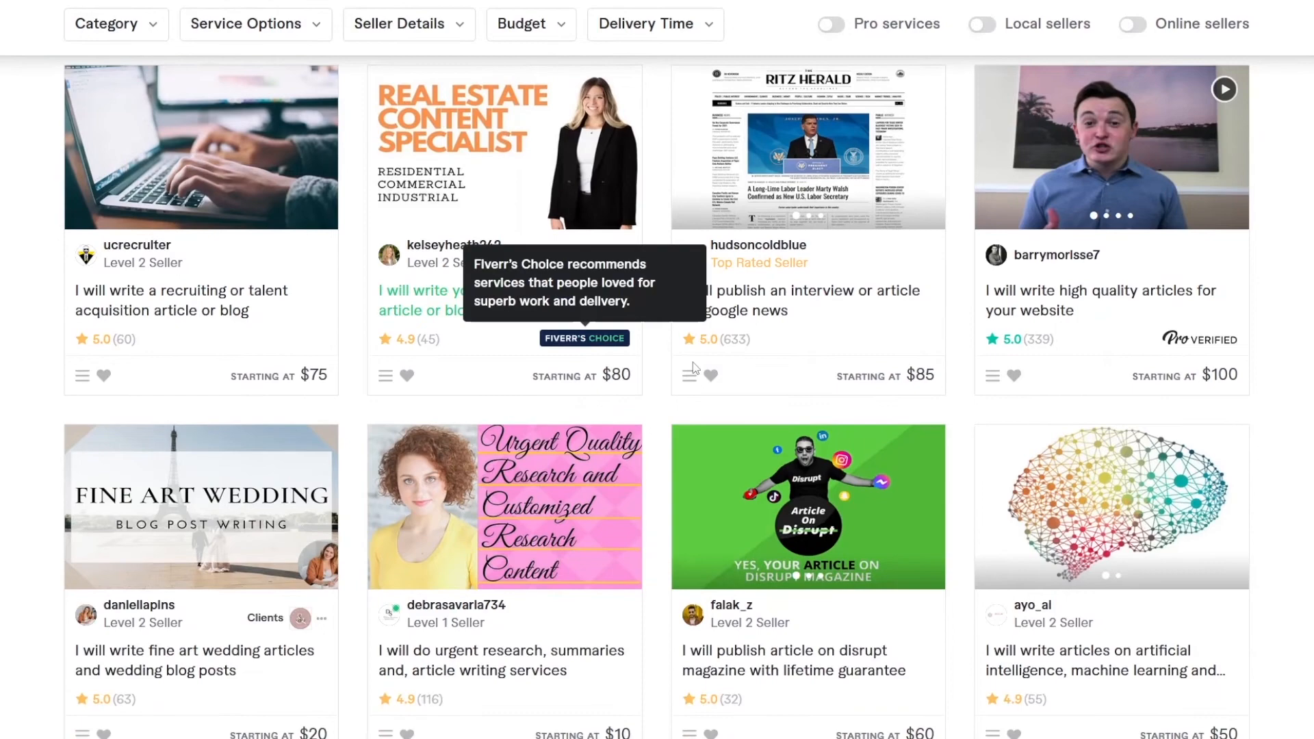
pyautogui.moveTo(779, 357)
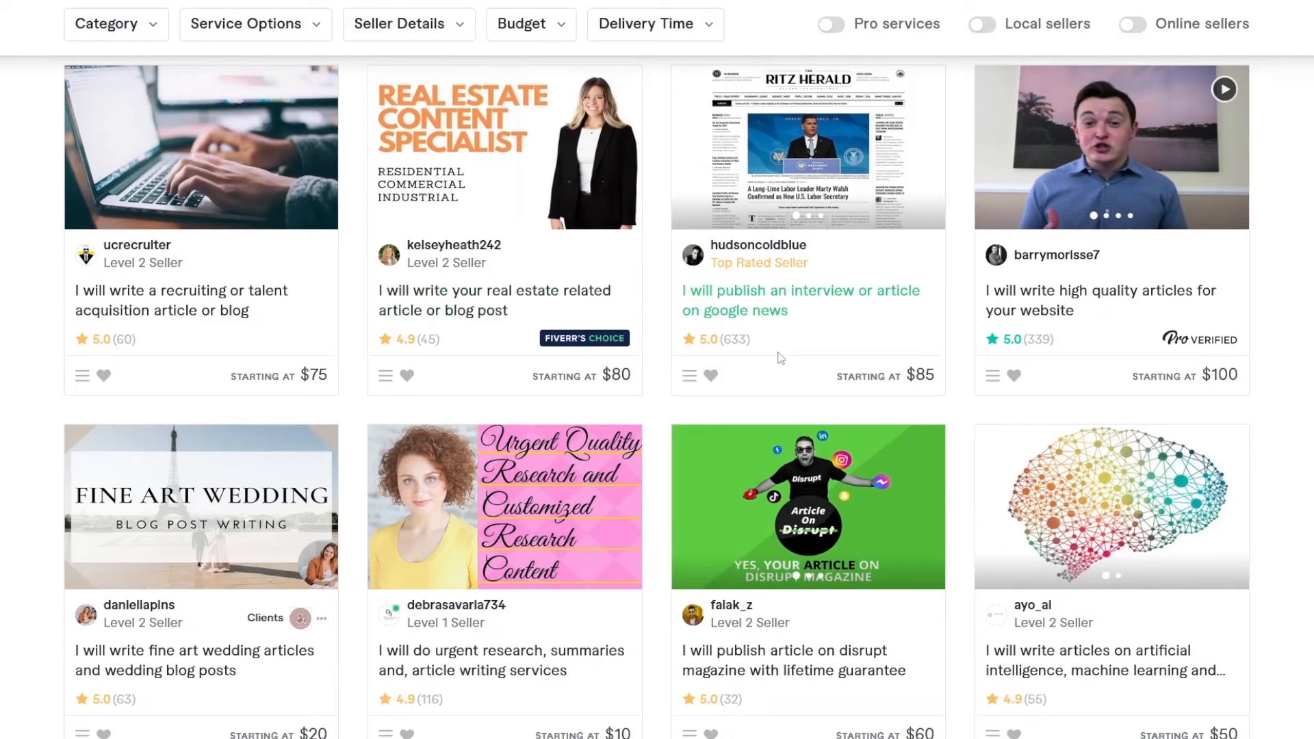
pyautogui.scroll(-3)
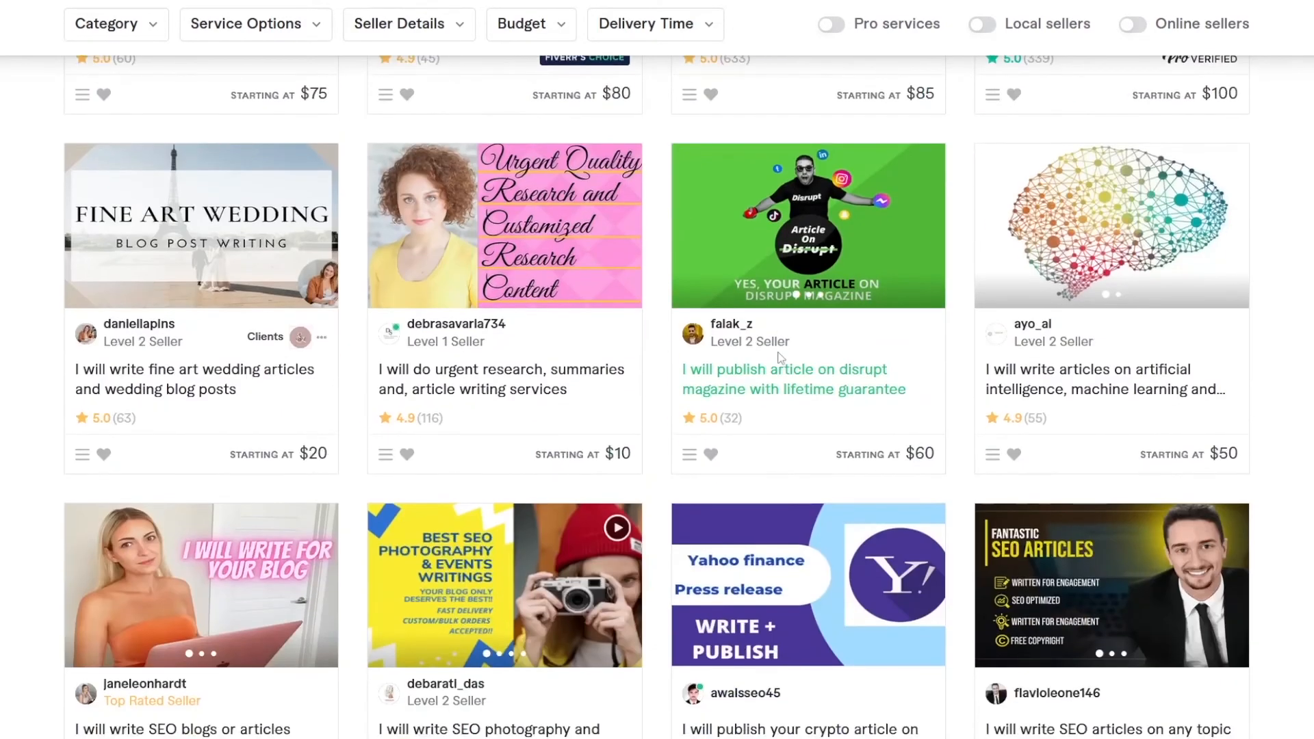
pyautogui.scroll(-3)
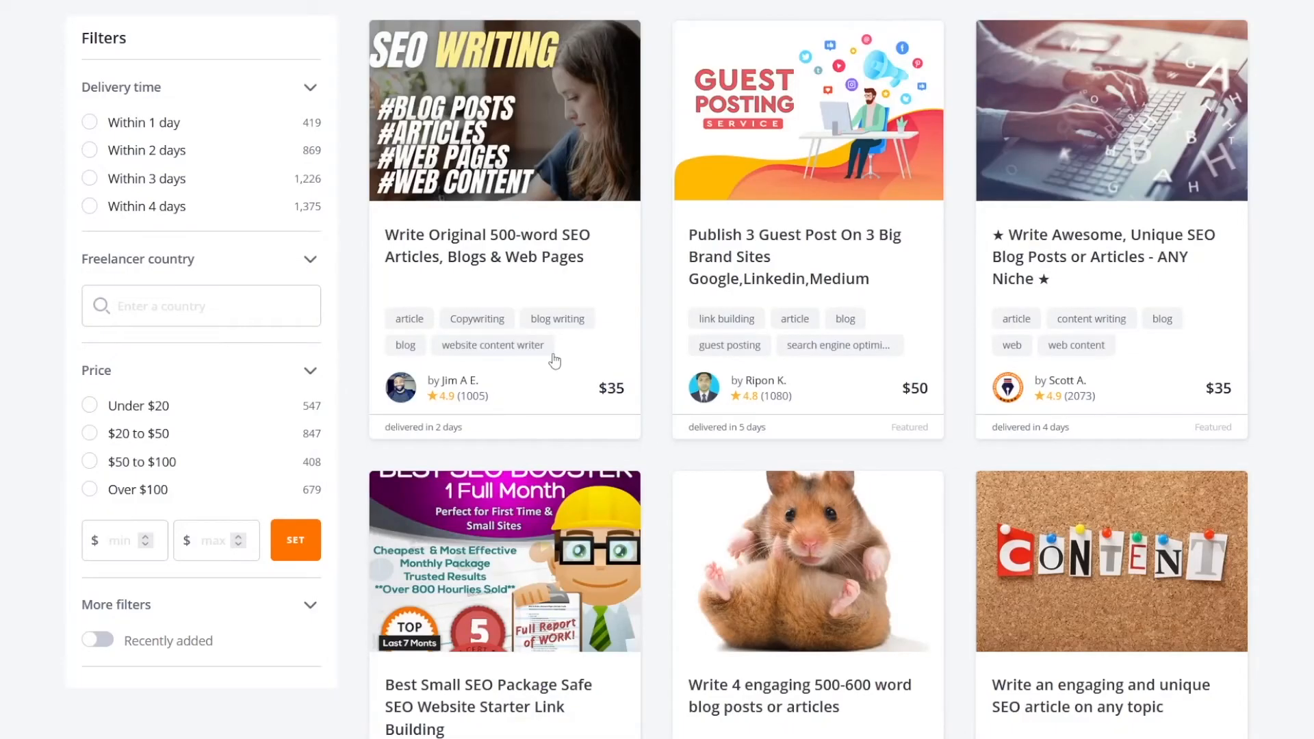
# Step: Scroll further through the PeoplePerHour article offers before returning to Article Generator
pyautogui.scroll(-3)
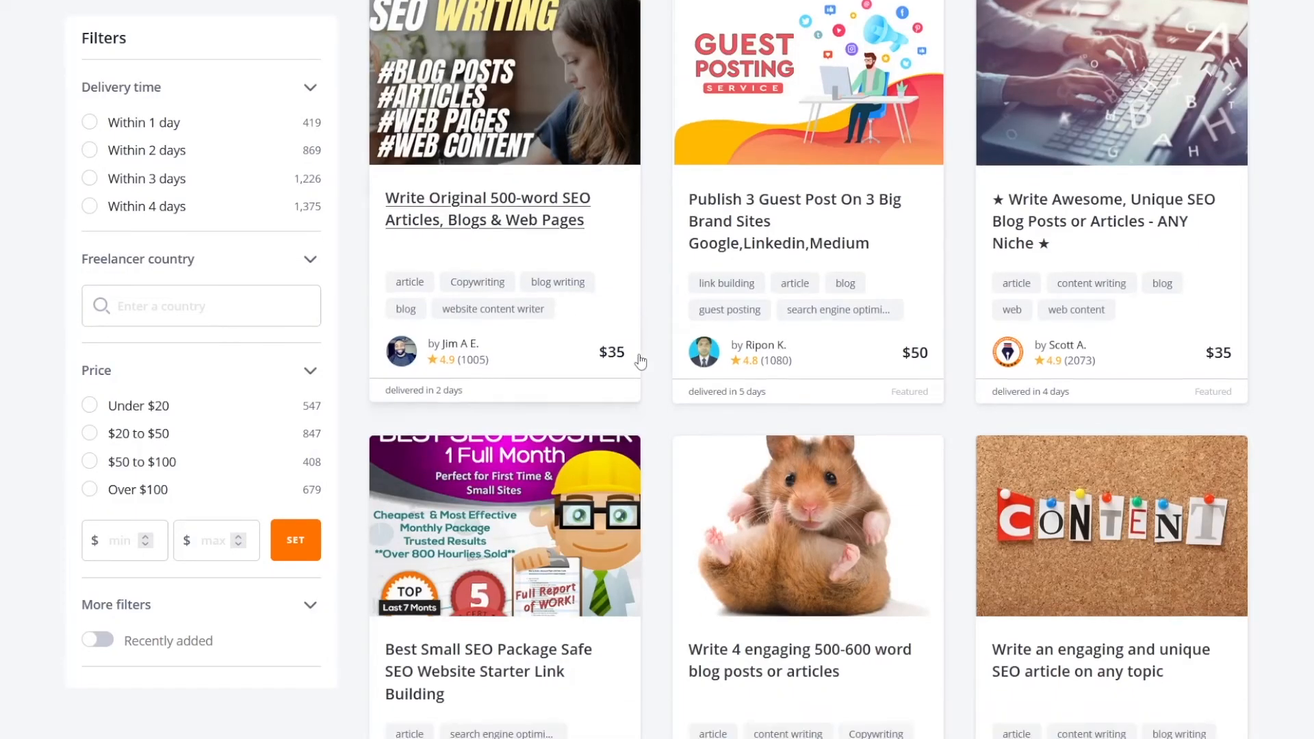
pyautogui.scroll(-3)
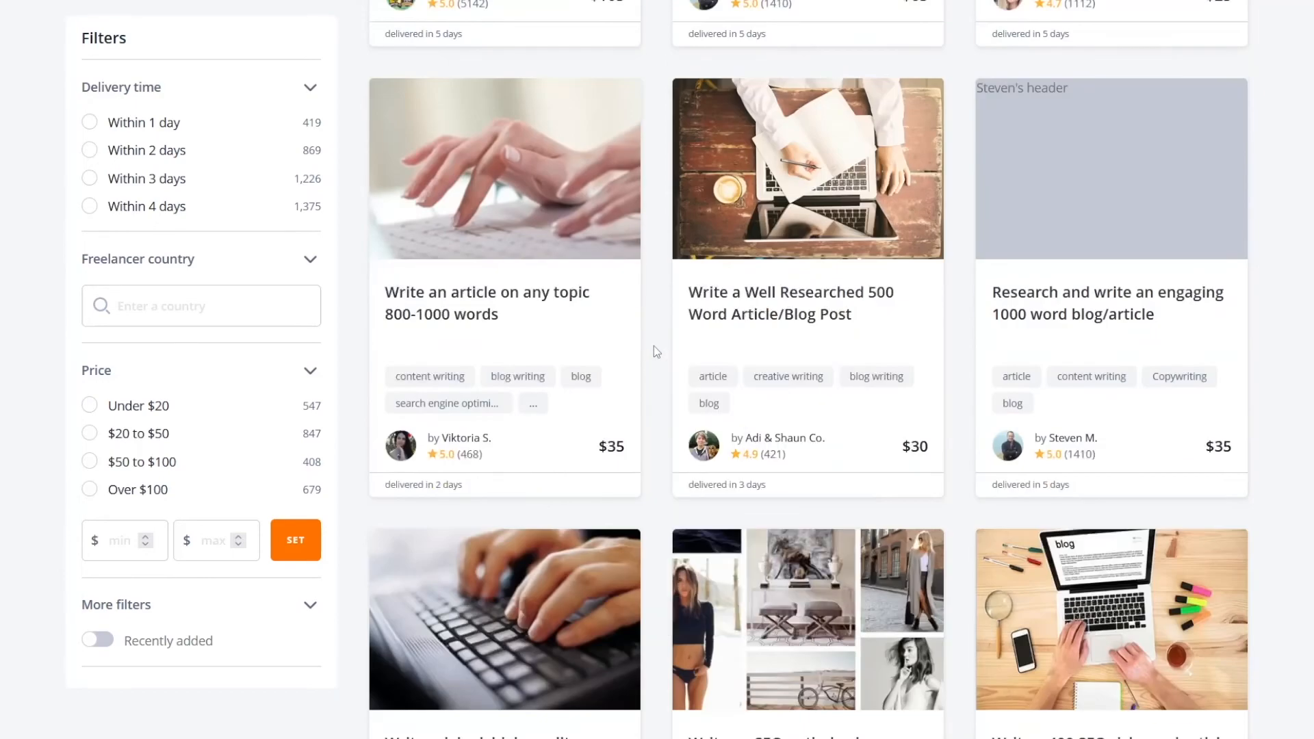
pyautogui.scroll(-3)
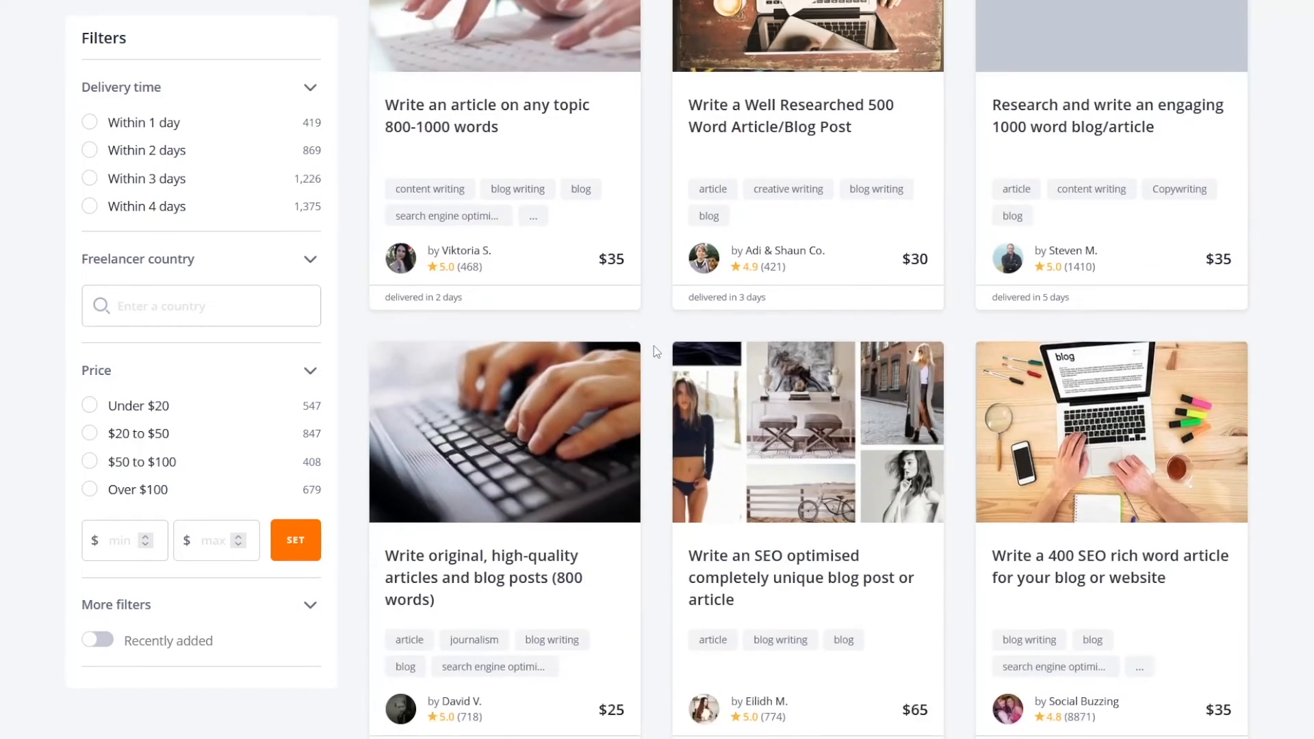
pyautogui.scroll(-3)
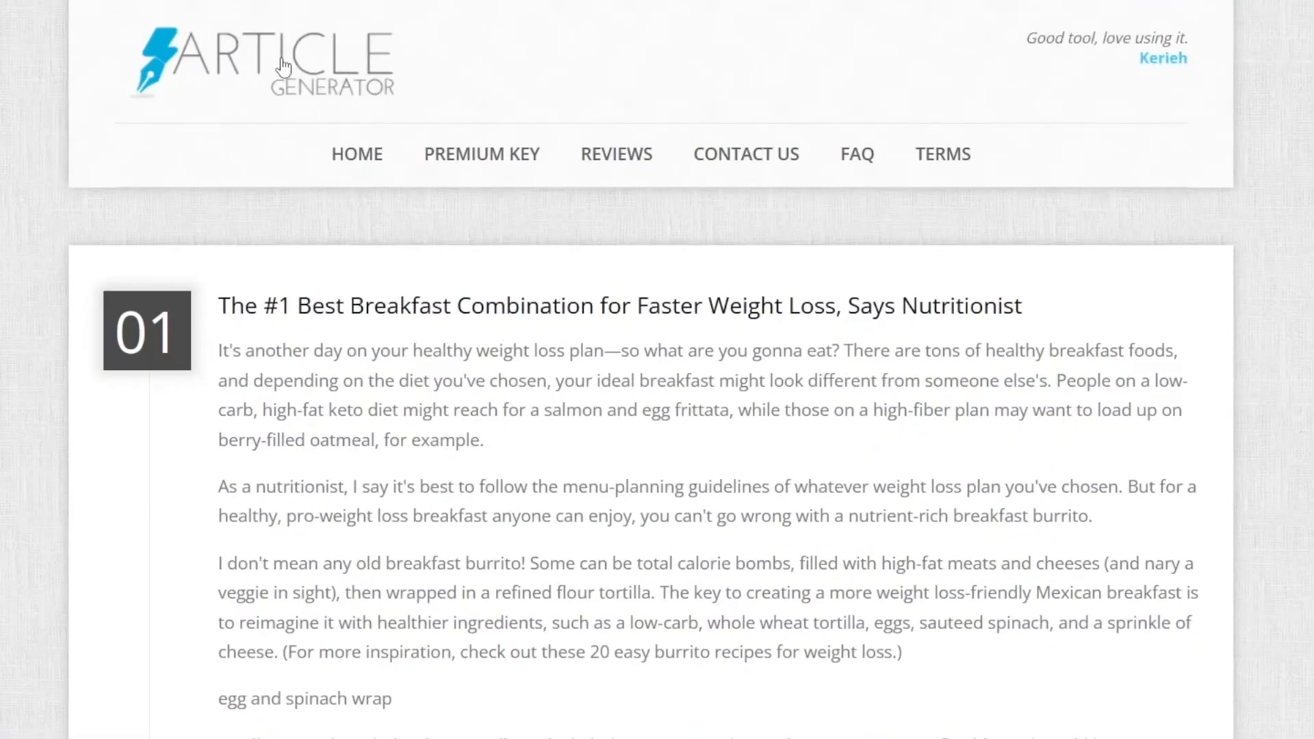
# Step: Generate 3 articles for the keyword 'fitness' from the Article Generator home page
pyautogui.click(356, 153)
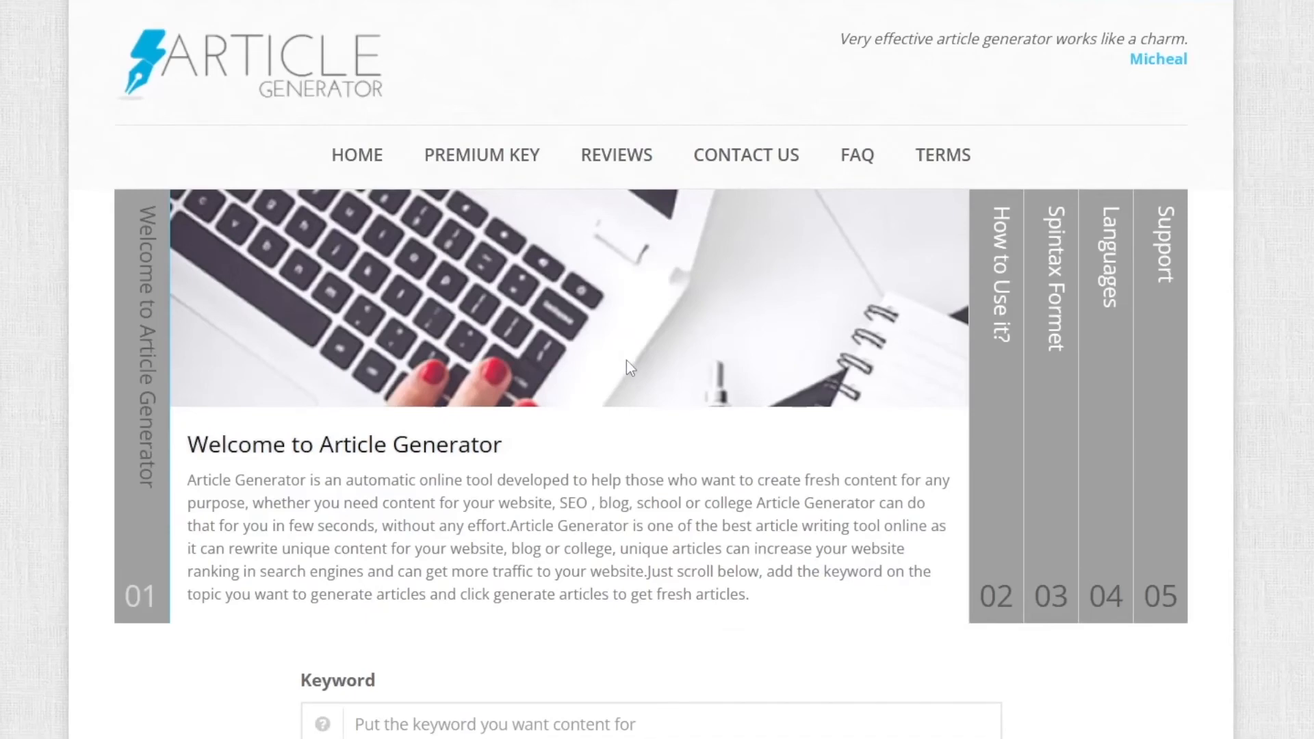
pyautogui.scroll(-3)
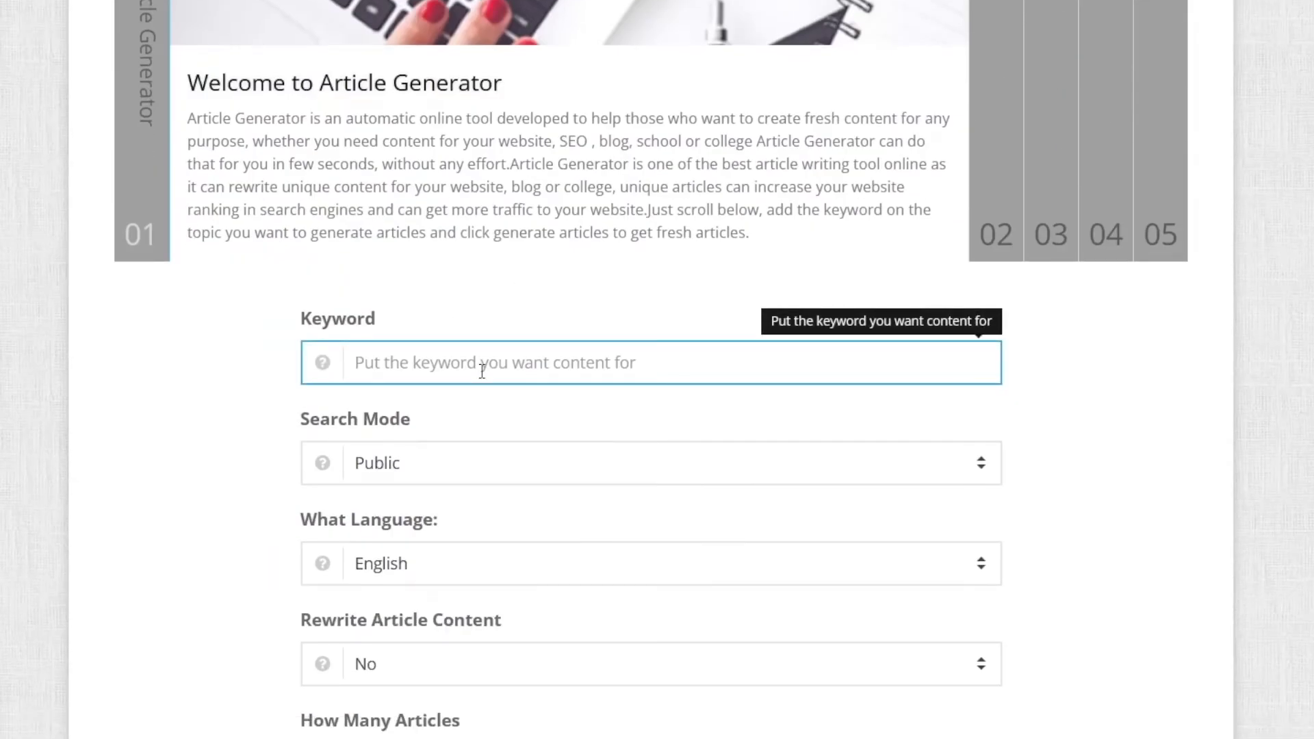
pyautogui.write('fitness')
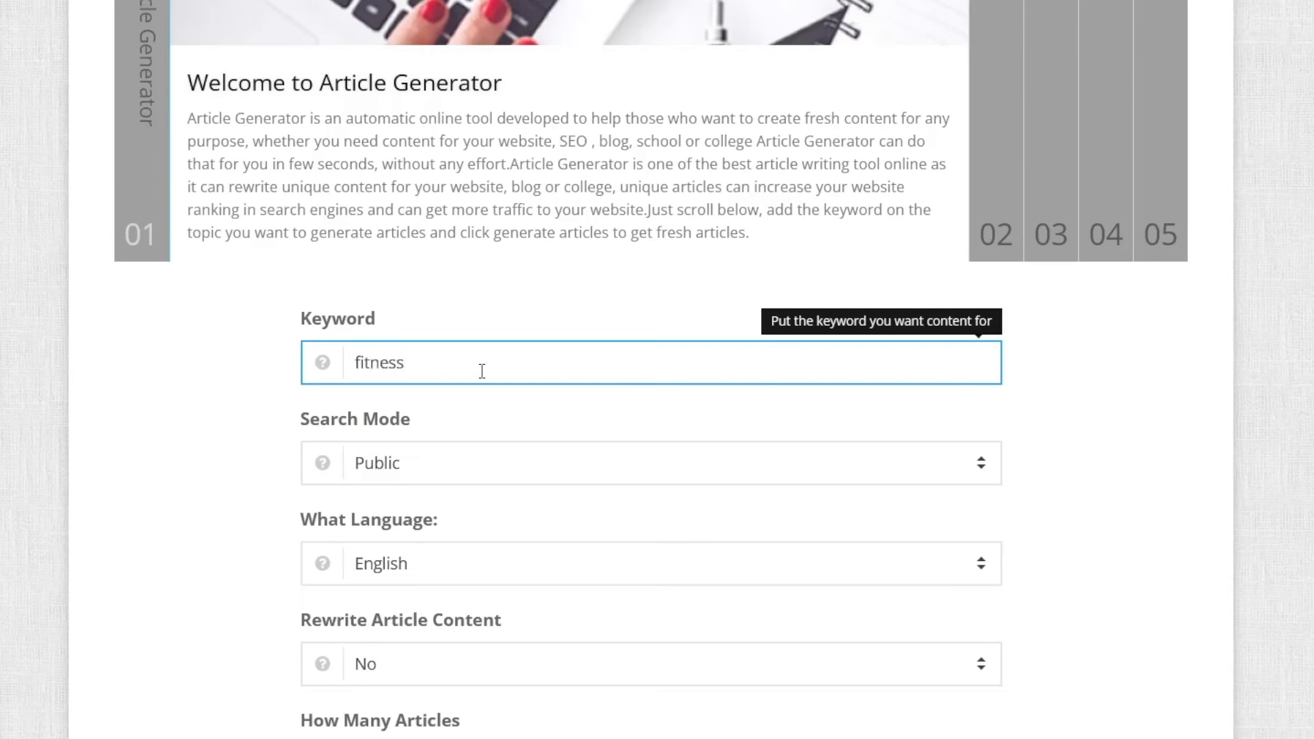
pyautogui.scroll(-3)
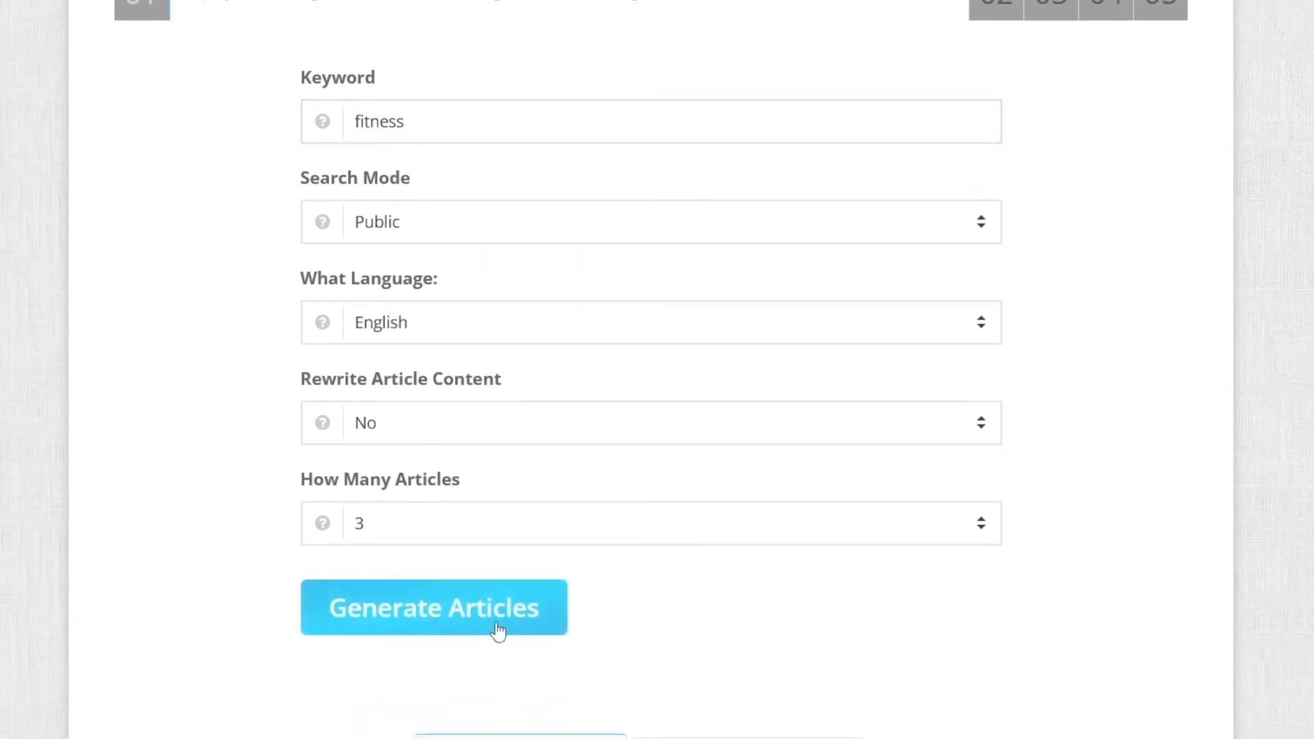
pyautogui.click(432, 607)
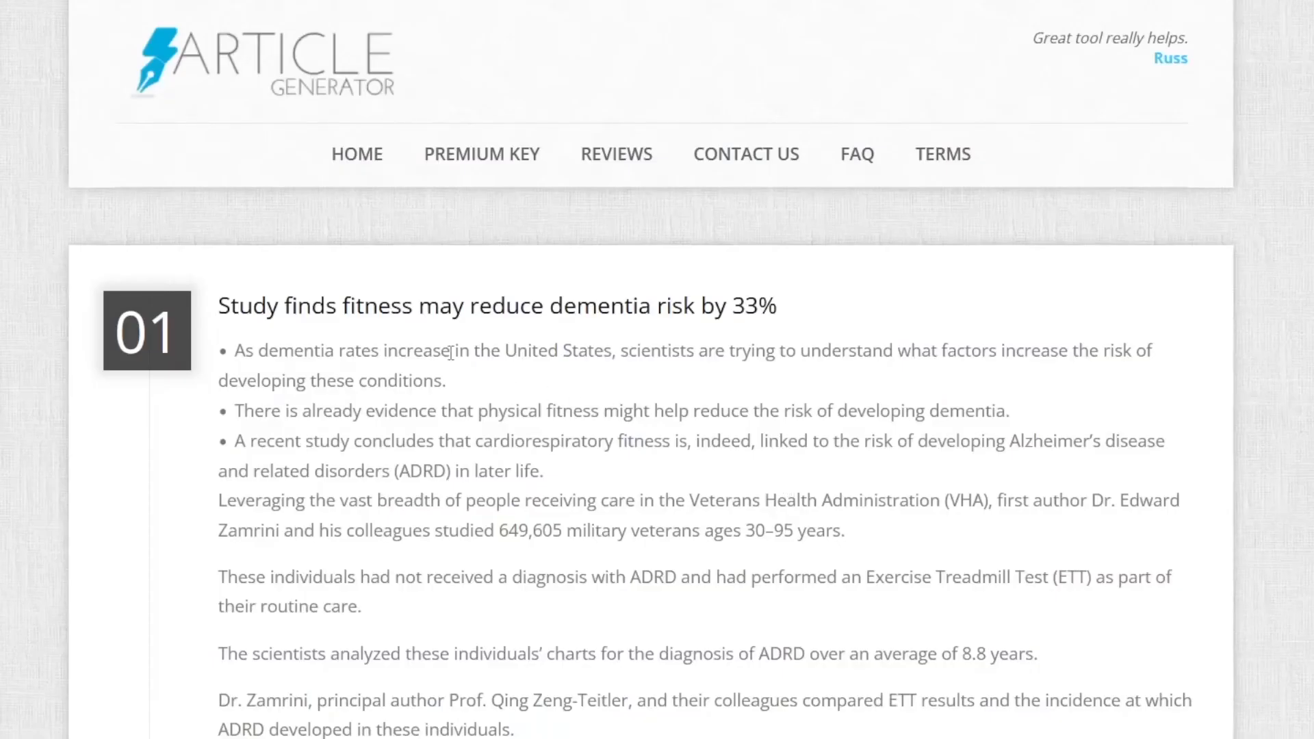
# Step: Read through the generated fitness articles down to the bungee fitness one
pyautogui.scroll(-3)
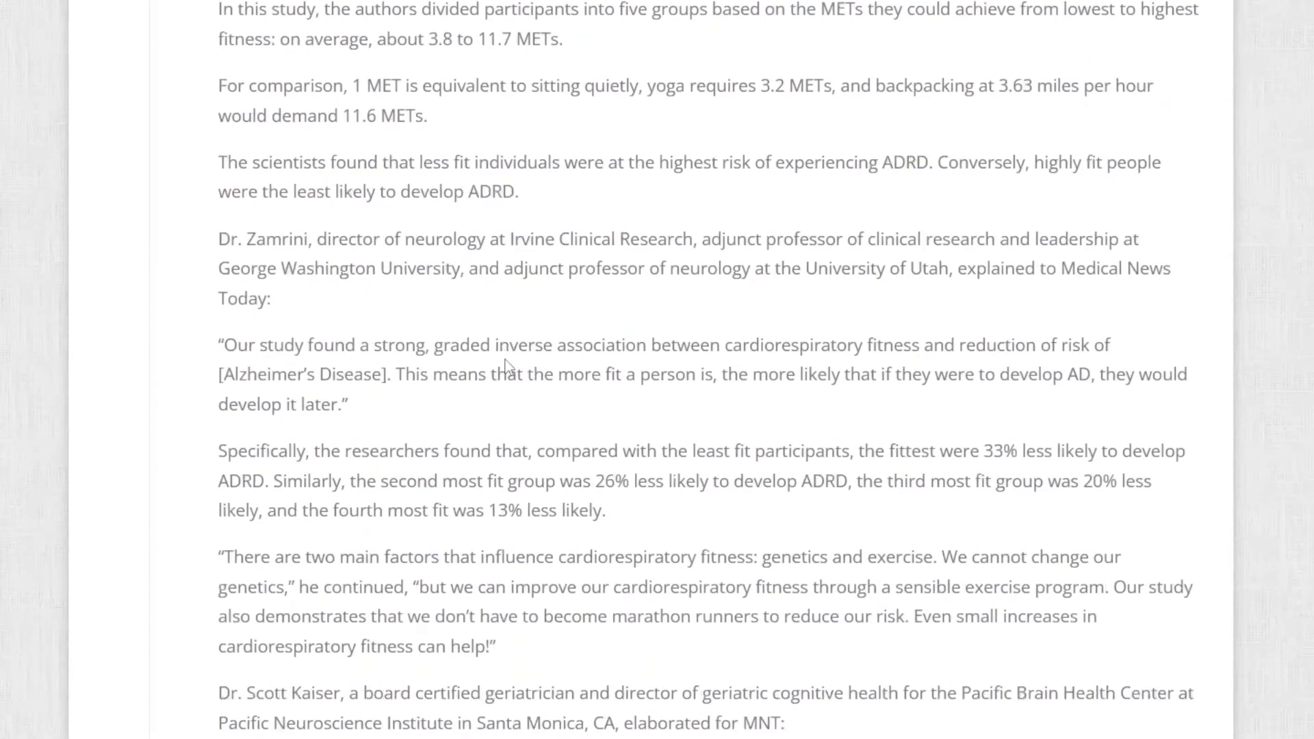
pyautogui.scroll(-3)
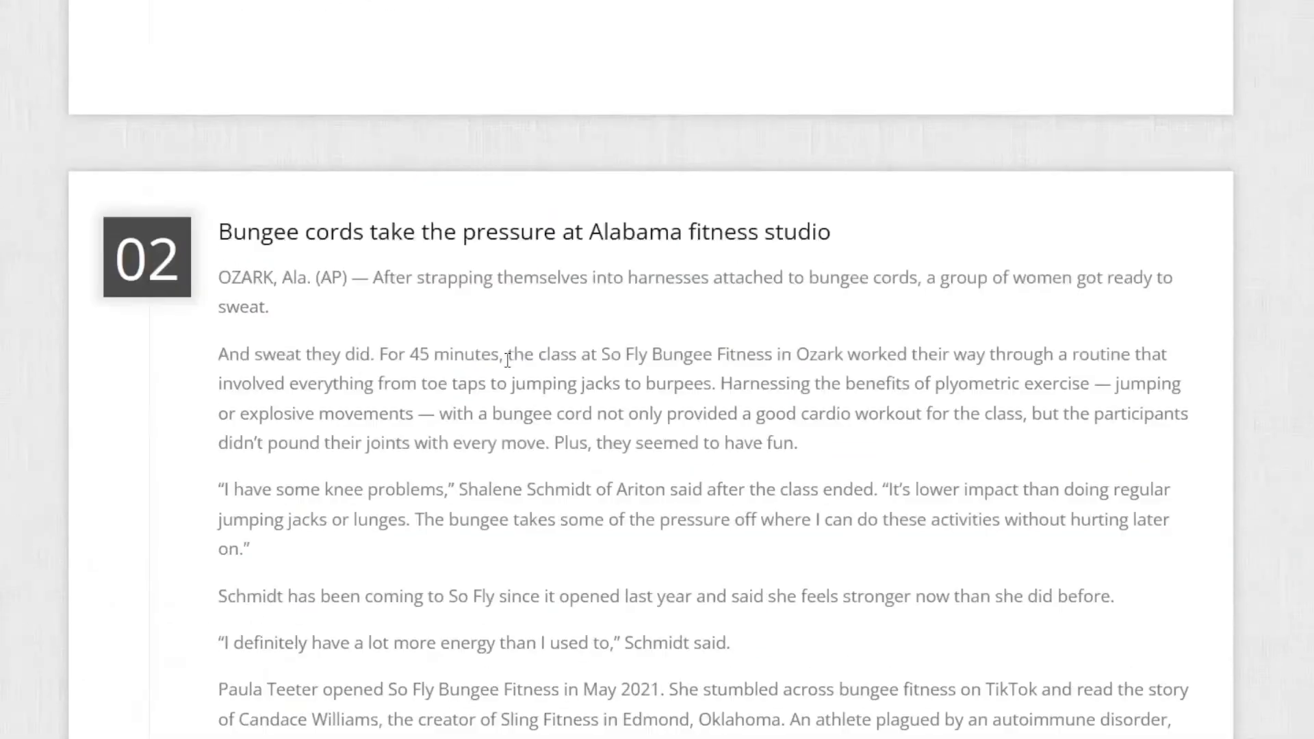
pyautogui.scroll(-3)
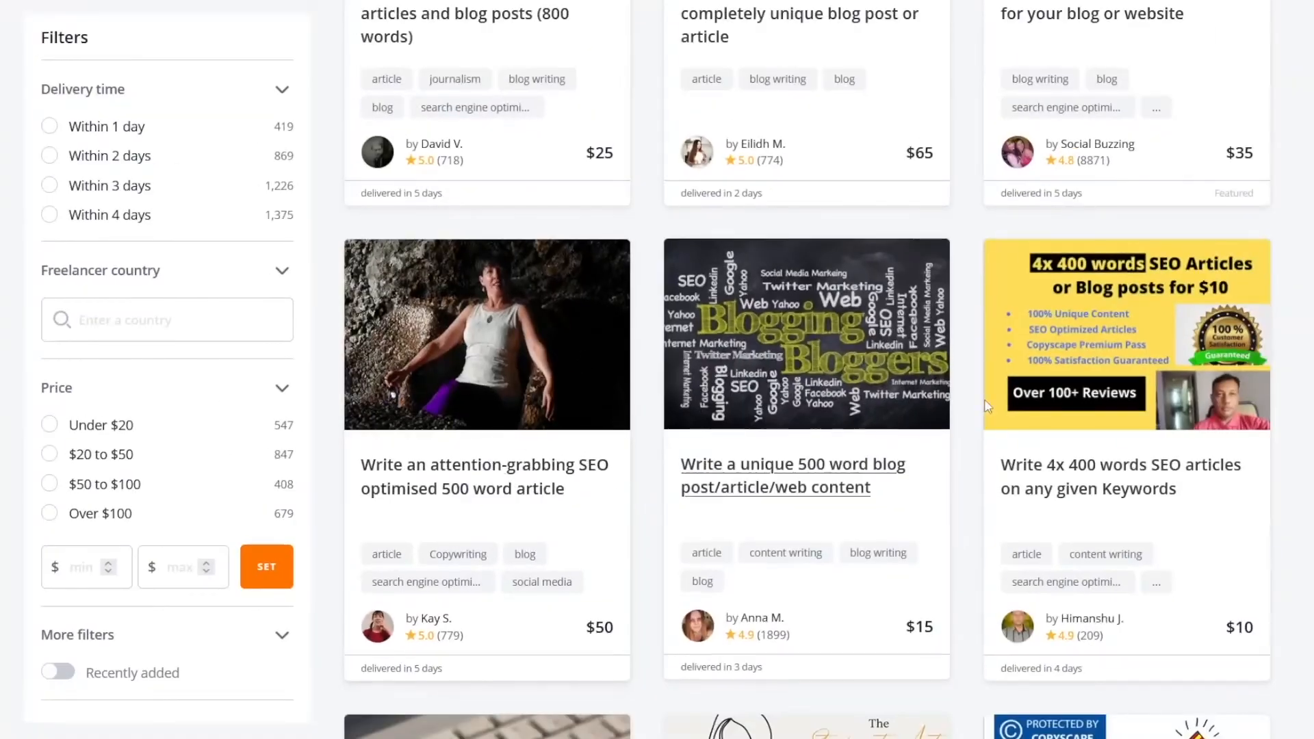
pyautogui.scroll(-3)
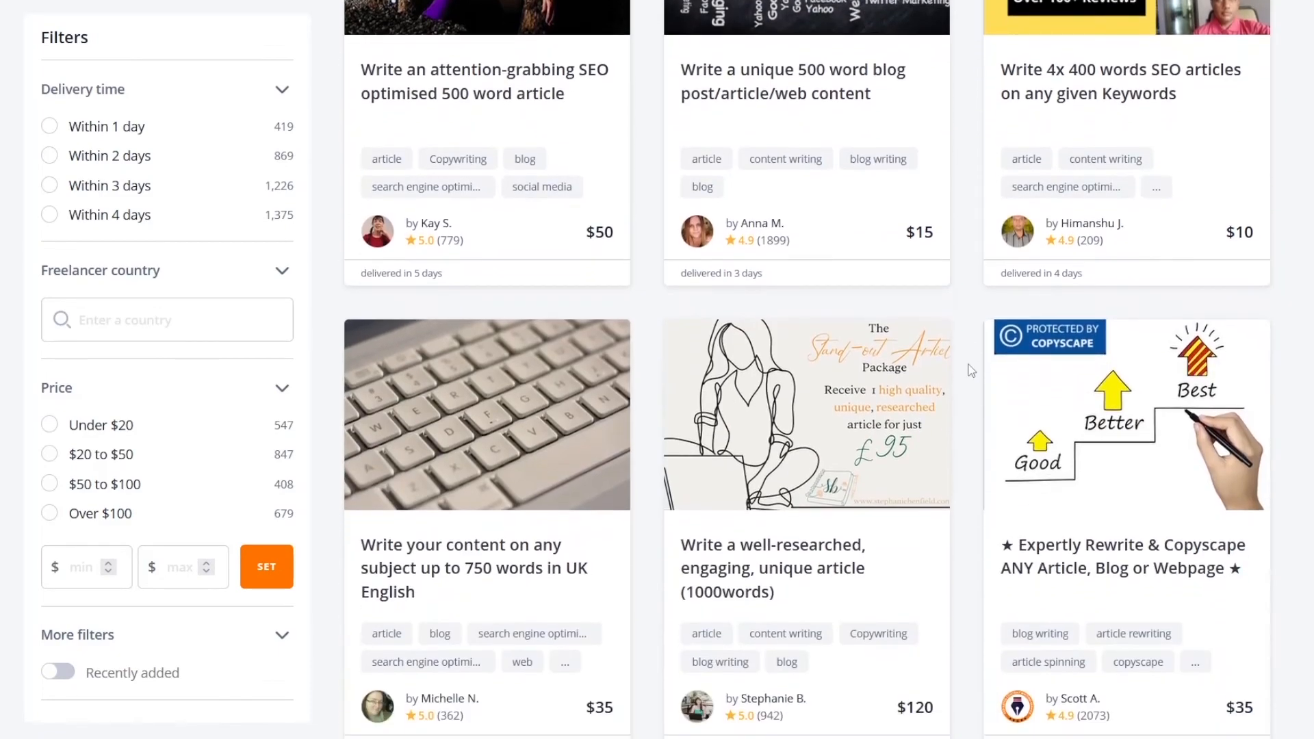
pyautogui.scroll(-3)
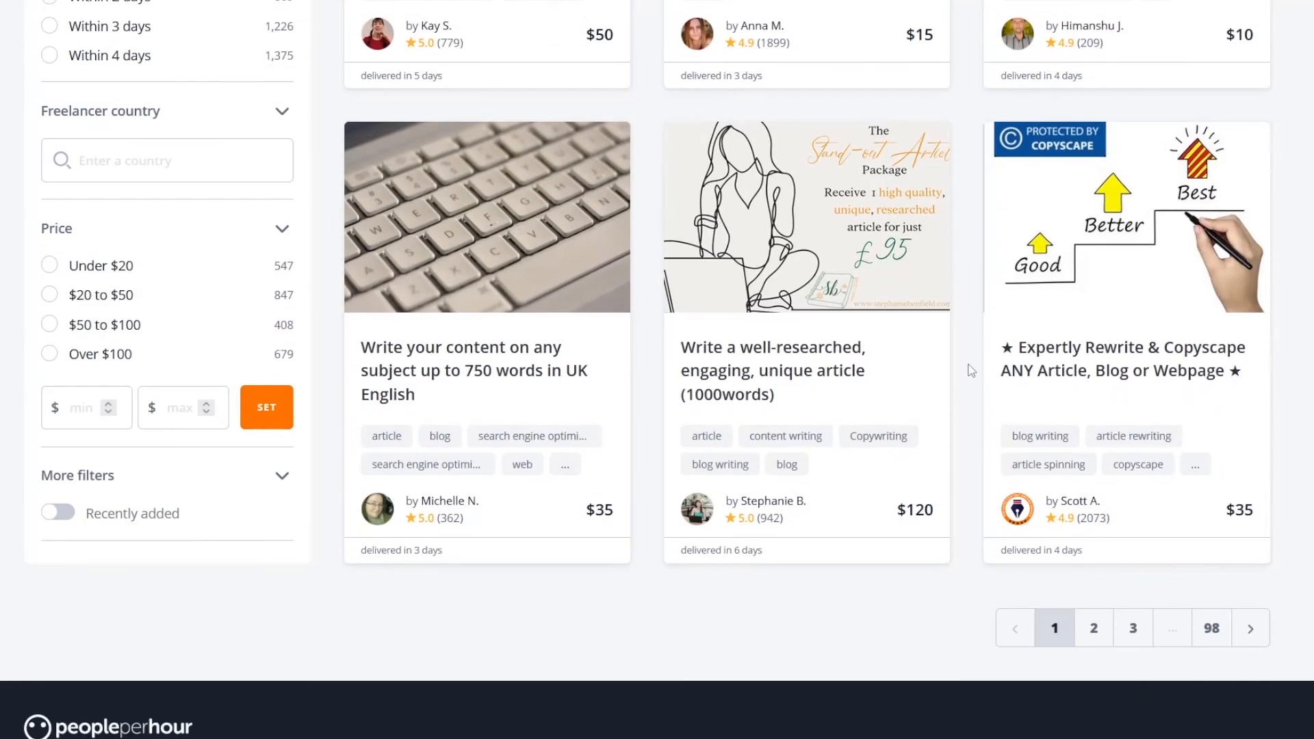
pyautogui.scroll(3)
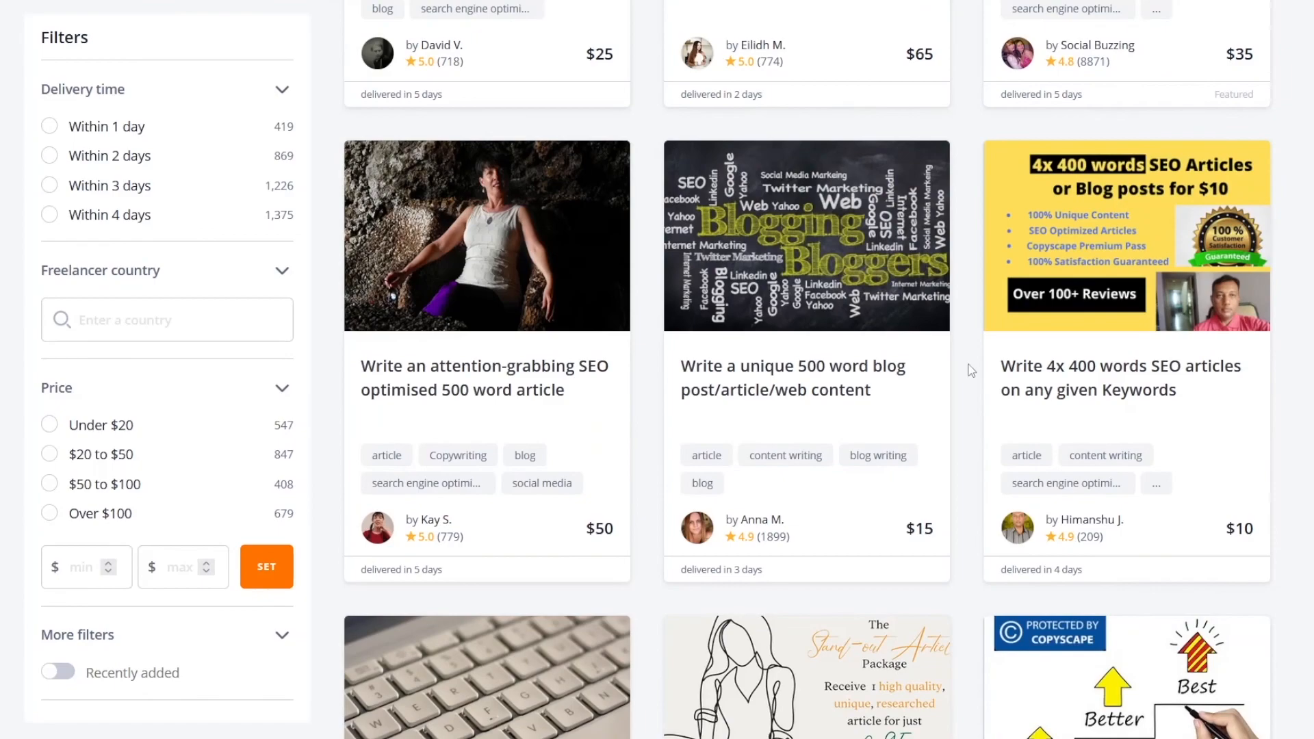
pyautogui.scroll(-3)
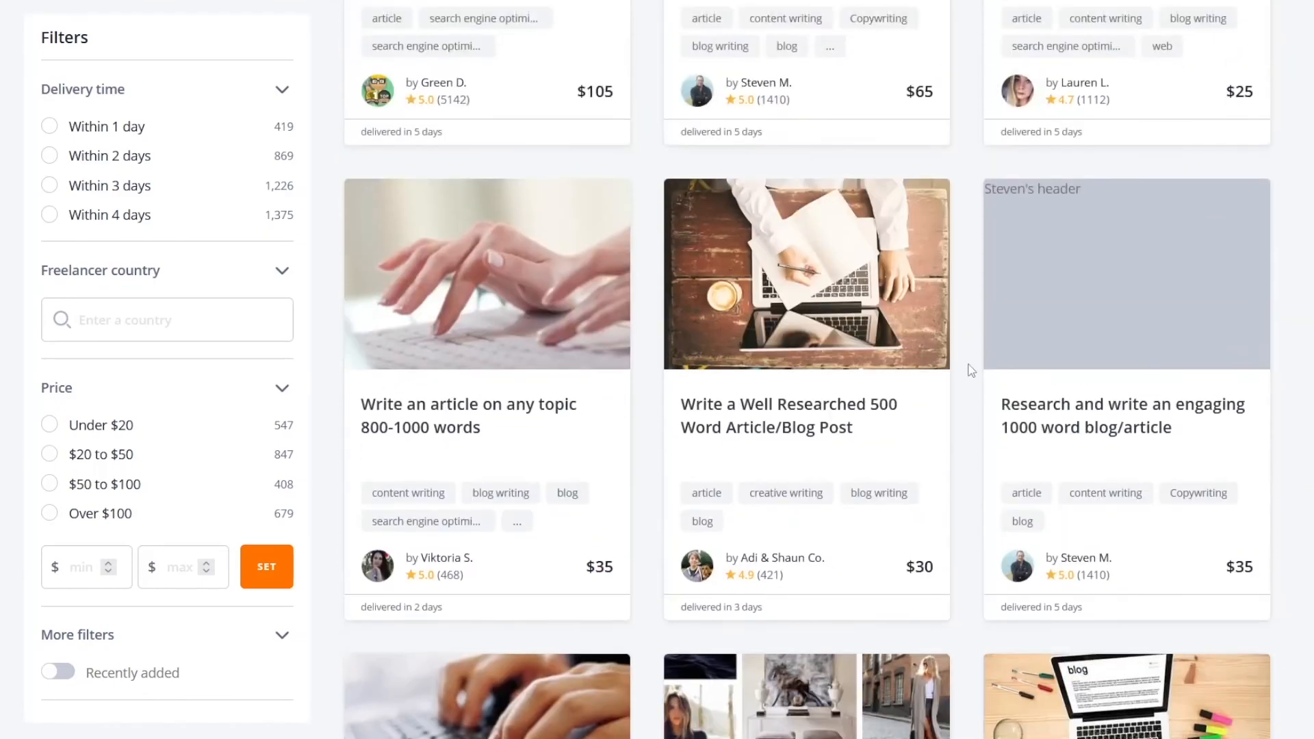
pyautogui.scroll(-3)
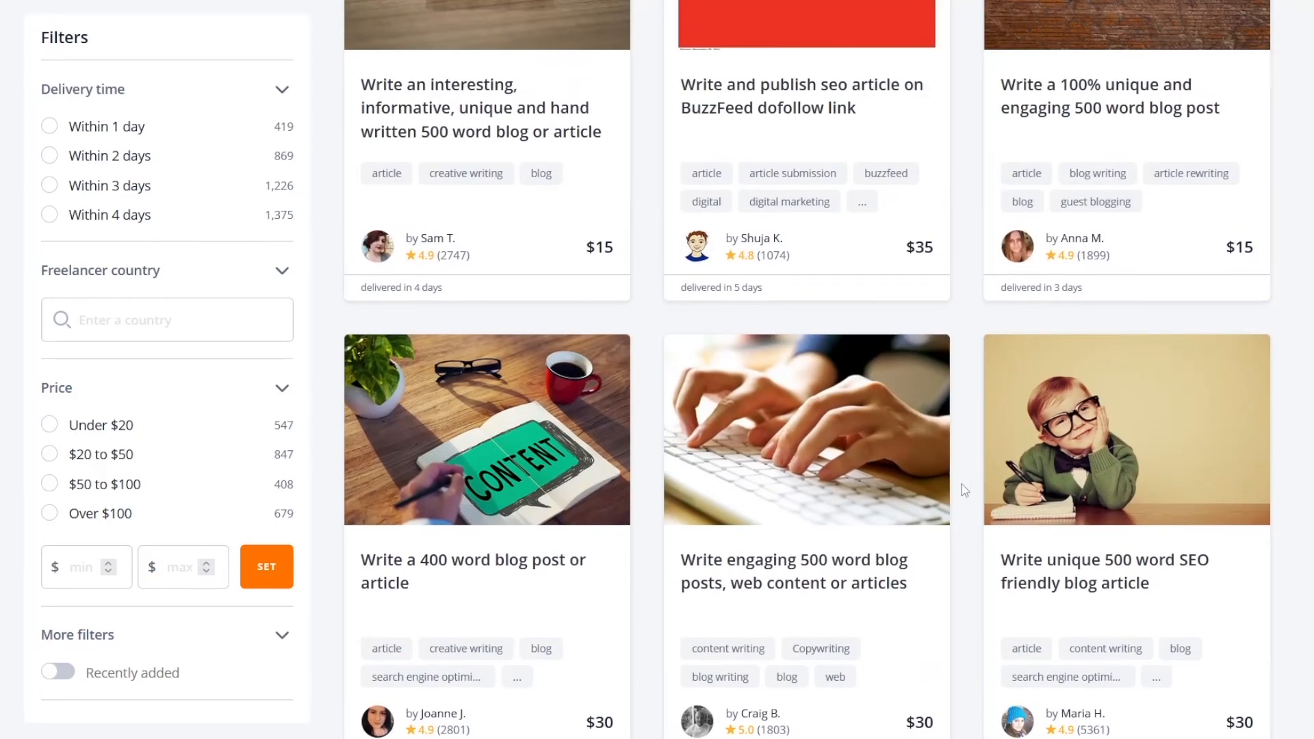
pyautogui.scroll(-3)
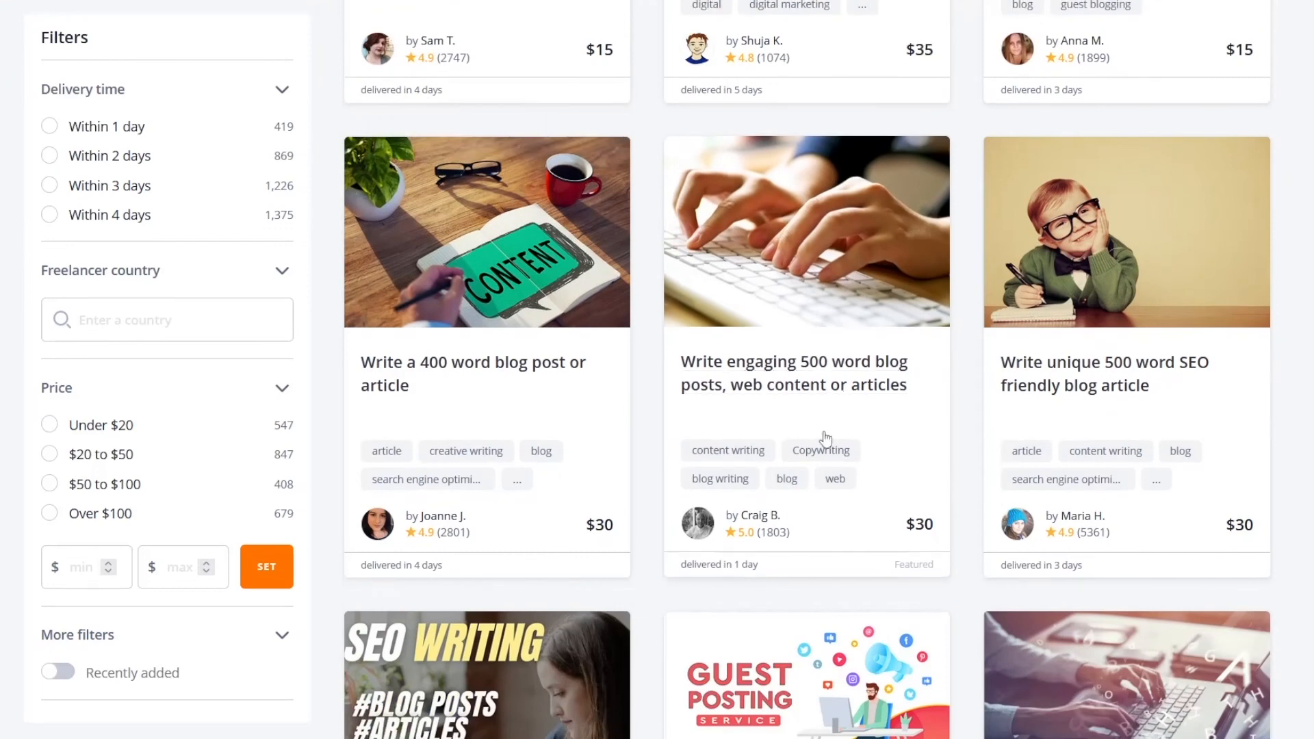
pyautogui.moveTo(961, 463)
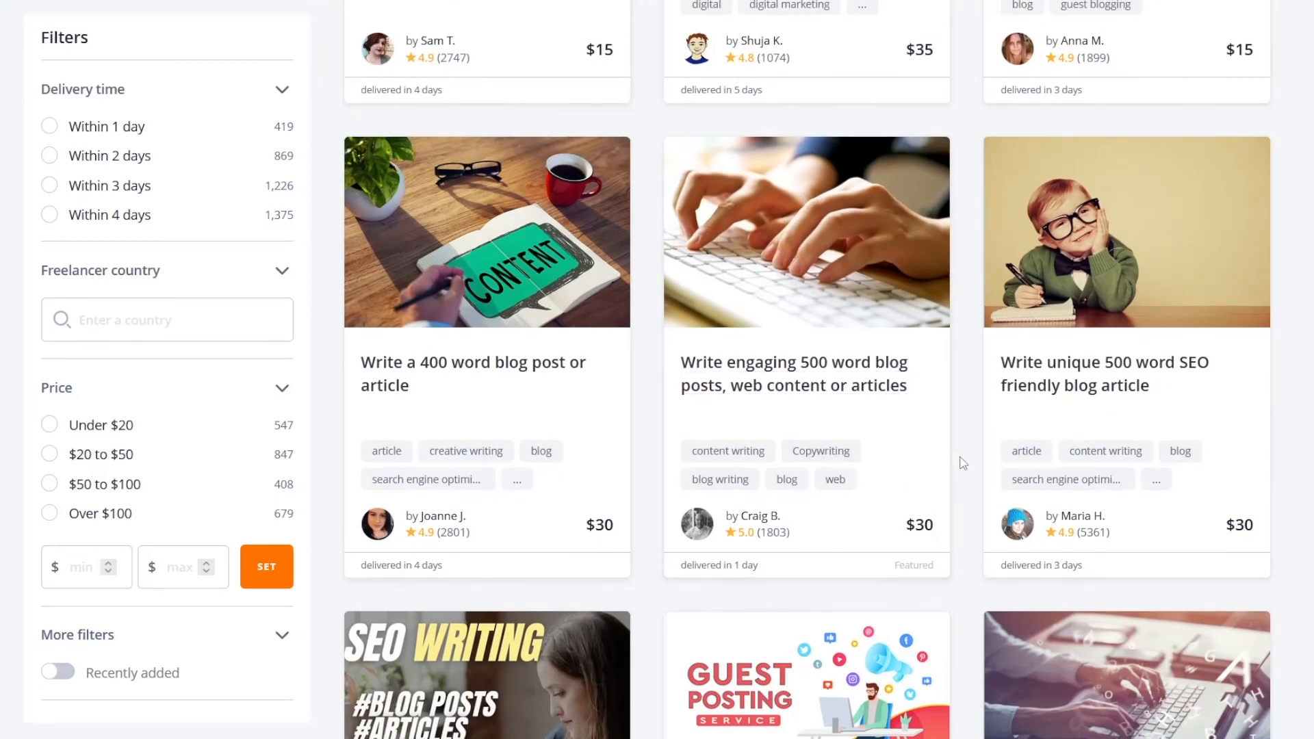
pyautogui.scroll(3)
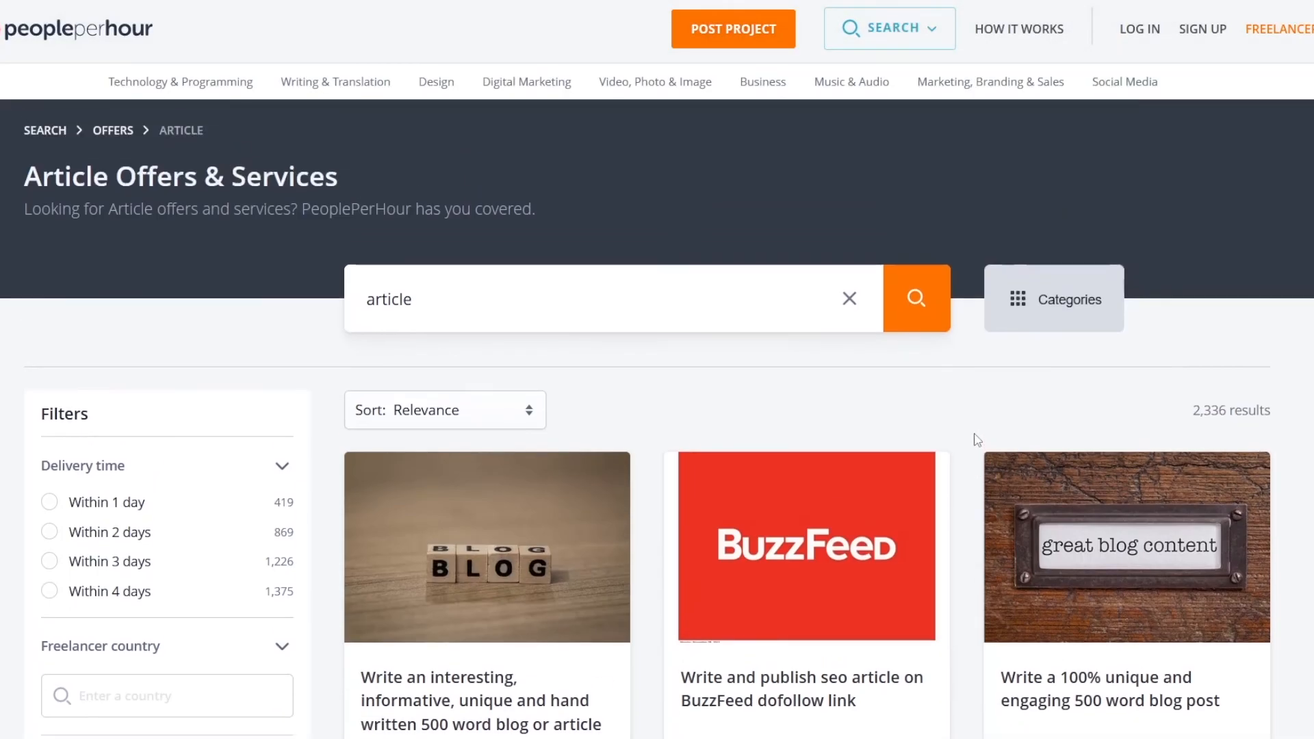
pyautogui.scroll(-3)
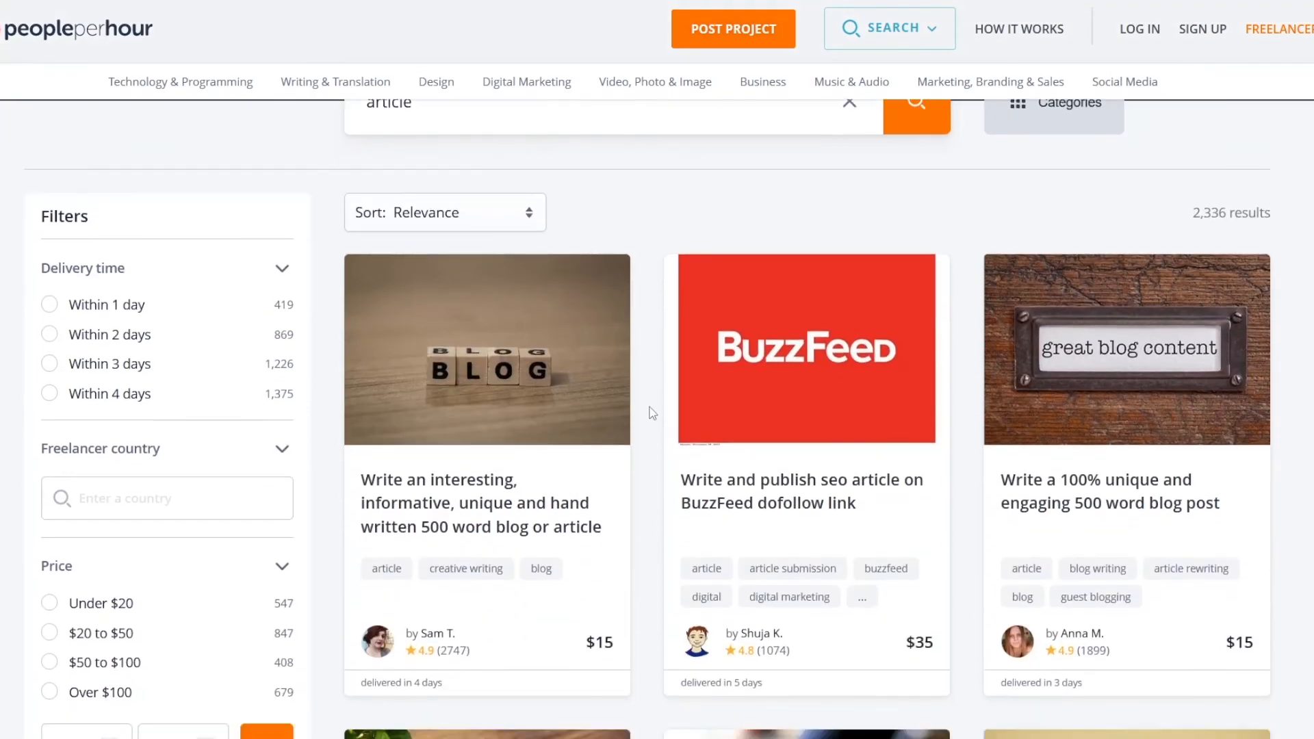
pyautogui.scroll(-3)
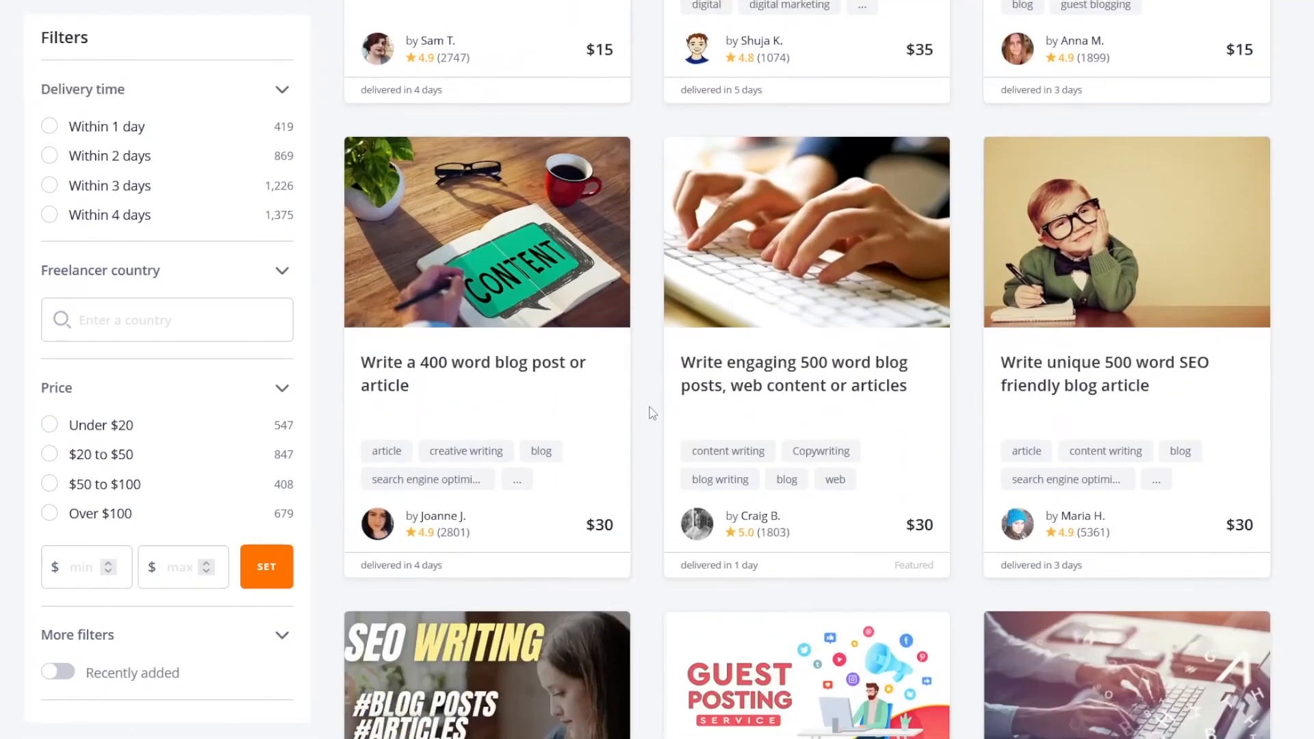
pyautogui.scroll(-3)
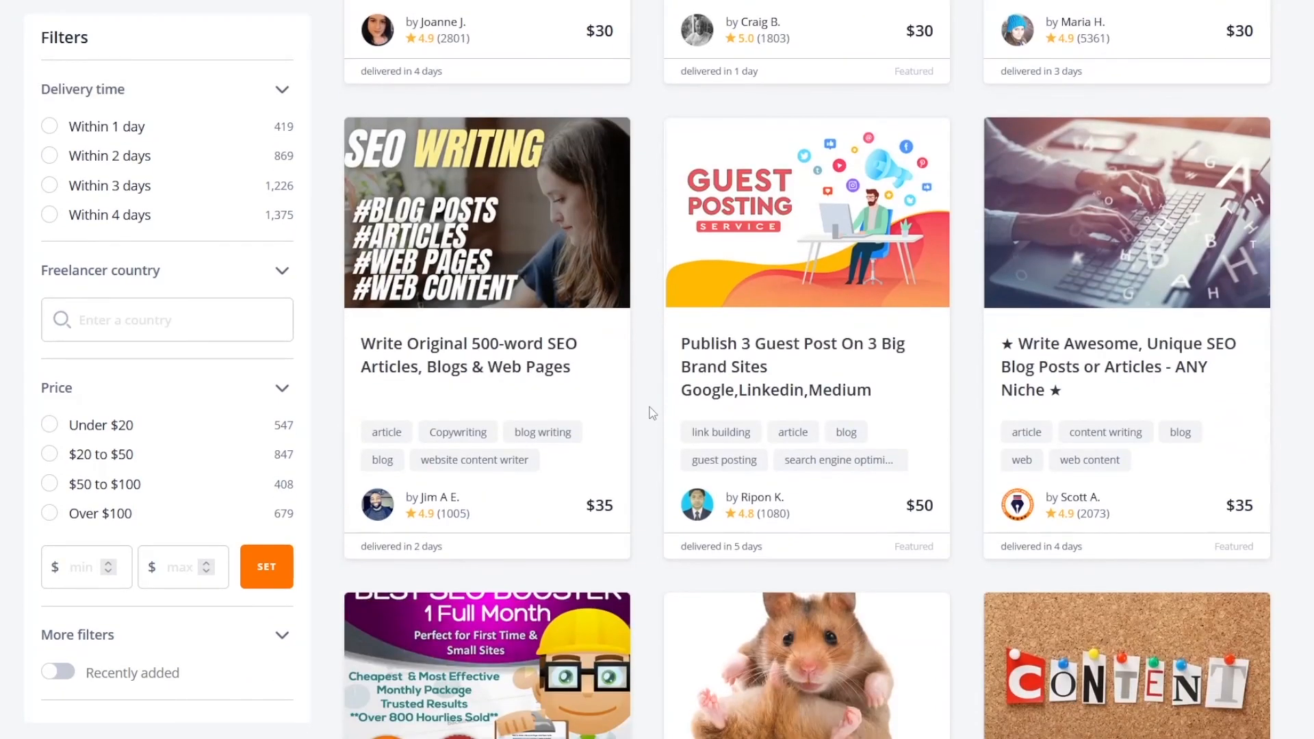
pyautogui.scroll(-3)
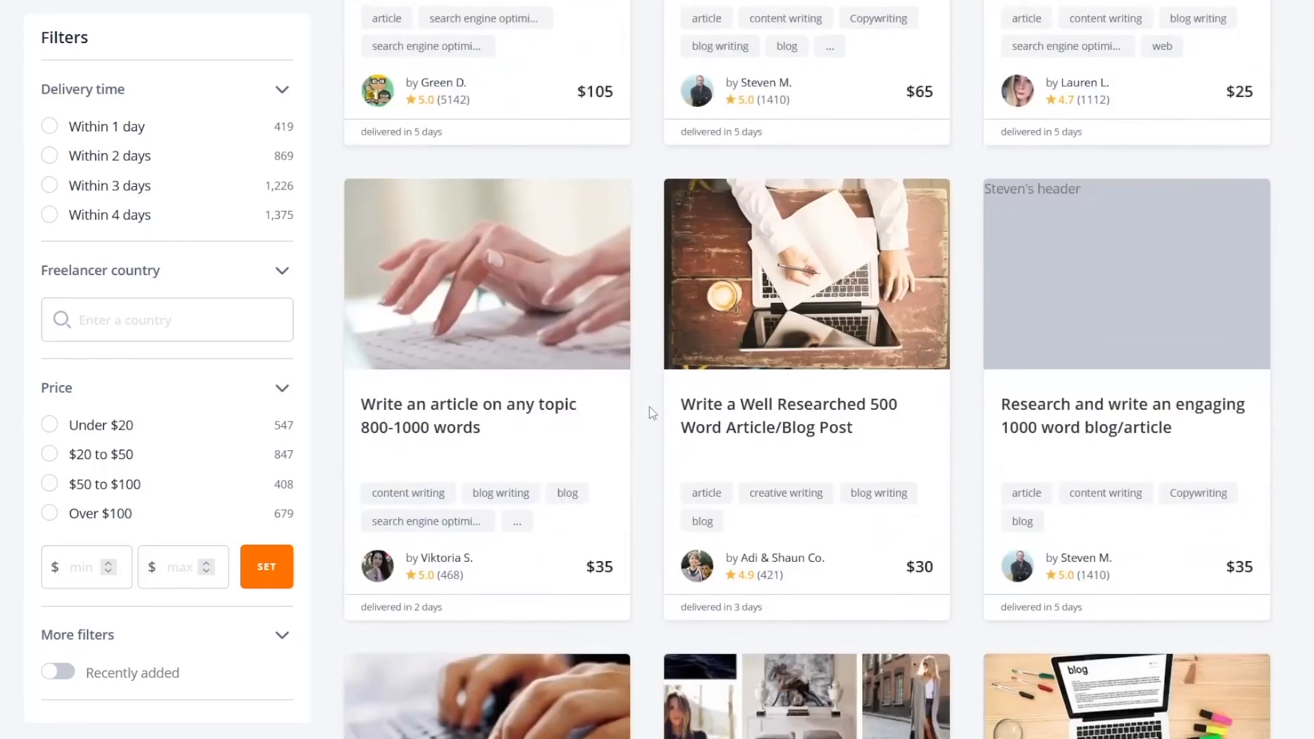
pyautogui.scroll(-3)
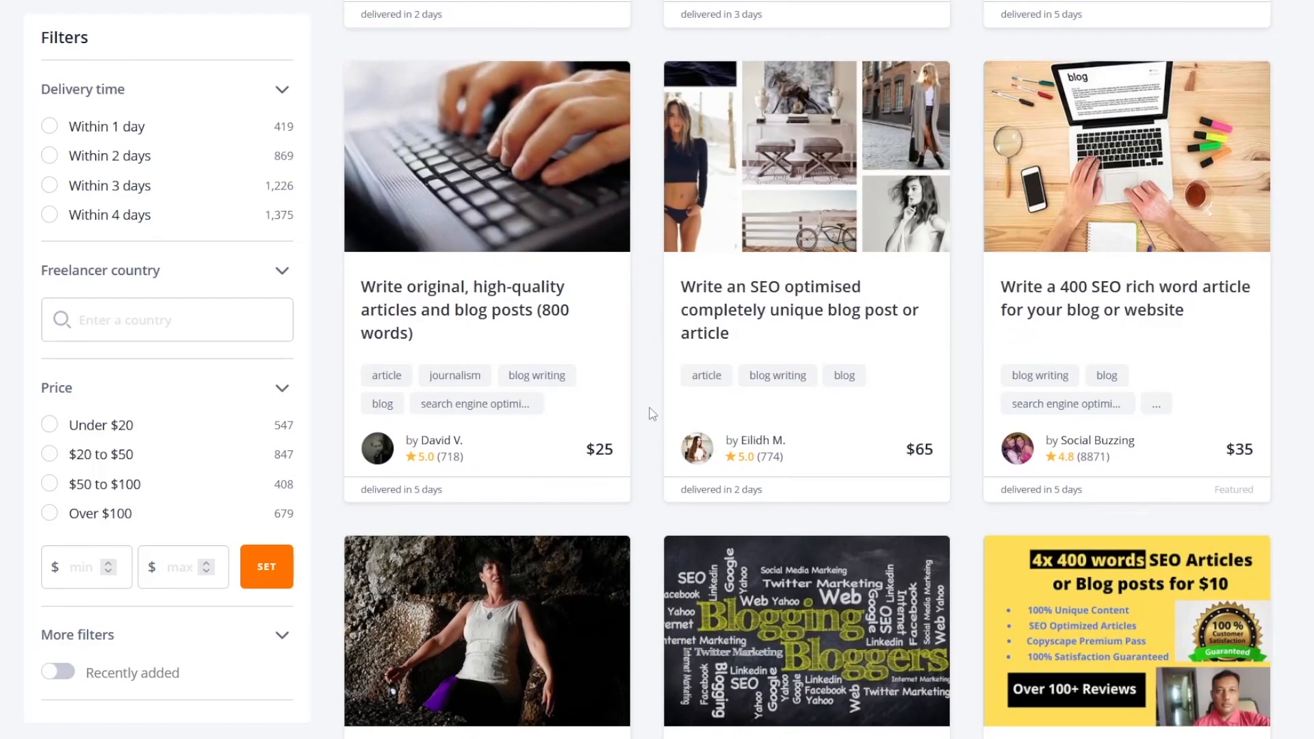
pyautogui.scroll(-3)
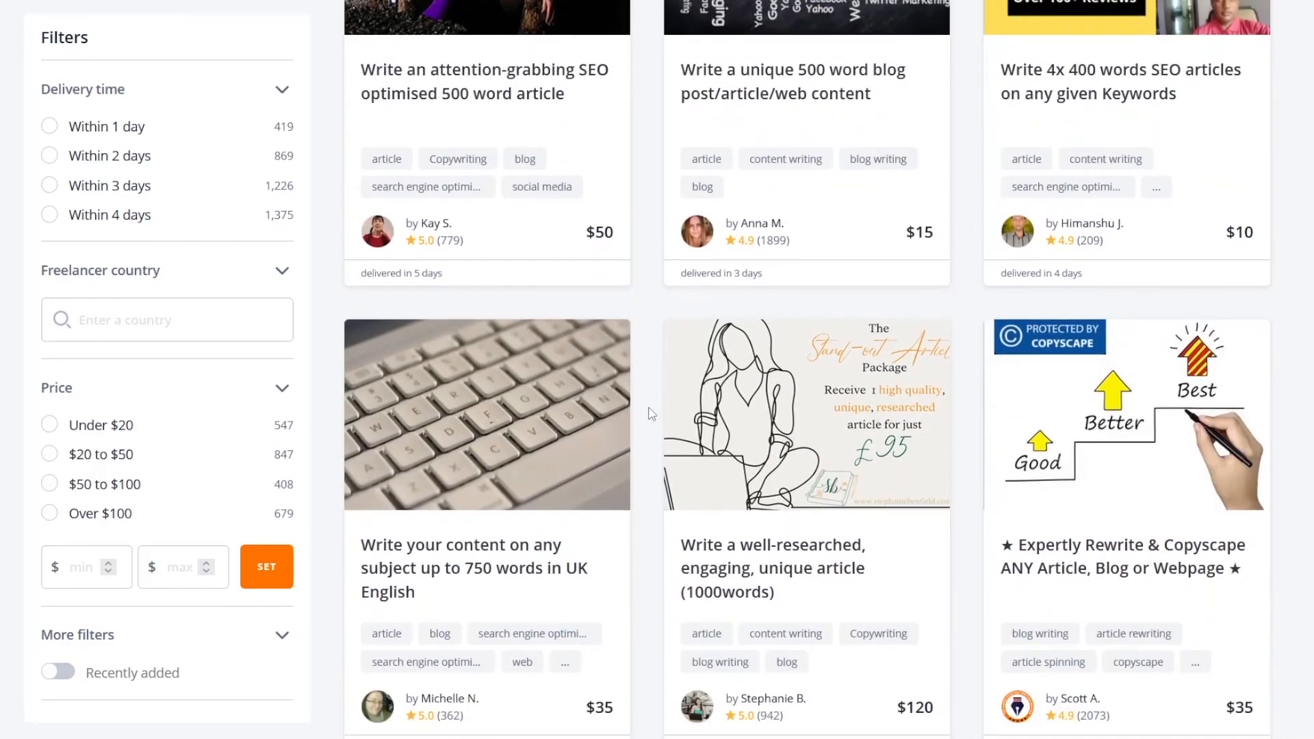
pyautogui.scroll(3)
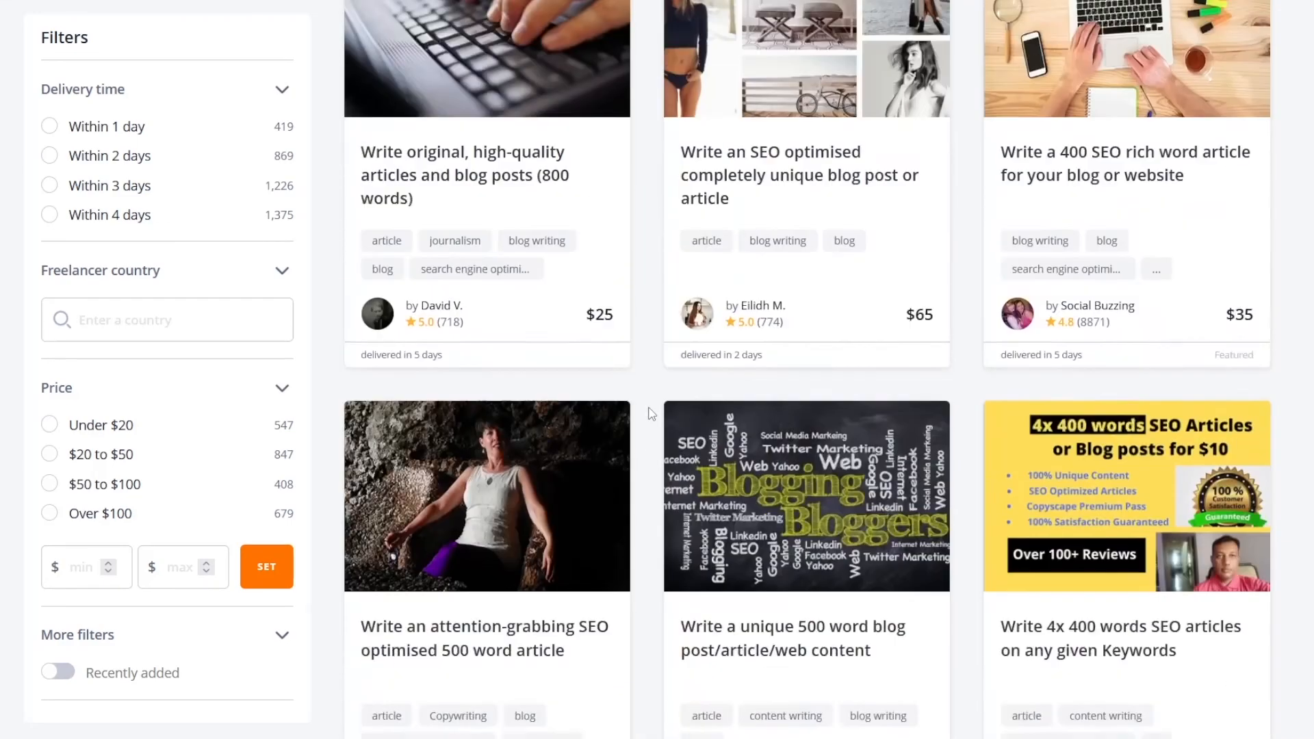
pyautogui.scroll(-3)
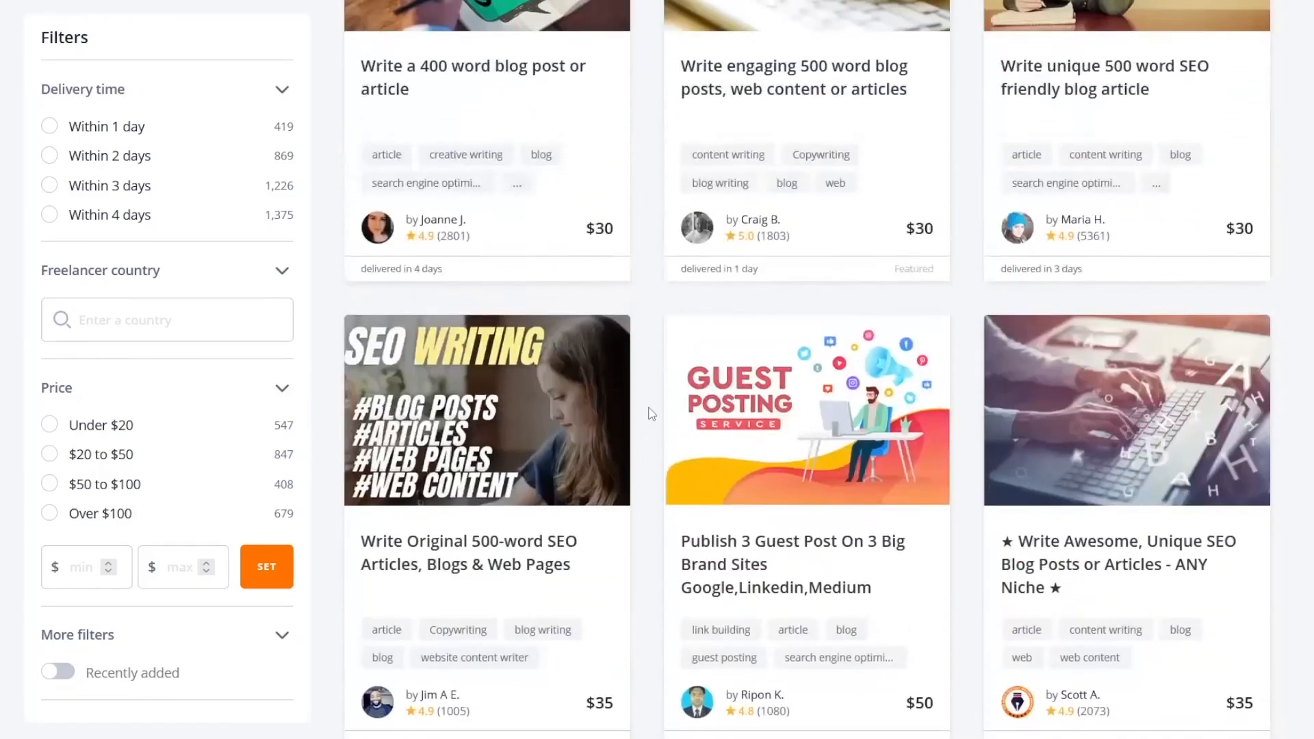